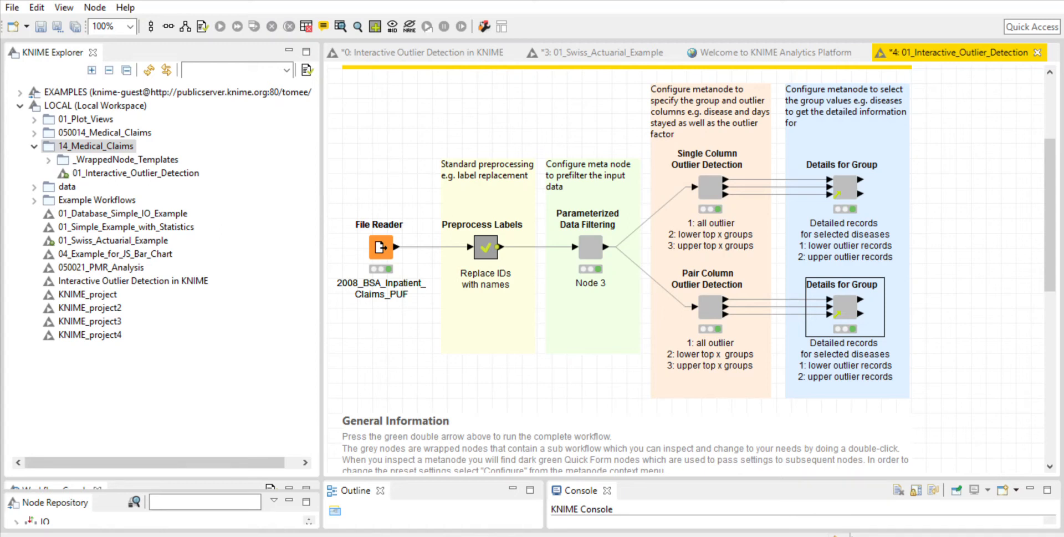
{"action": "mouse_move", "coordinate": [969, 409]}
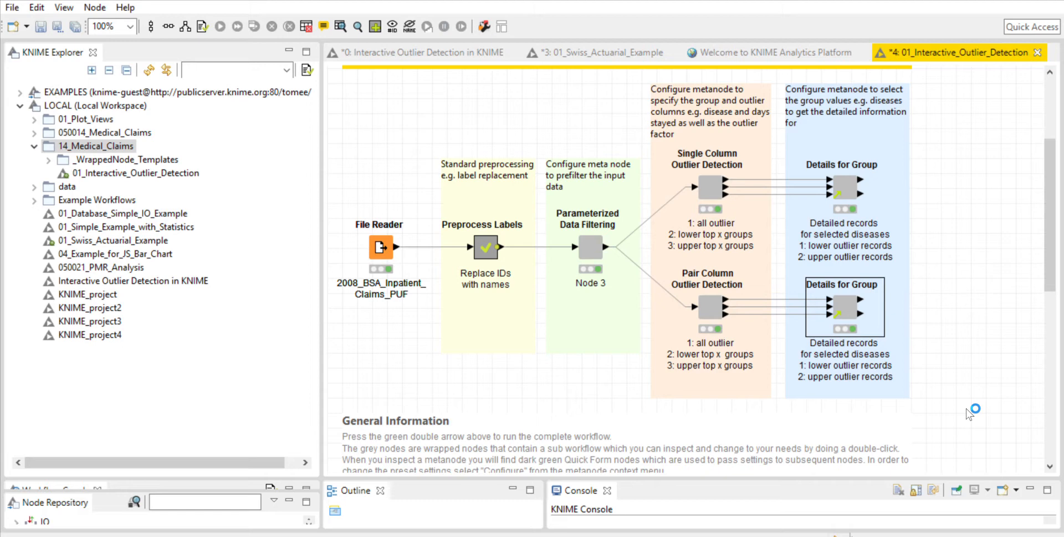
{"action": "mouse_move", "coordinate": [970, 409]}
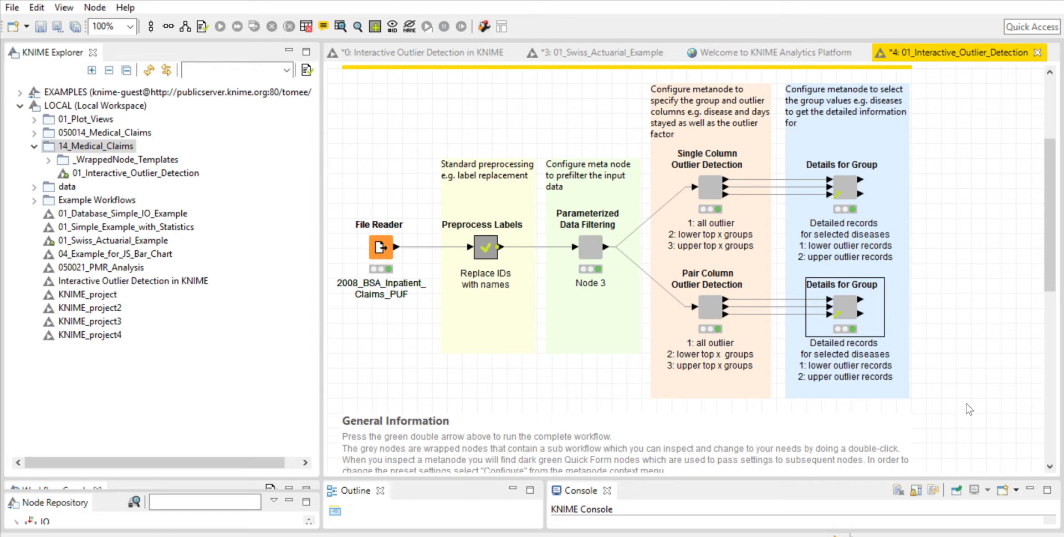
{"action": "mouse_move", "coordinate": [973, 404]}
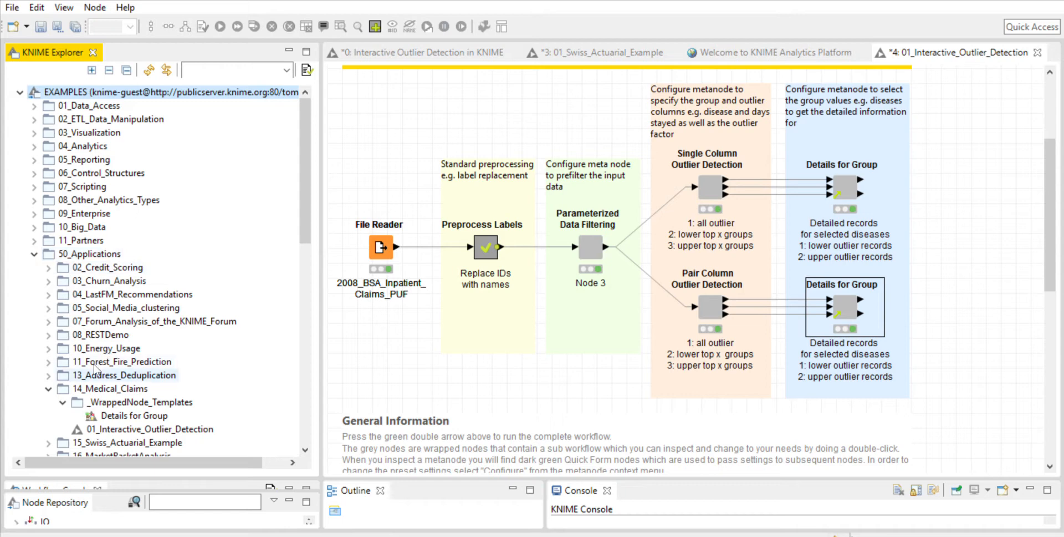
Step: Select the 14_Medical_Claims example folder and scroll down to the local Medical Claims folder
{"action": "left_click", "coordinate": [89, 388]}
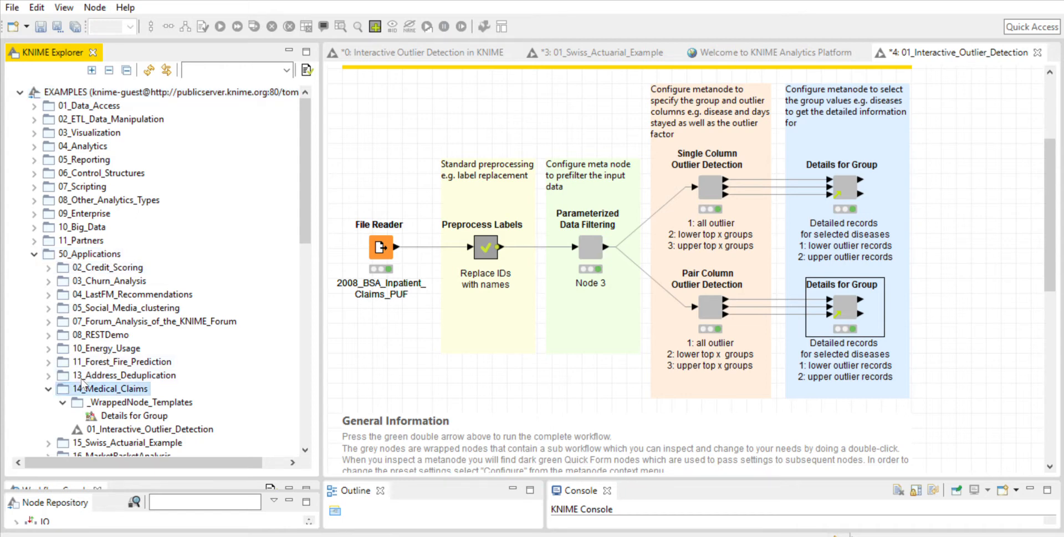
{"action": "mouse_move", "coordinate": [104, 355]}
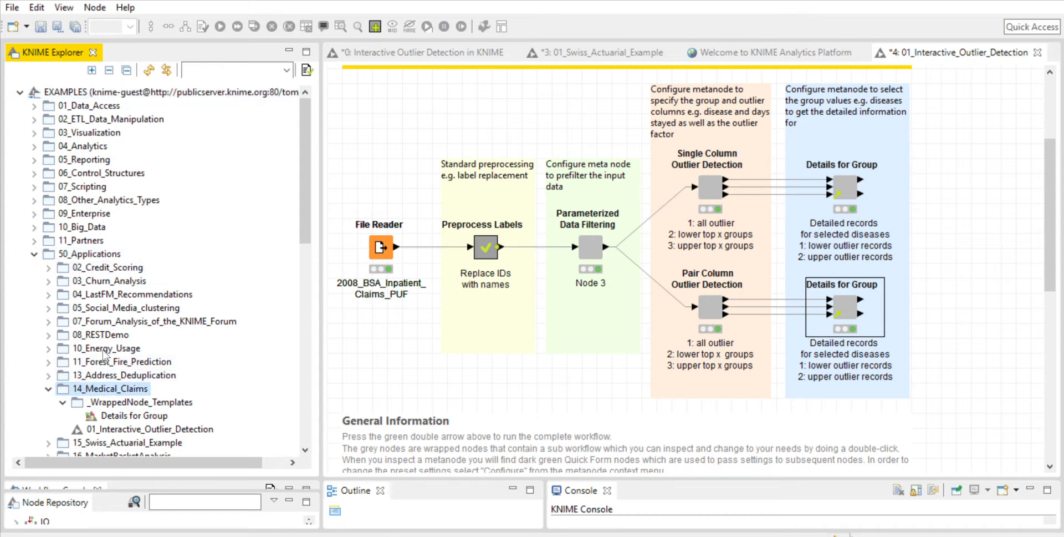
{"action": "scroll", "scroll_direction": "down", "scroll_amount": 3}
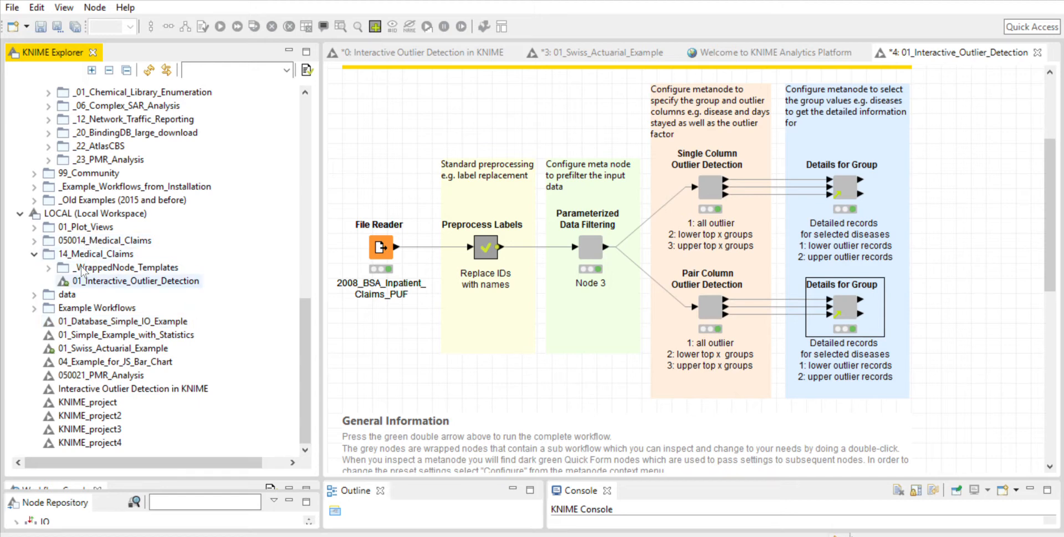
{"action": "mouse_move", "coordinate": [133, 264]}
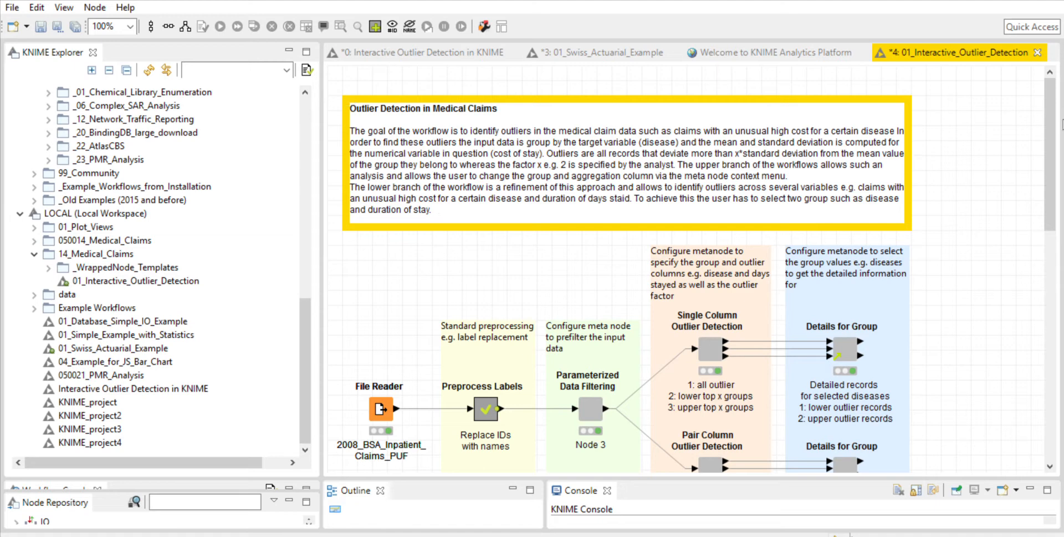
{"action": "scroll", "scroll_direction": "down", "scroll_amount": 3}
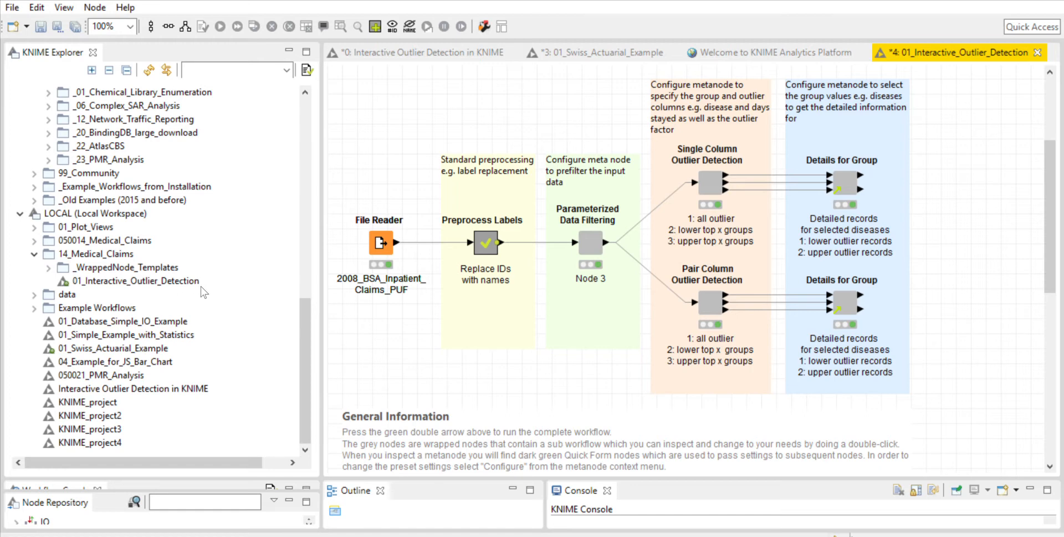
{"action": "mouse_move", "coordinate": [984, 218]}
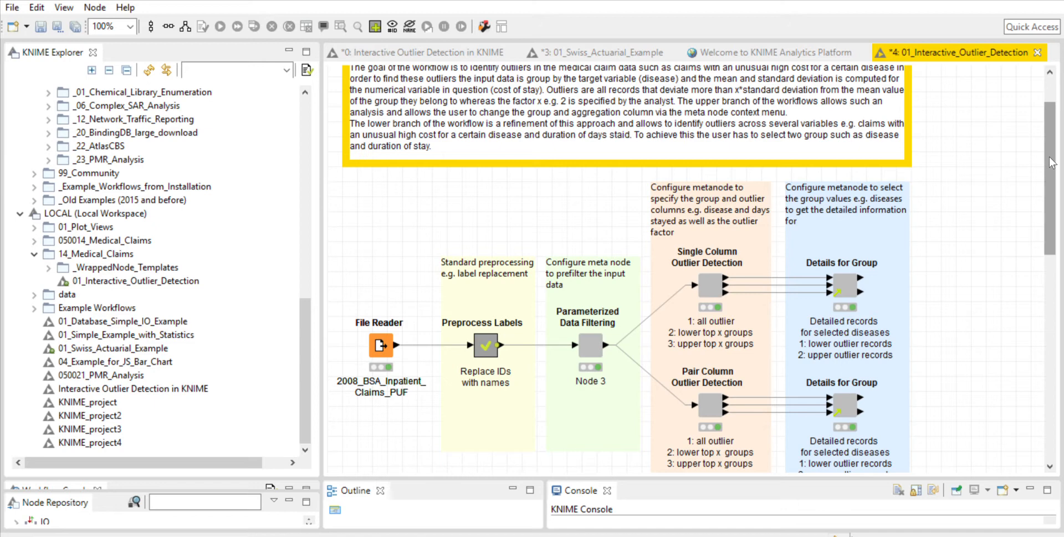
{"action": "mouse_move", "coordinate": [377, 249]}
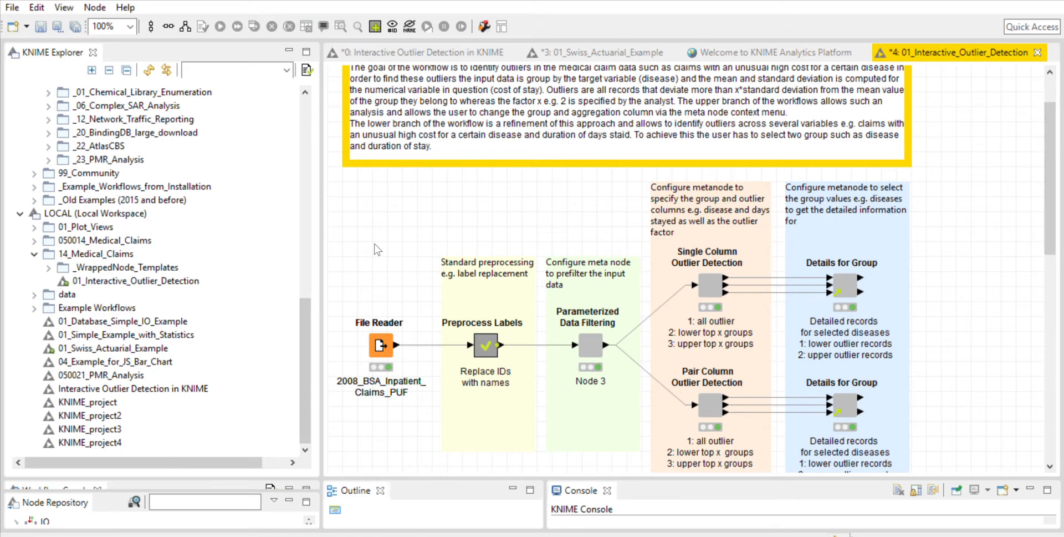
Step: Scroll the outlier workflow into view and select the inpatient claims File Reader node
{"action": "scroll", "scroll_direction": "down", "scroll_amount": 3}
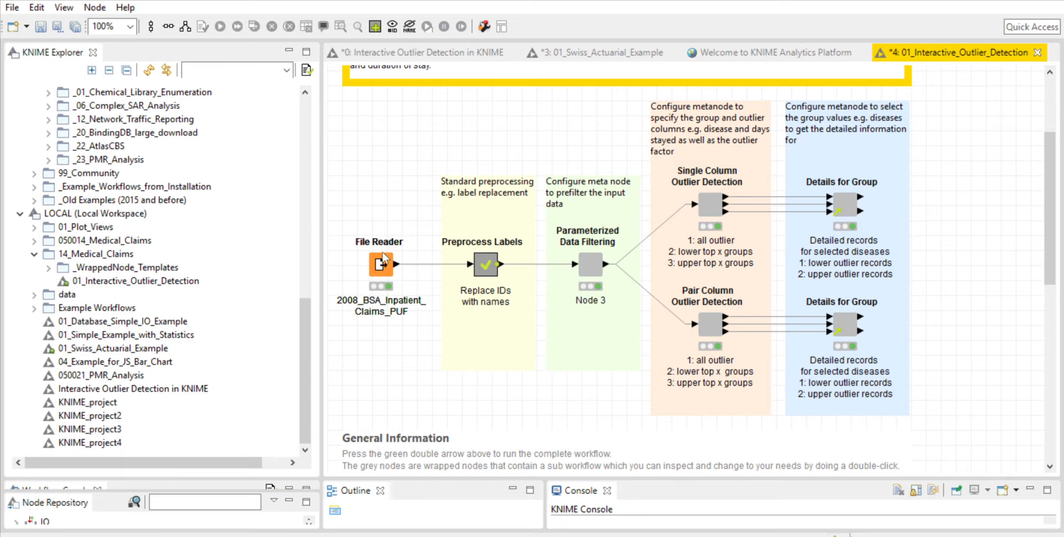
{"action": "left_click", "coordinate": [381, 263]}
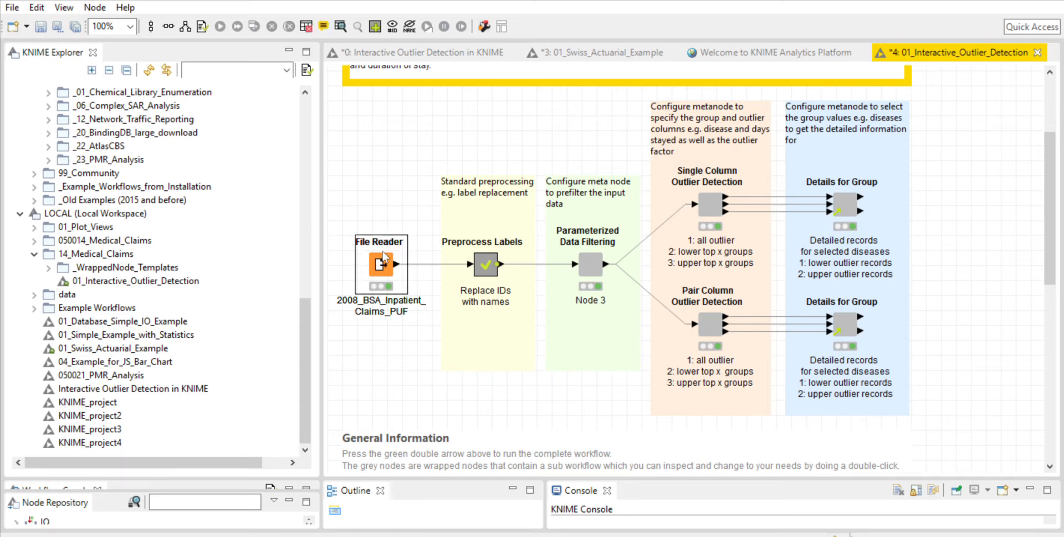
{"action": "mouse_move", "coordinate": [445, 182]}
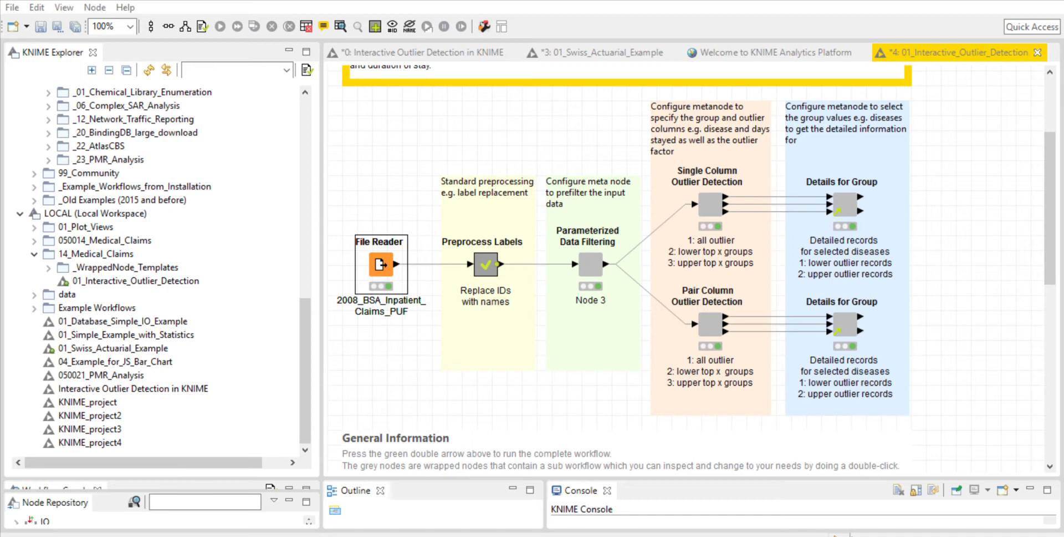
{"action": "mouse_move", "coordinate": [875, 55]}
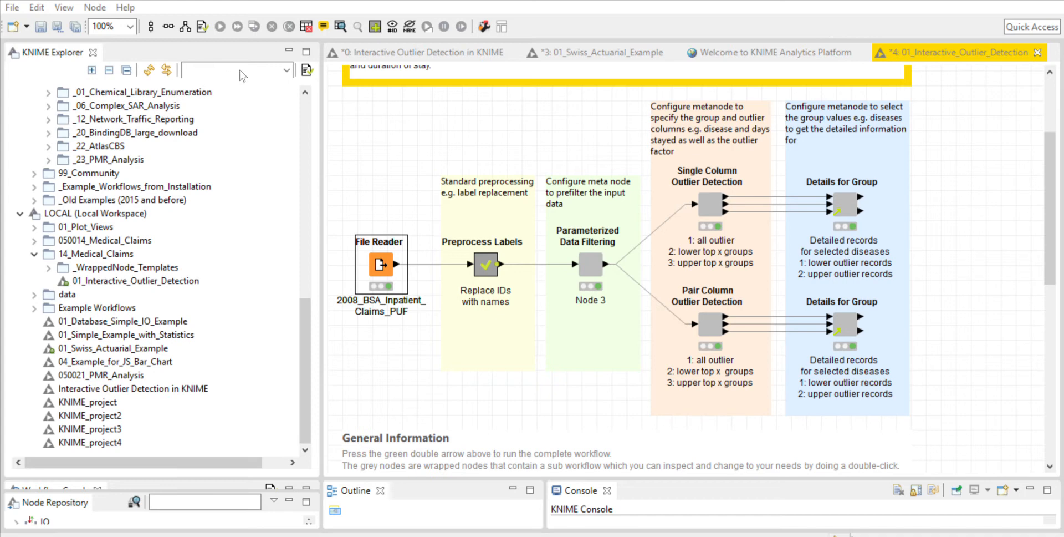
{"action": "mouse_move", "coordinate": [324, 72]}
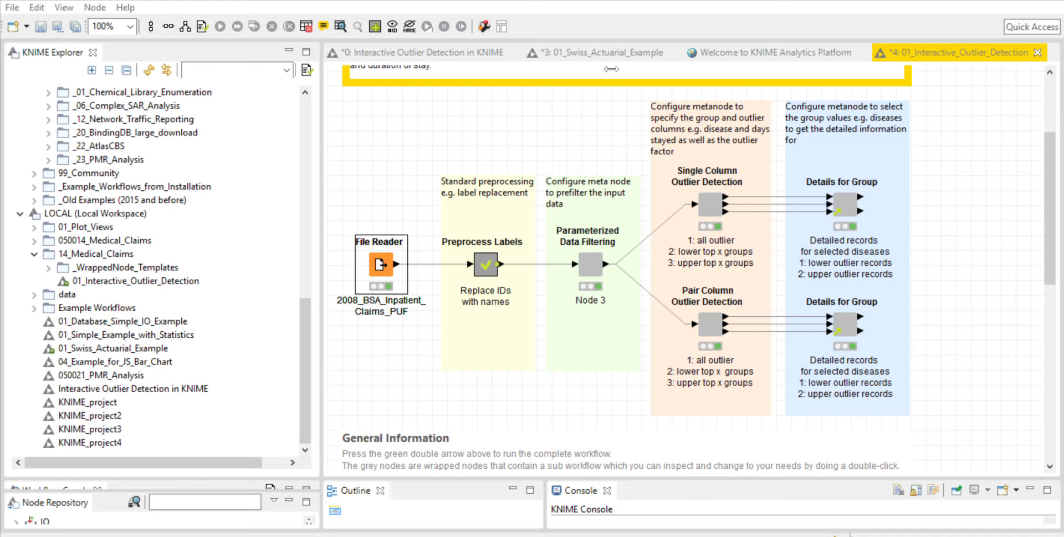
{"action": "mouse_move", "coordinate": [681, 69]}
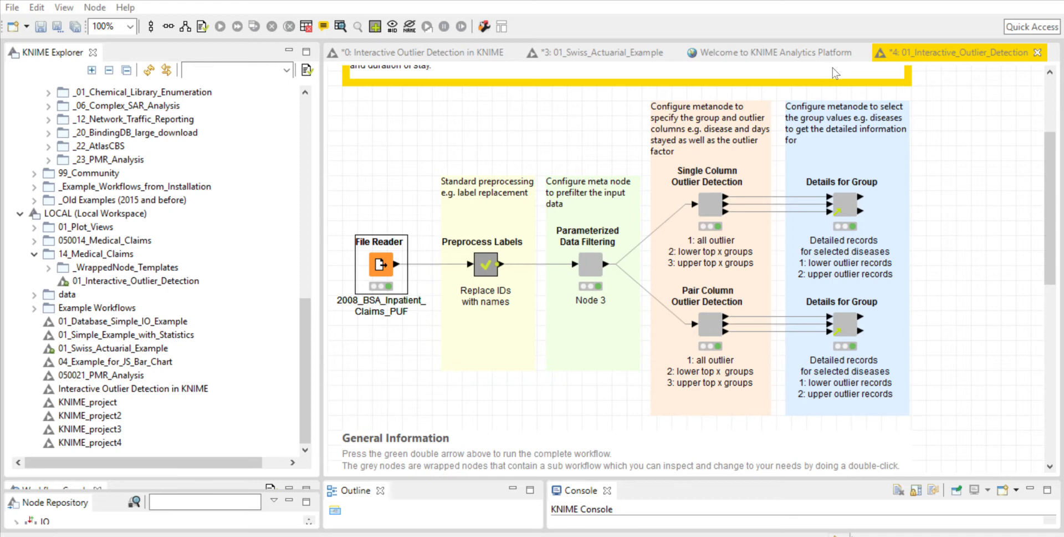
{"action": "mouse_move", "coordinate": [887, 74]}
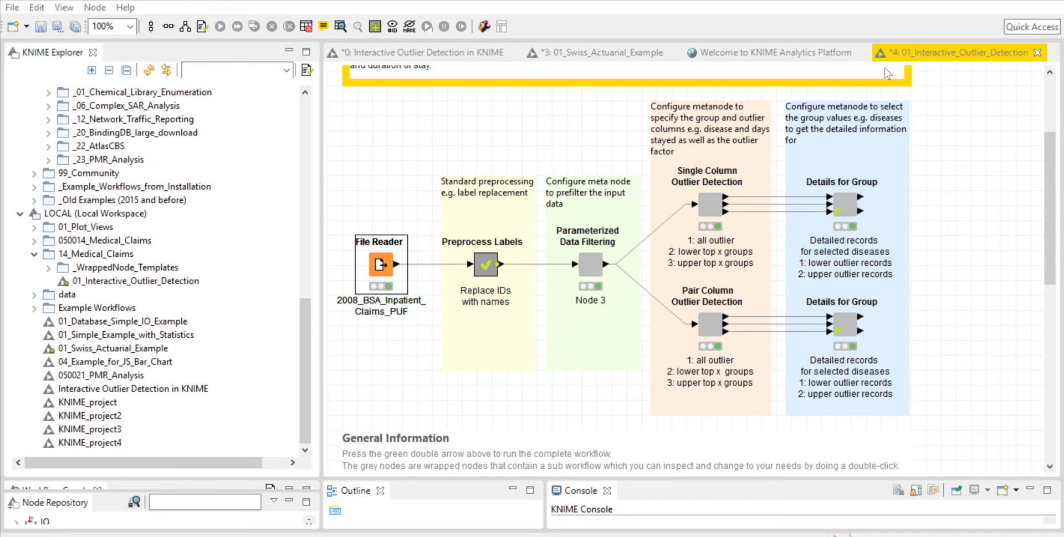
{"action": "mouse_move", "coordinate": [943, 75]}
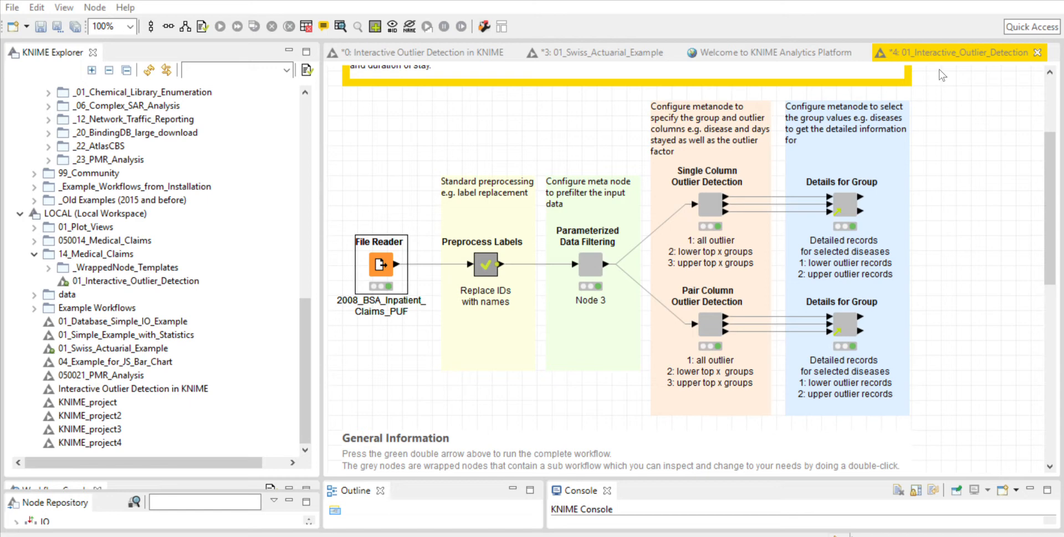
{"action": "mouse_move", "coordinate": [990, 75]}
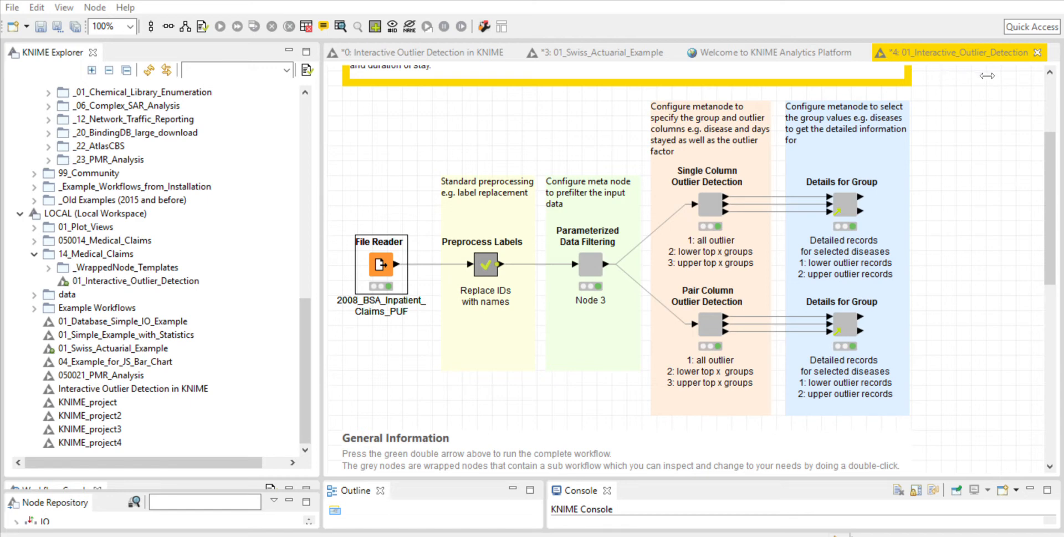
{"action": "mouse_move", "coordinate": [988, 72]}
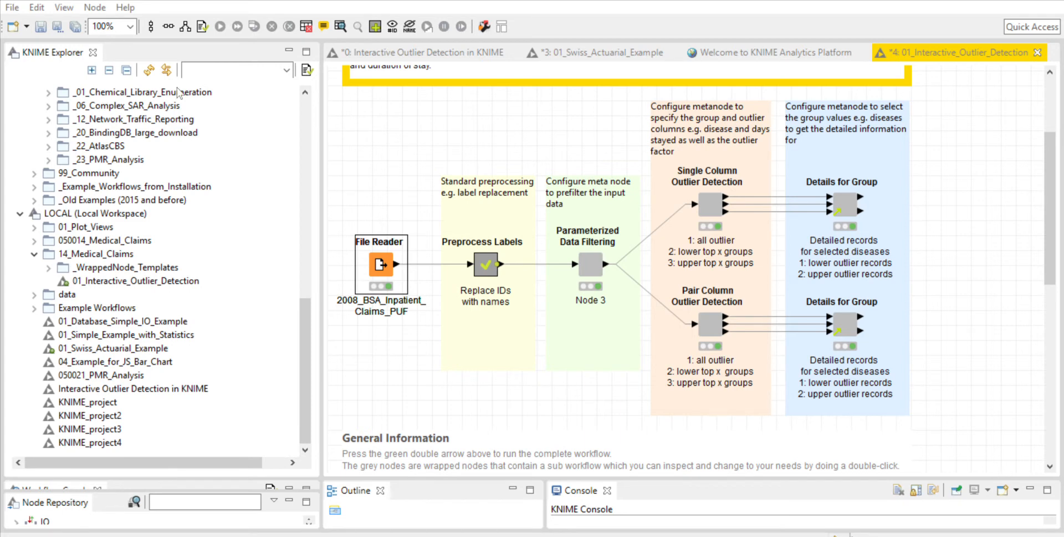
{"action": "mouse_move", "coordinate": [192, 303]}
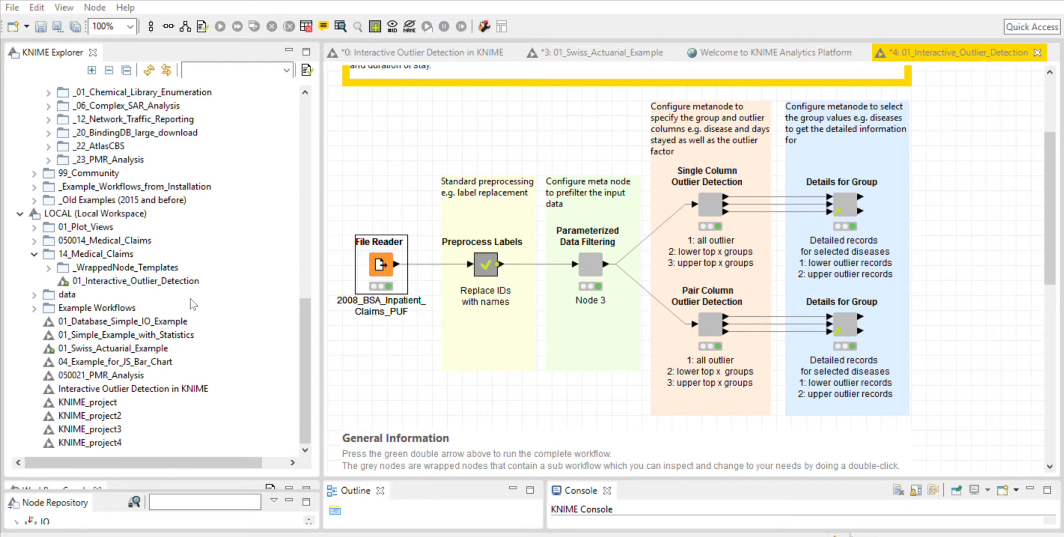
{"action": "mouse_move", "coordinate": [296, 84]}
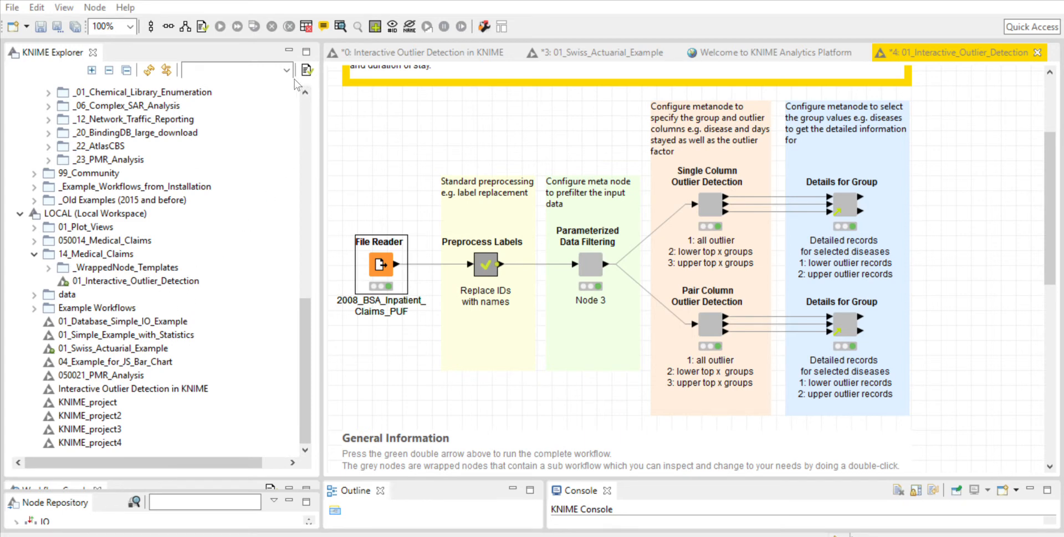
{"action": "mouse_move", "coordinate": [249, 122]}
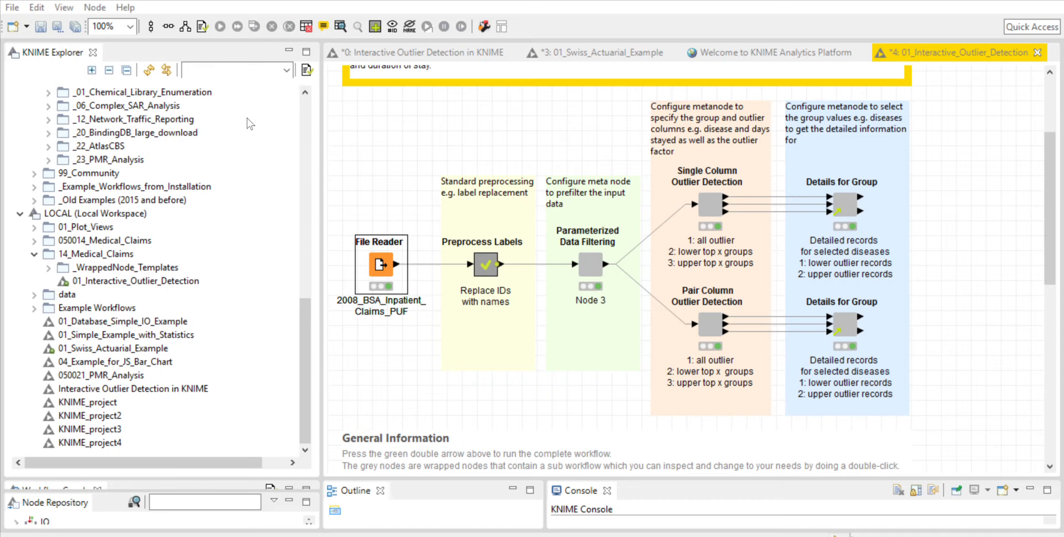
{"action": "mouse_move", "coordinate": [404, 81]}
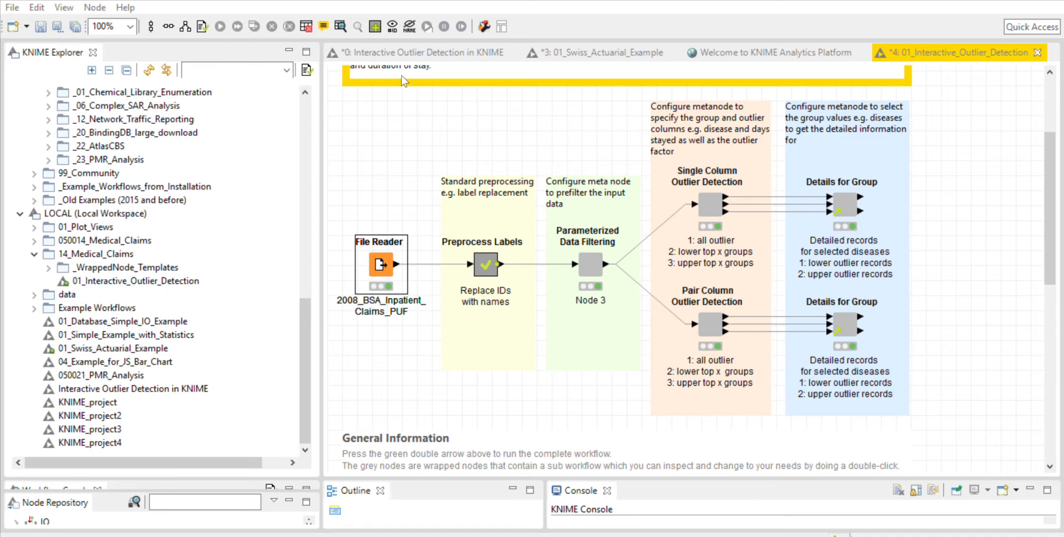
{"action": "mouse_move", "coordinate": [361, 193]}
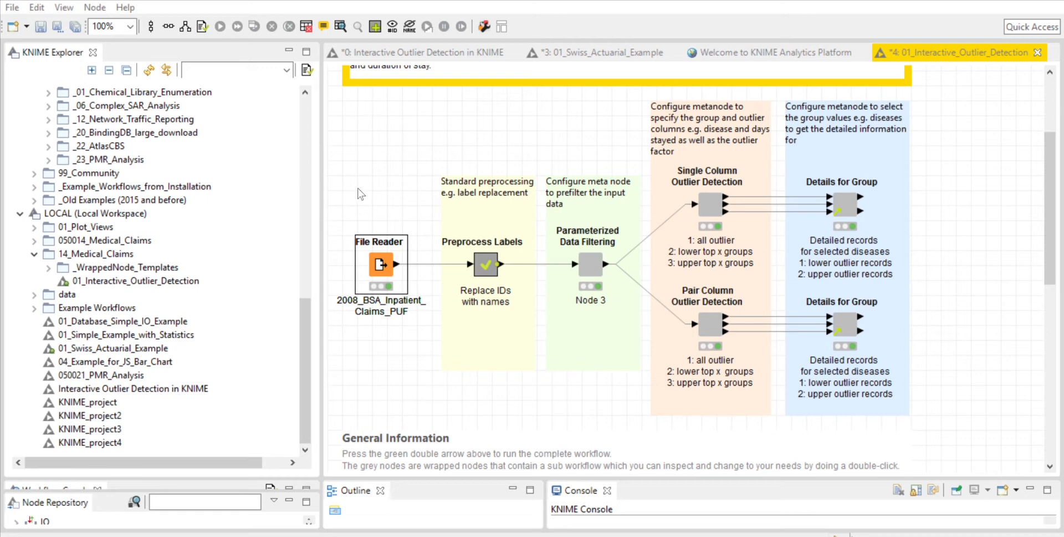
{"action": "mouse_move", "coordinate": [509, 73]}
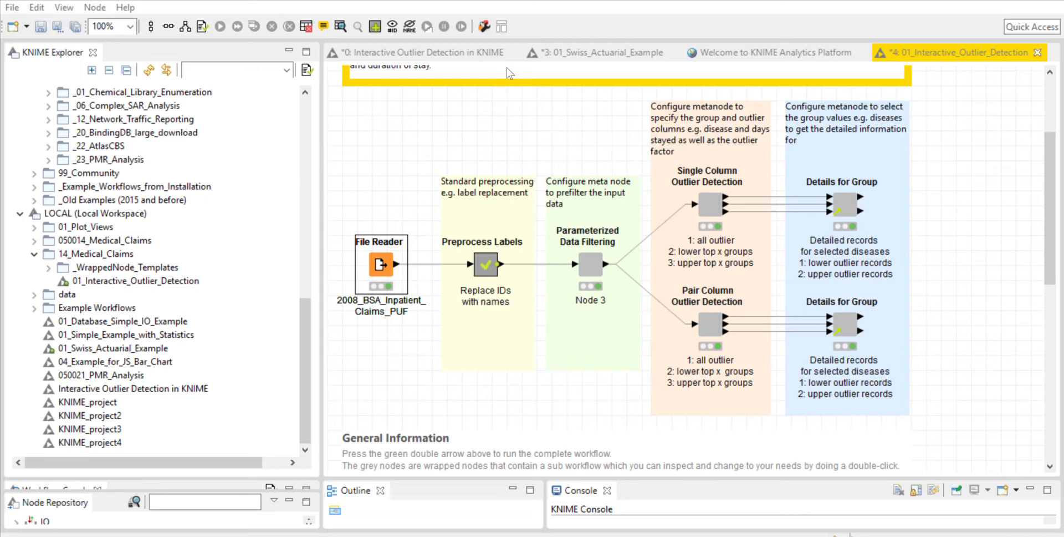
{"action": "mouse_move", "coordinate": [483, 107]}
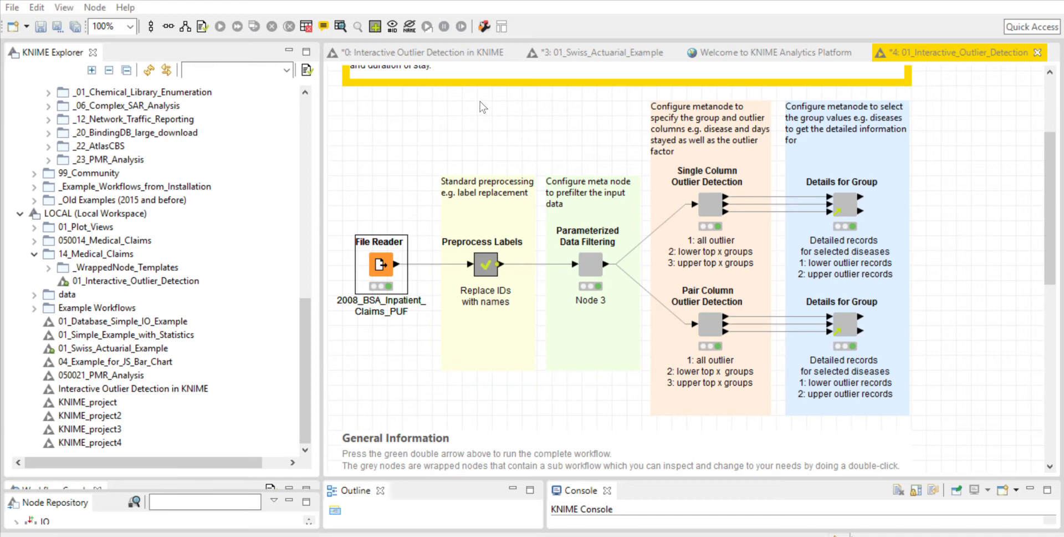
{"action": "mouse_move", "coordinate": [587, 98]}
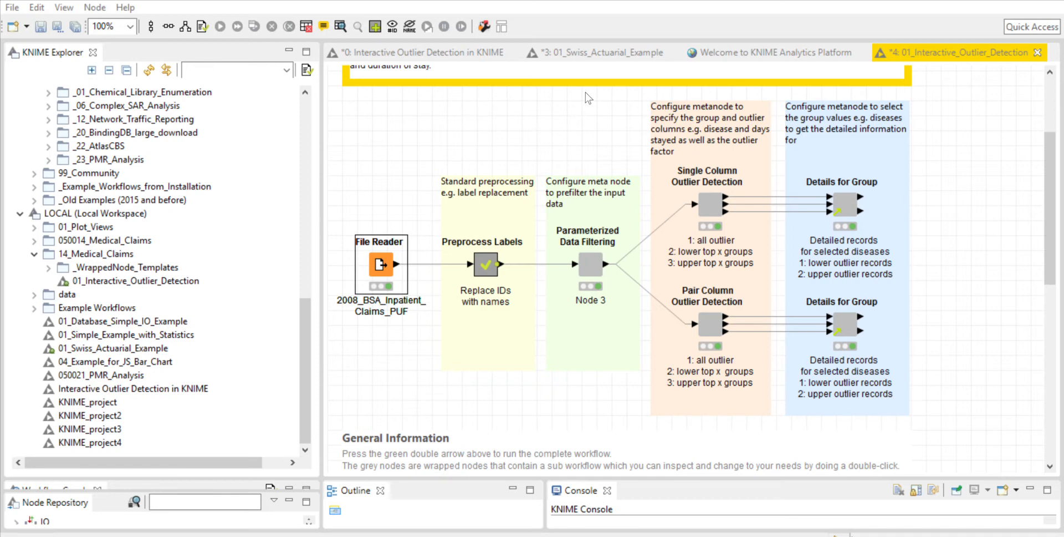
{"action": "mouse_move", "coordinate": [531, 104]}
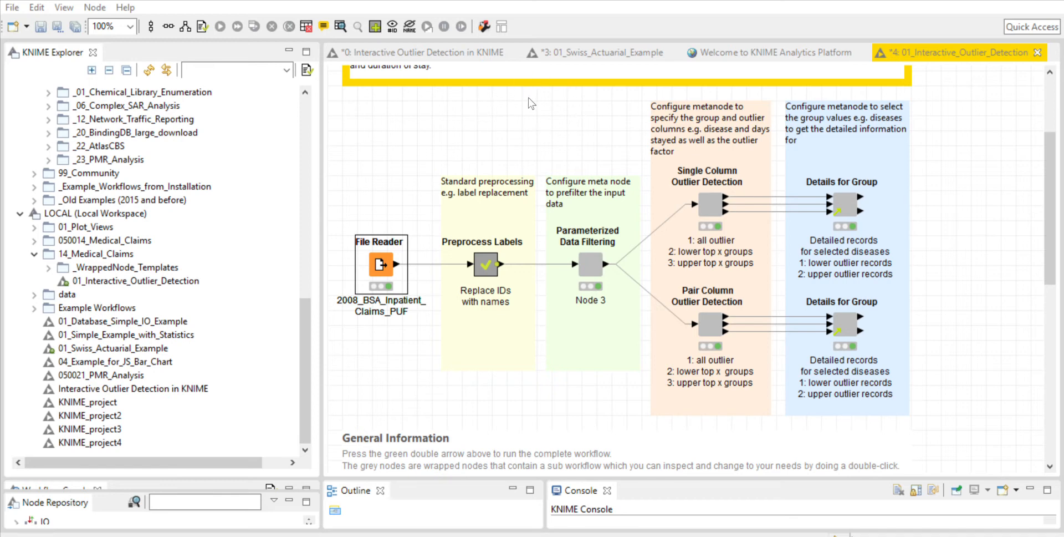
{"action": "mouse_move", "coordinate": [569, 97]}
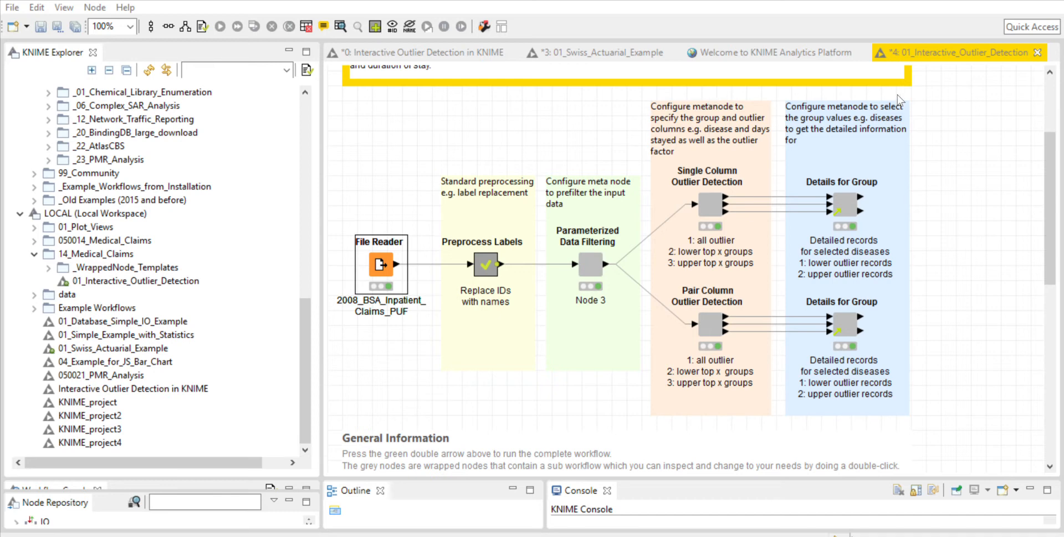
{"action": "mouse_move", "coordinate": [785, 98]}
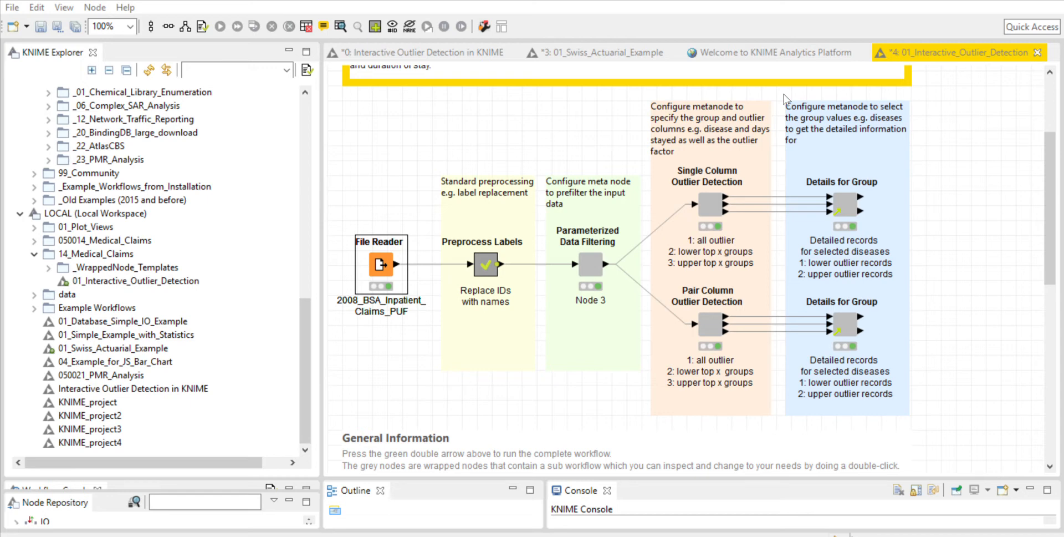
{"action": "mouse_move", "coordinate": [537, 113]}
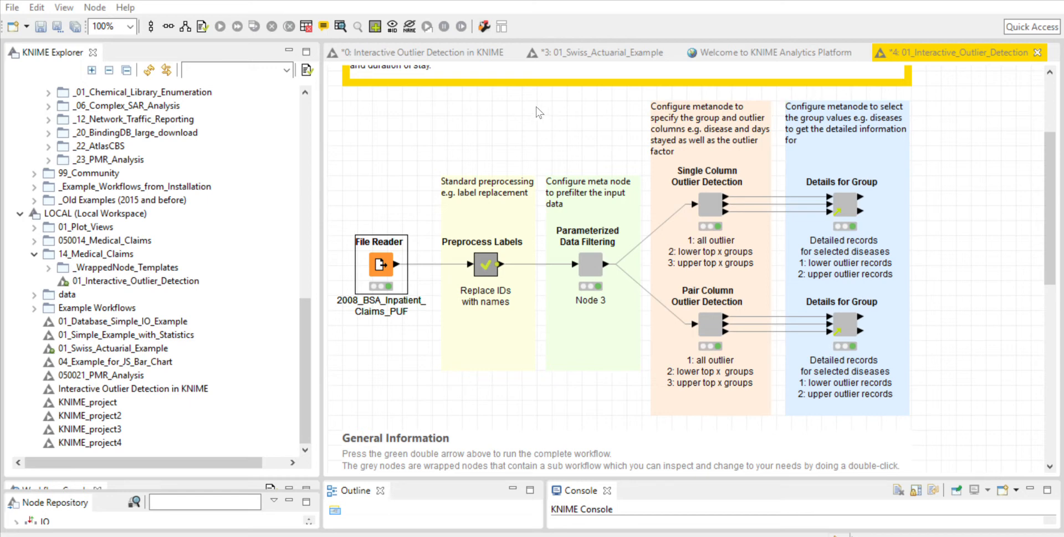
{"action": "mouse_move", "coordinate": [929, 106]}
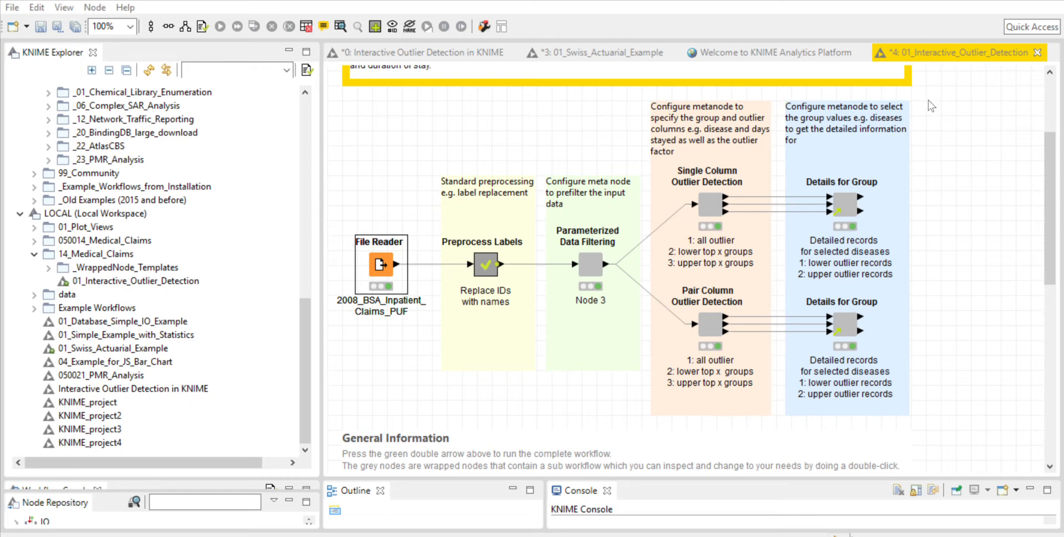
{"action": "mouse_move", "coordinate": [852, 95]}
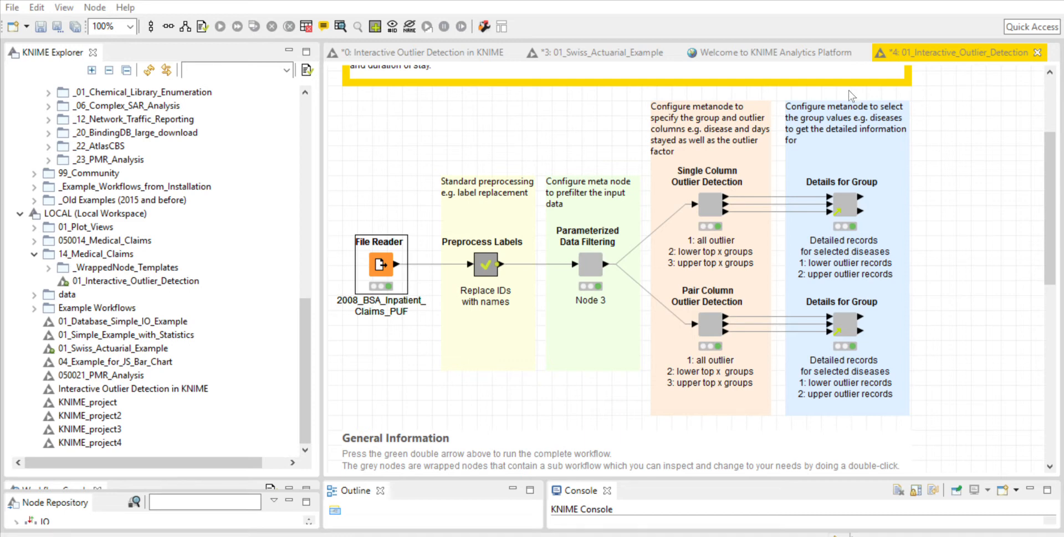
{"action": "mouse_move", "coordinate": [270, 105]}
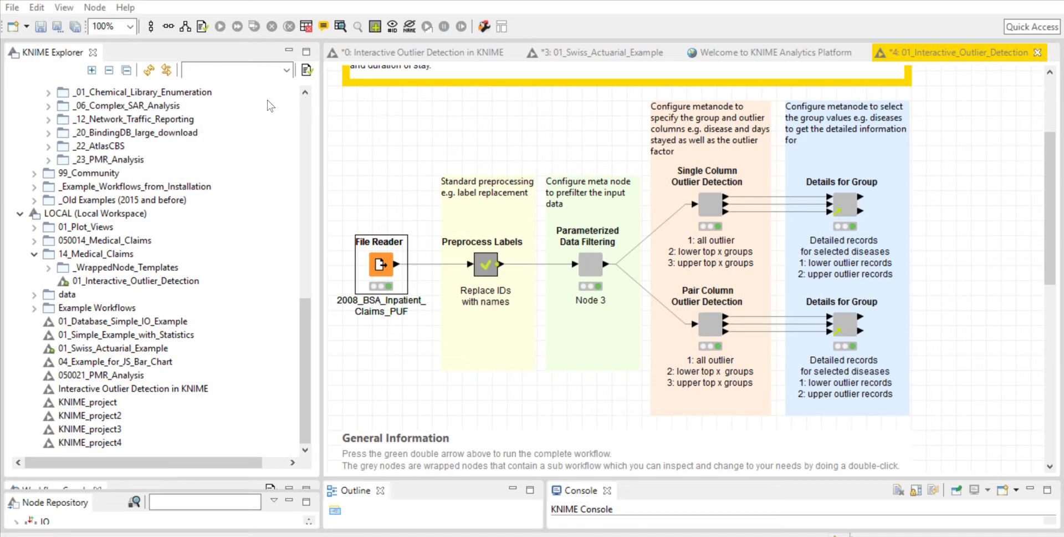
{"action": "mouse_move", "coordinate": [253, 126]}
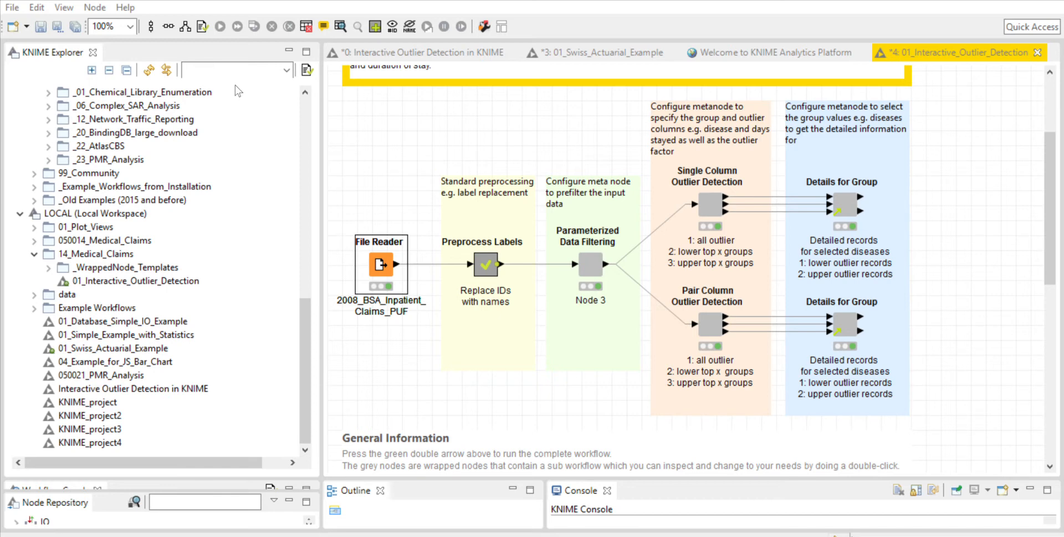
{"action": "mouse_move", "coordinate": [290, 122]}
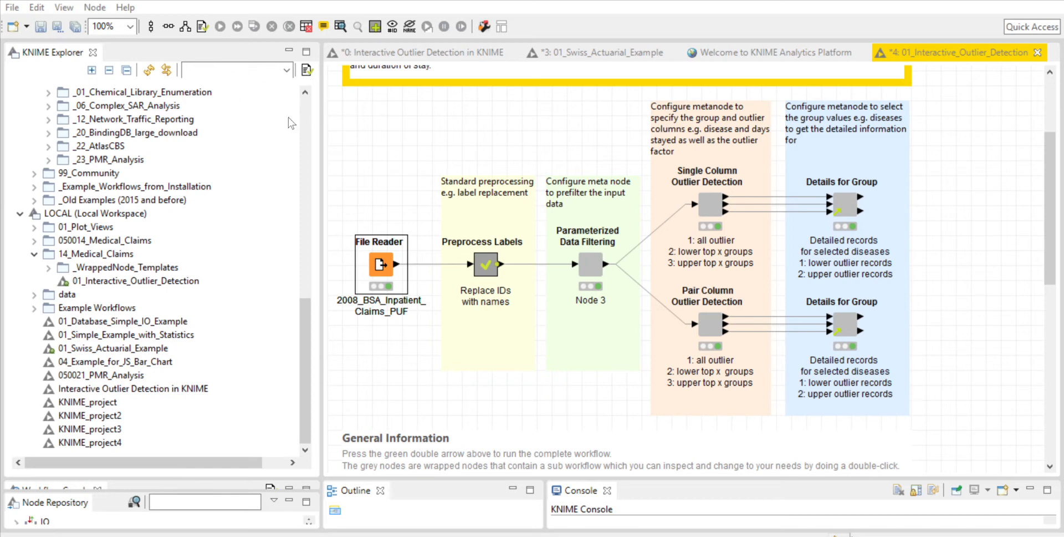
{"action": "mouse_move", "coordinate": [350, 139]}
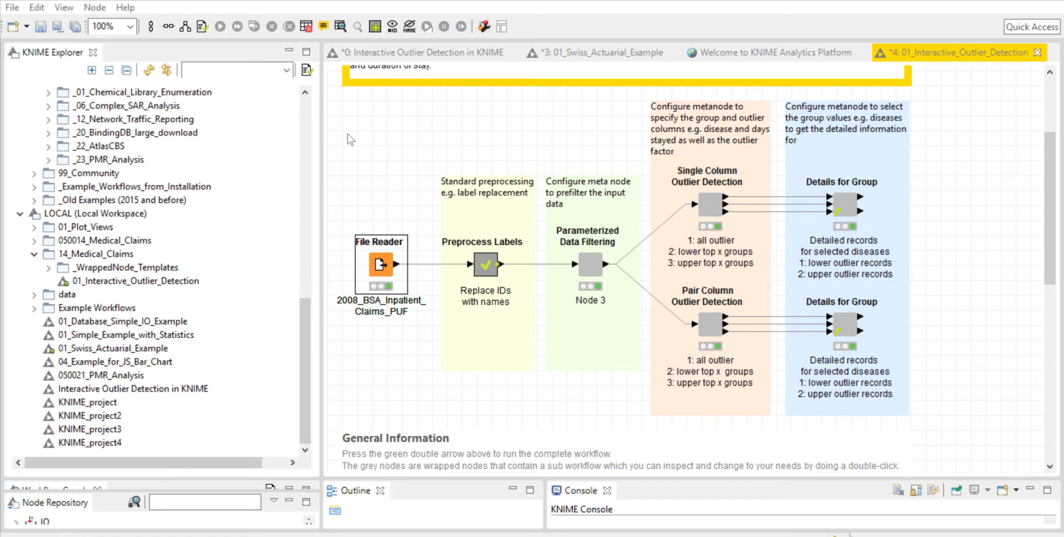
{"action": "mouse_move", "coordinate": [645, 195]}
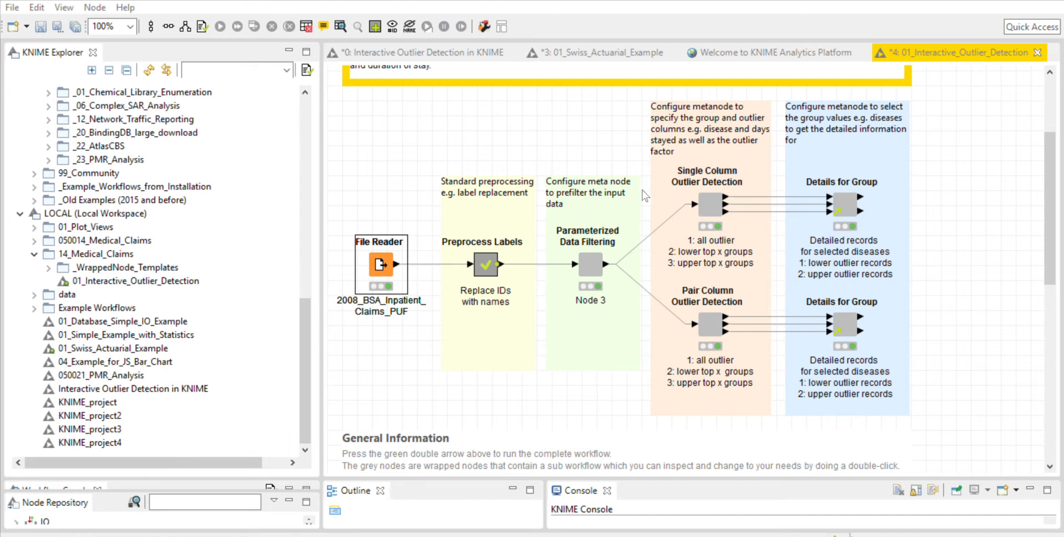
{"action": "mouse_move", "coordinate": [999, 18]}
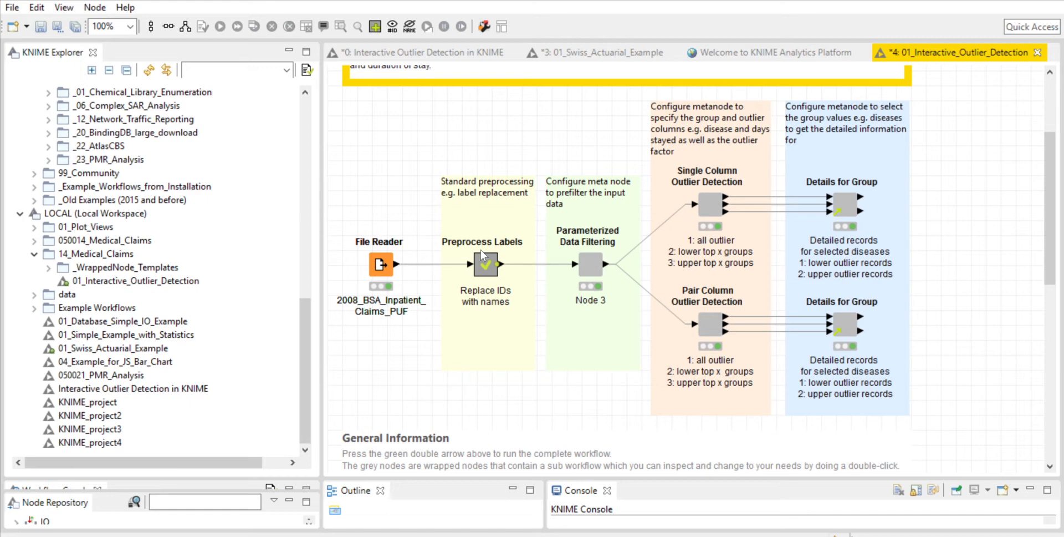
{"action": "left_click", "coordinate": [486, 264]}
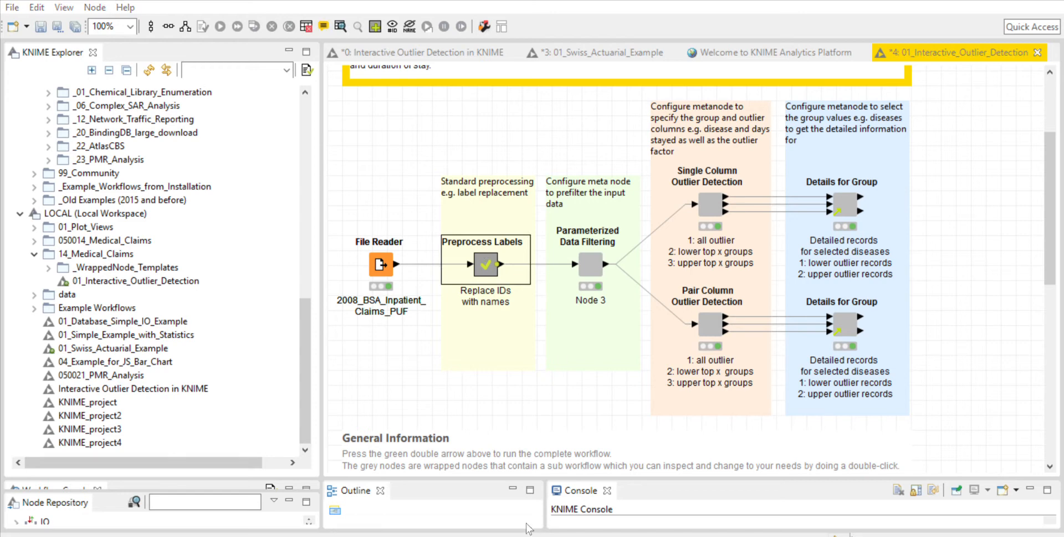
{"action": "mouse_move", "coordinate": [476, 296]}
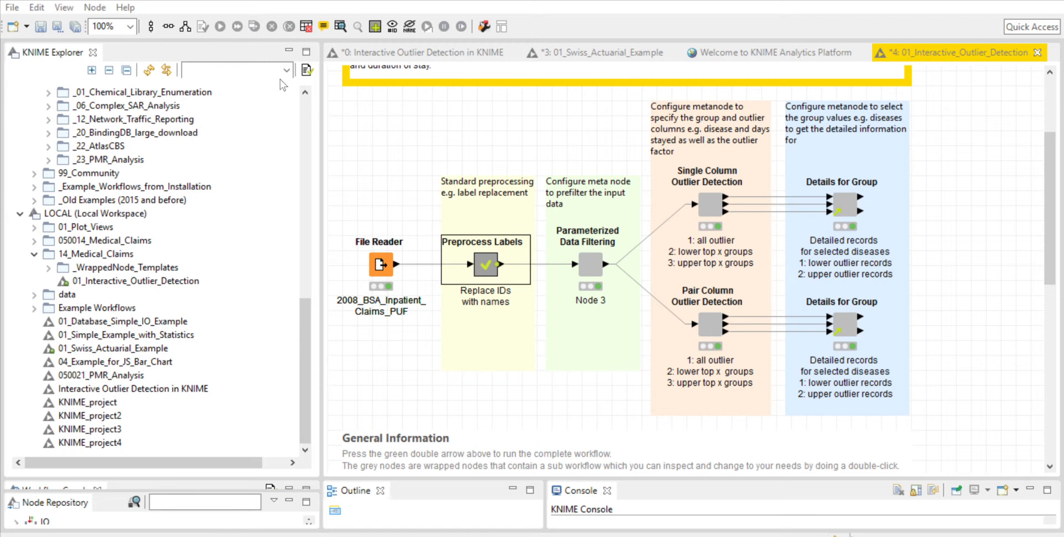
{"action": "mouse_move", "coordinate": [262, 98]}
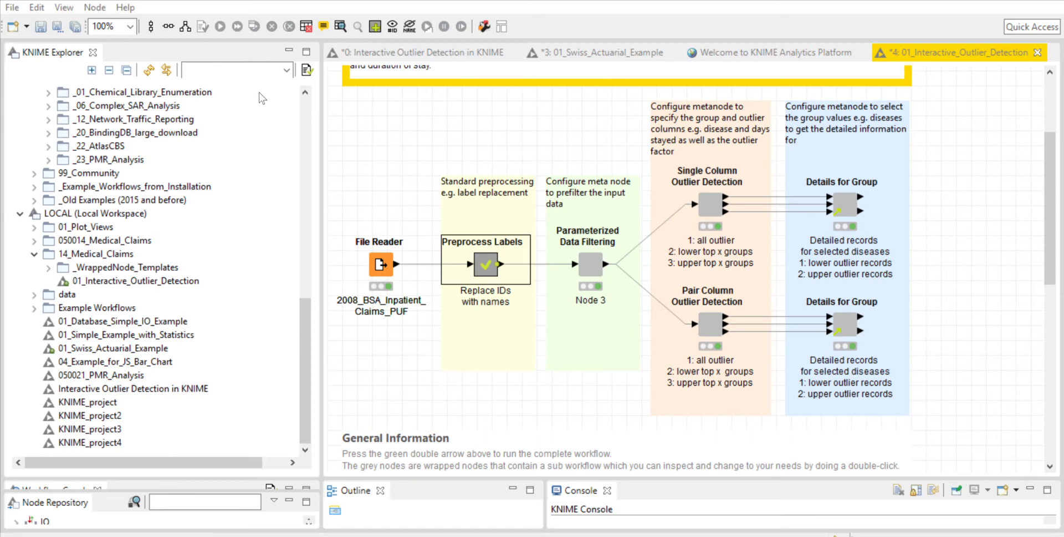
{"action": "mouse_move", "coordinate": [248, 99]}
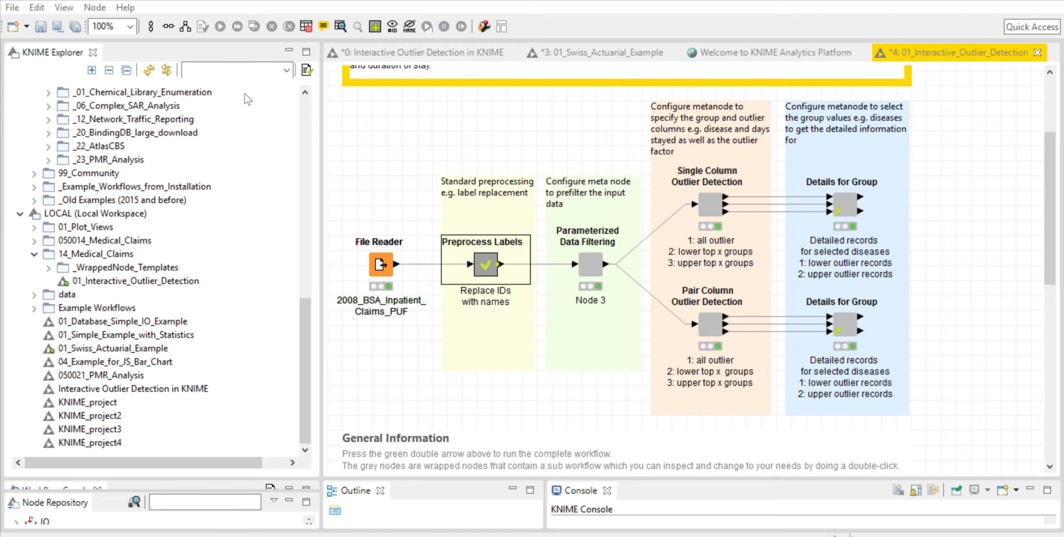
{"action": "mouse_move", "coordinate": [420, 159]}
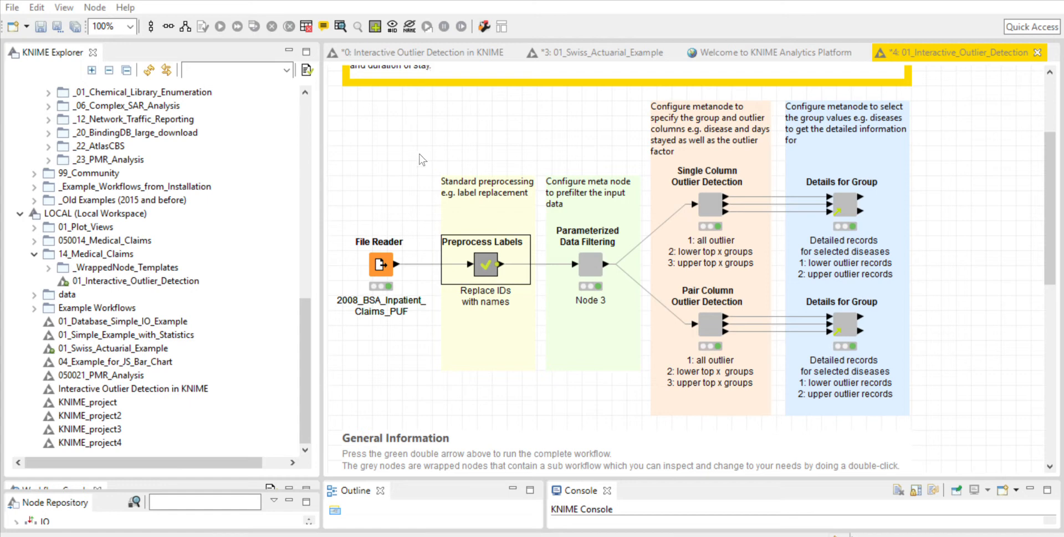
{"action": "mouse_move", "coordinate": [891, 104]}
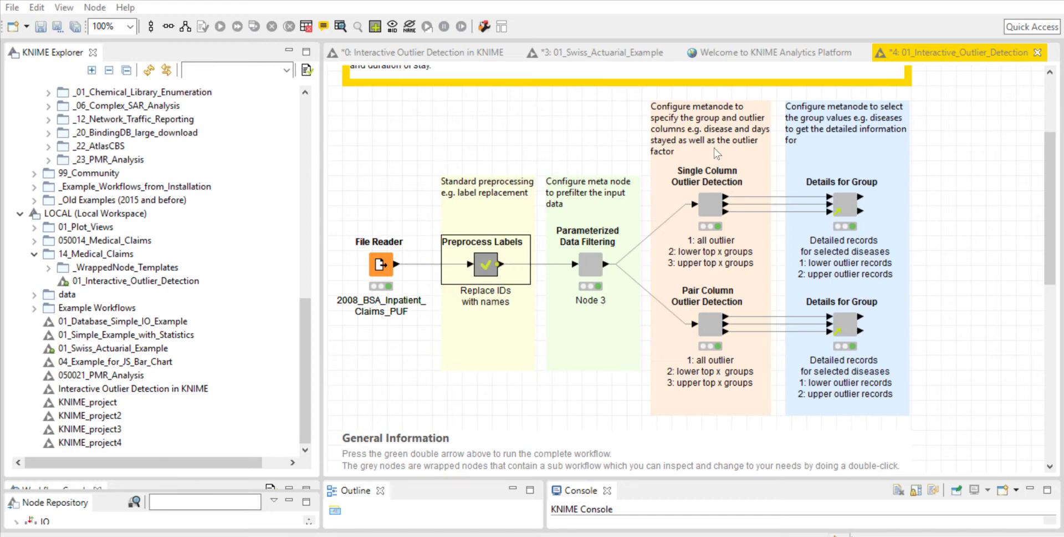
{"action": "mouse_move", "coordinate": [620, 424]}
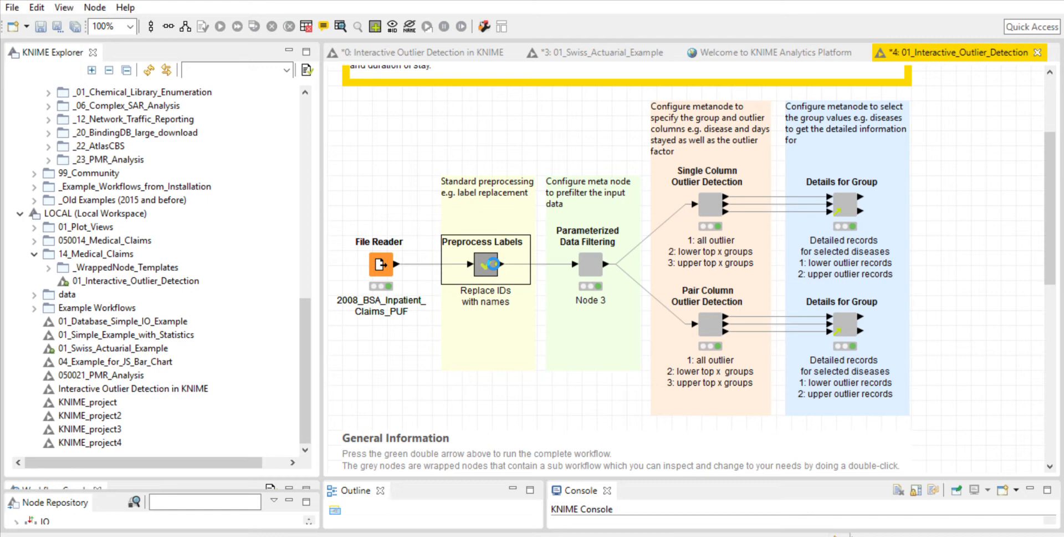
Step: Open the Preprocess Labels metanode to view its Column Rename, Cell Replacer and Rule Engine nodes
{"action": "double_click", "coordinate": [485, 265]}
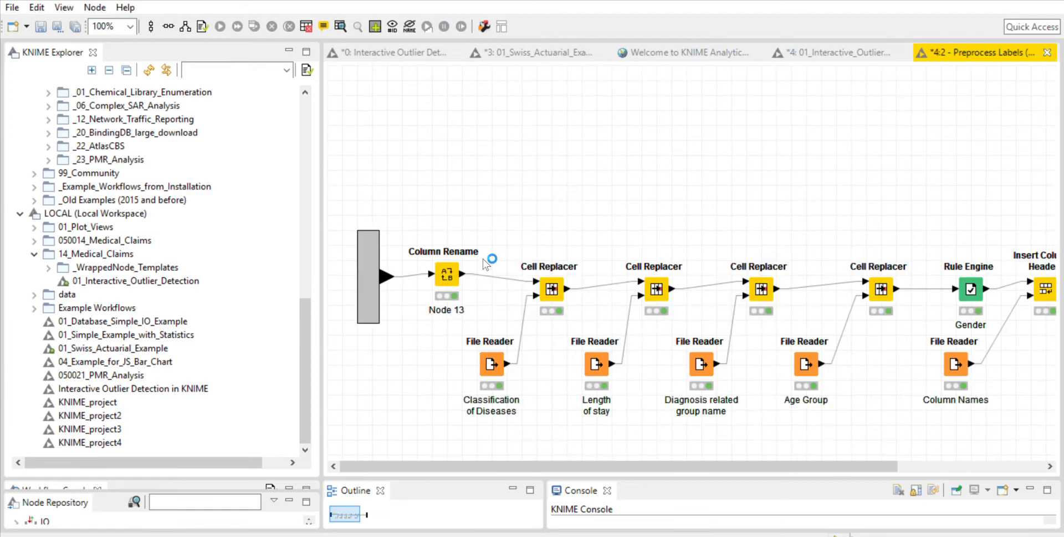
{"action": "mouse_move", "coordinate": [462, 302]}
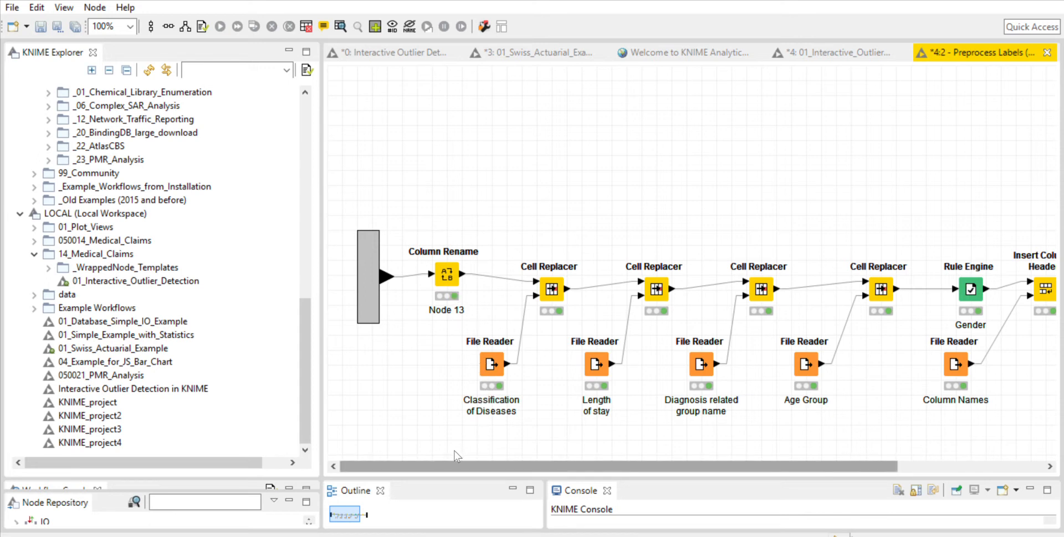
{"action": "scroll", "scroll_direction": "right", "scroll_amount": 3}
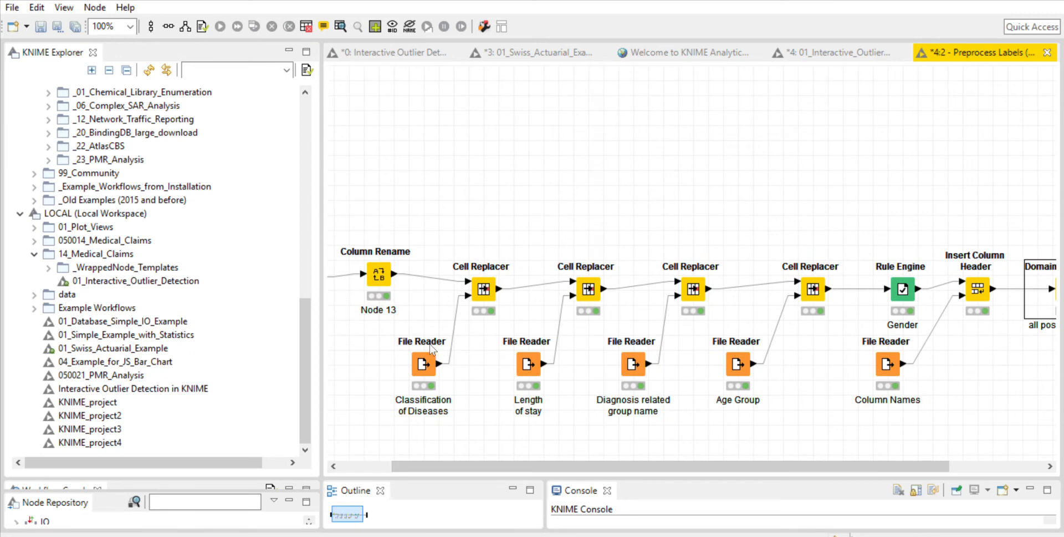
{"action": "mouse_move", "coordinate": [828, 348]}
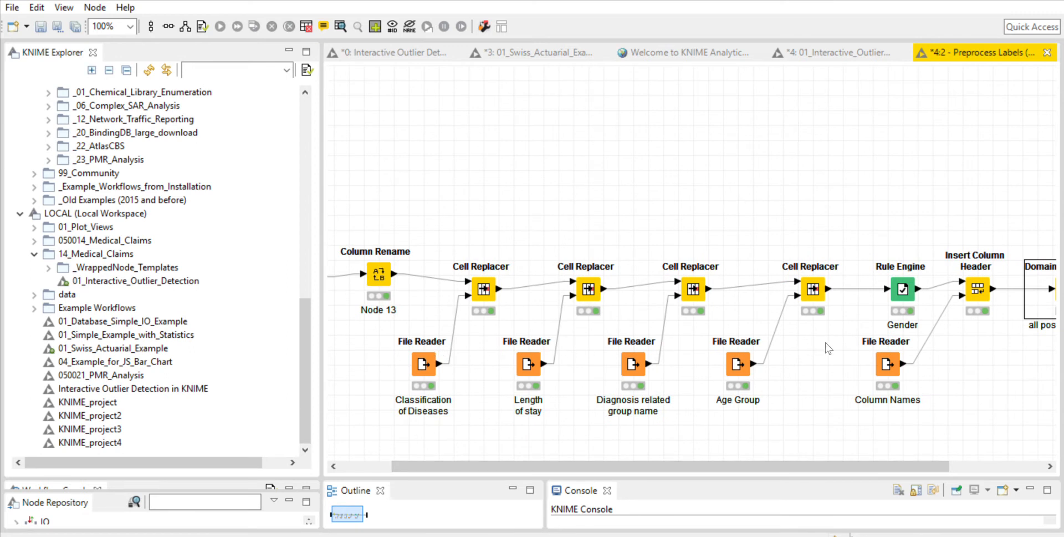
{"action": "mouse_move", "coordinate": [477, 277]}
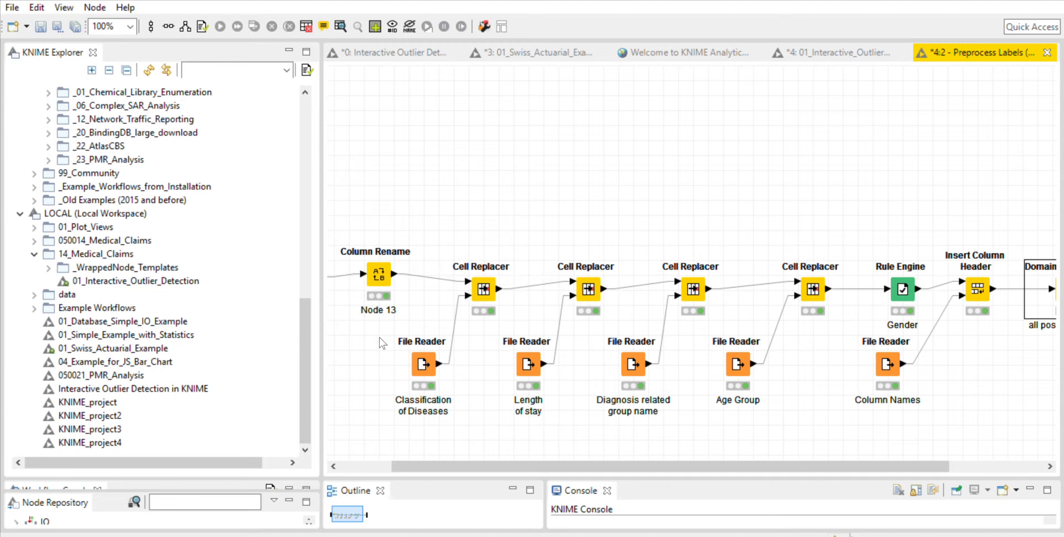
{"action": "mouse_move", "coordinate": [714, 335]}
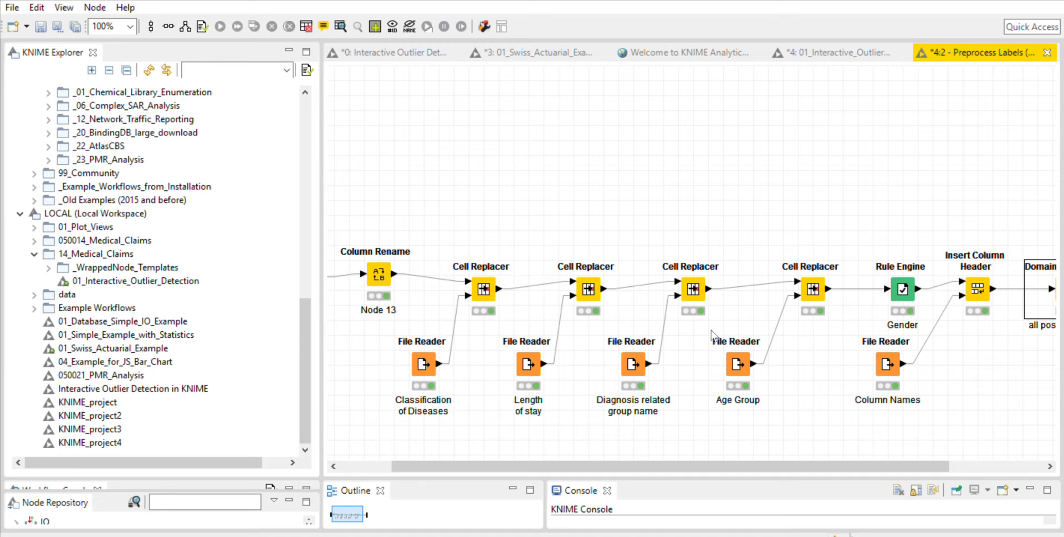
{"action": "mouse_move", "coordinate": [855, 70]}
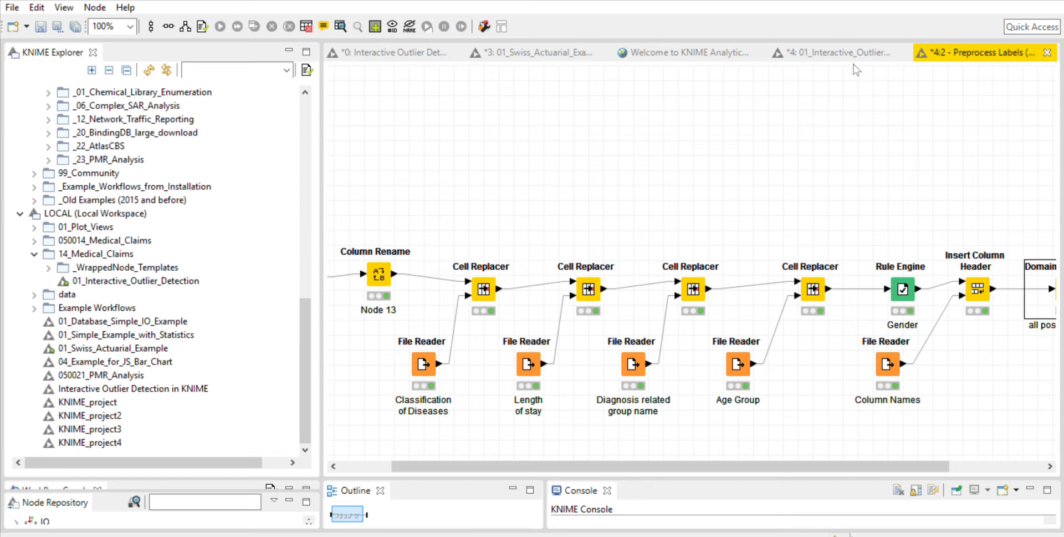
{"action": "left_click", "coordinate": [843, 53]}
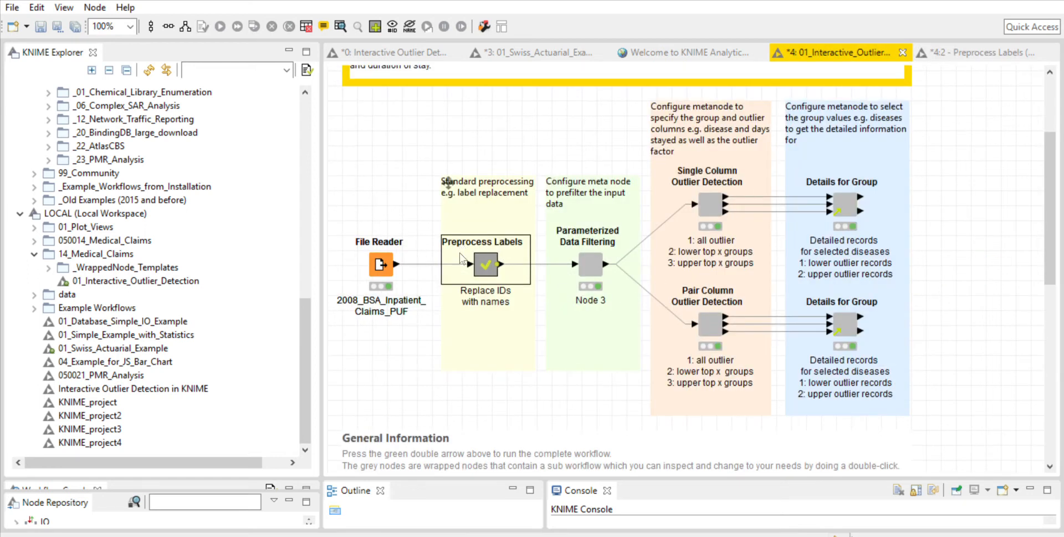
{"action": "mouse_move", "coordinate": [479, 252]}
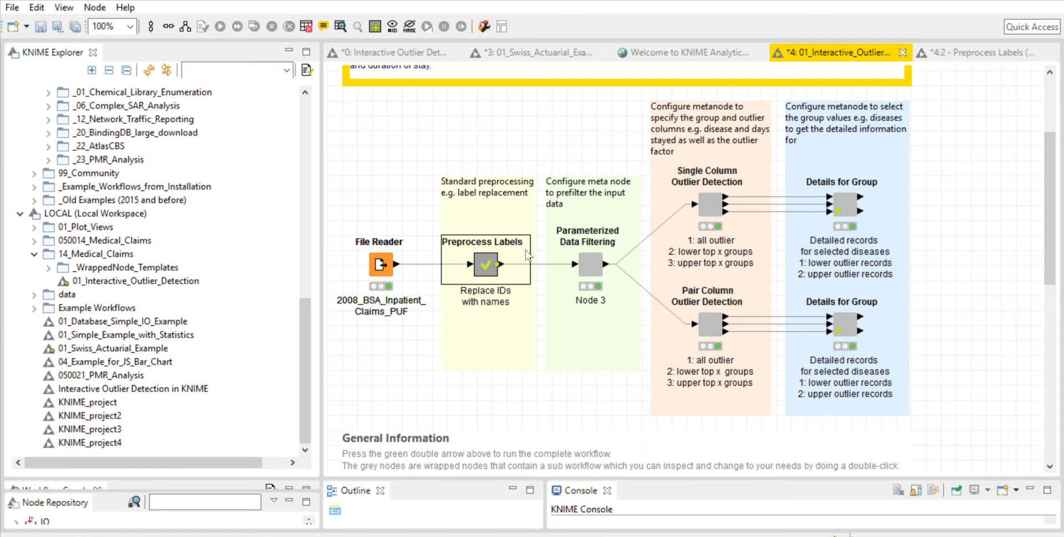
{"action": "mouse_move", "coordinate": [616, 248]}
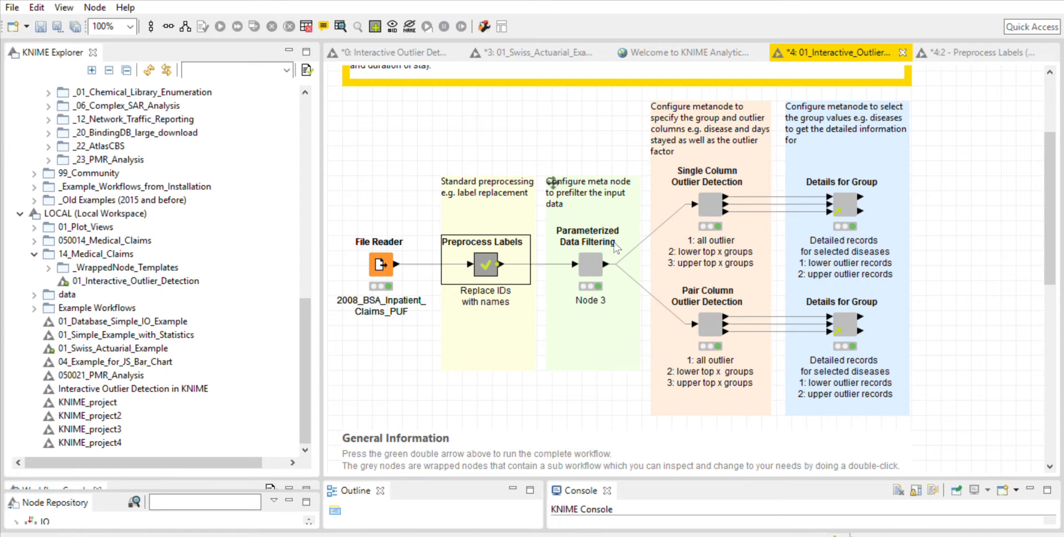
{"action": "mouse_move", "coordinate": [606, 256]}
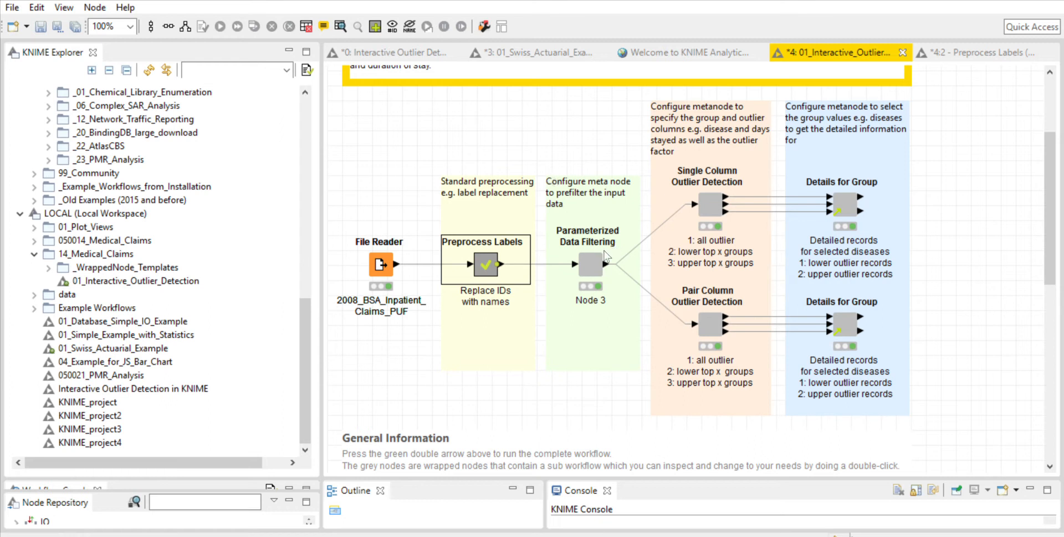
{"action": "mouse_move", "coordinate": [601, 260]}
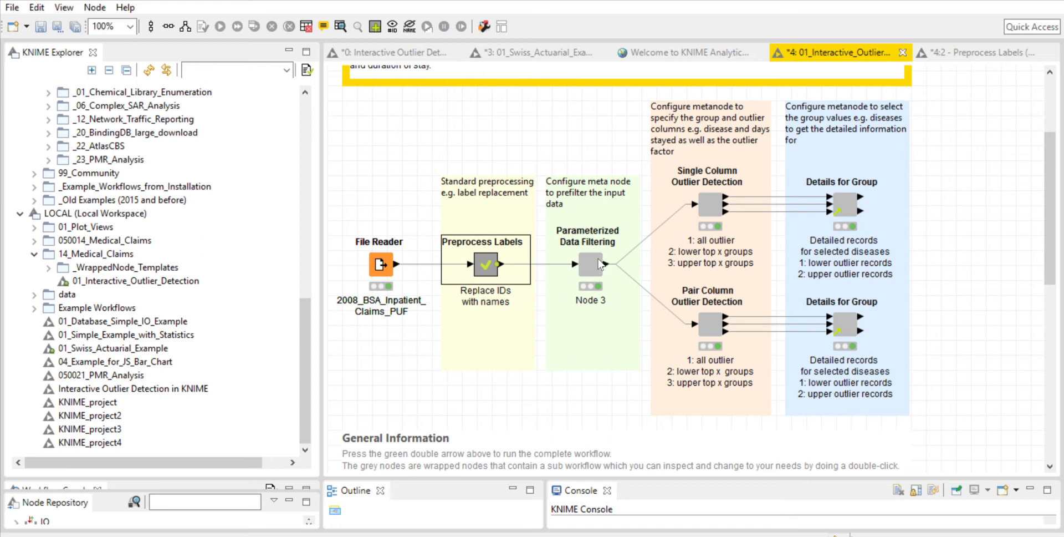
{"action": "mouse_move", "coordinate": [590, 256]}
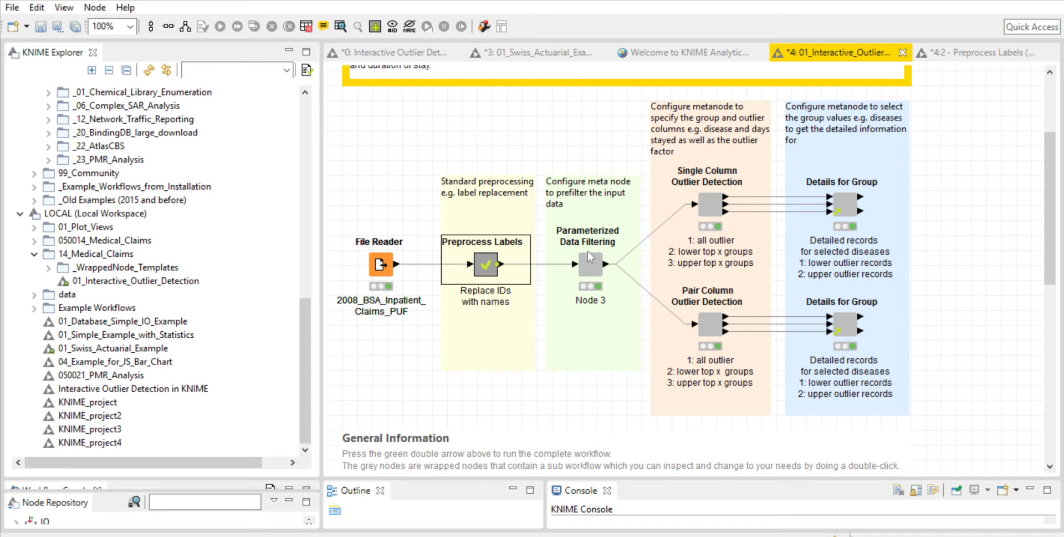
{"action": "left_click", "coordinate": [591, 269]}
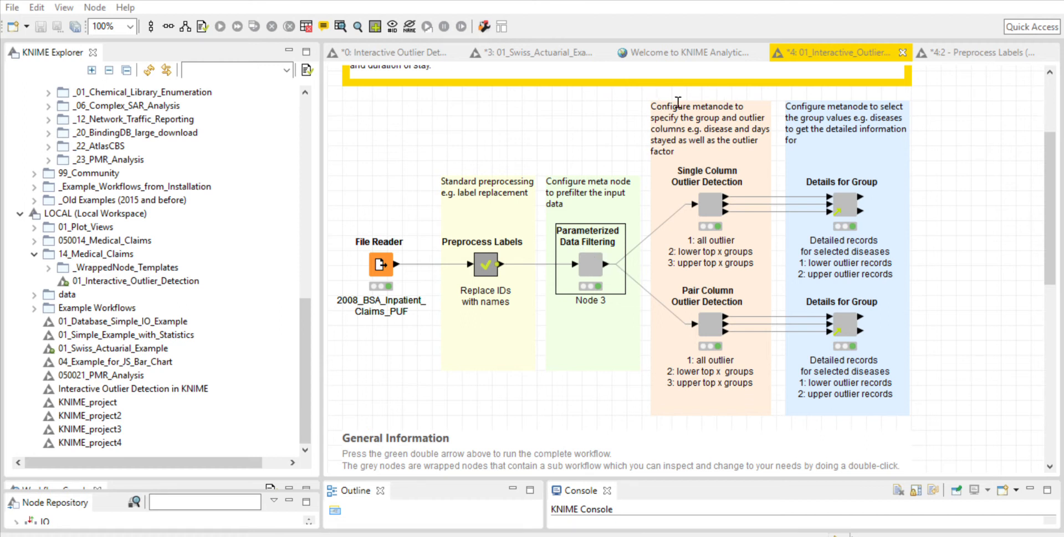
{"action": "mouse_move", "coordinate": [646, 206]}
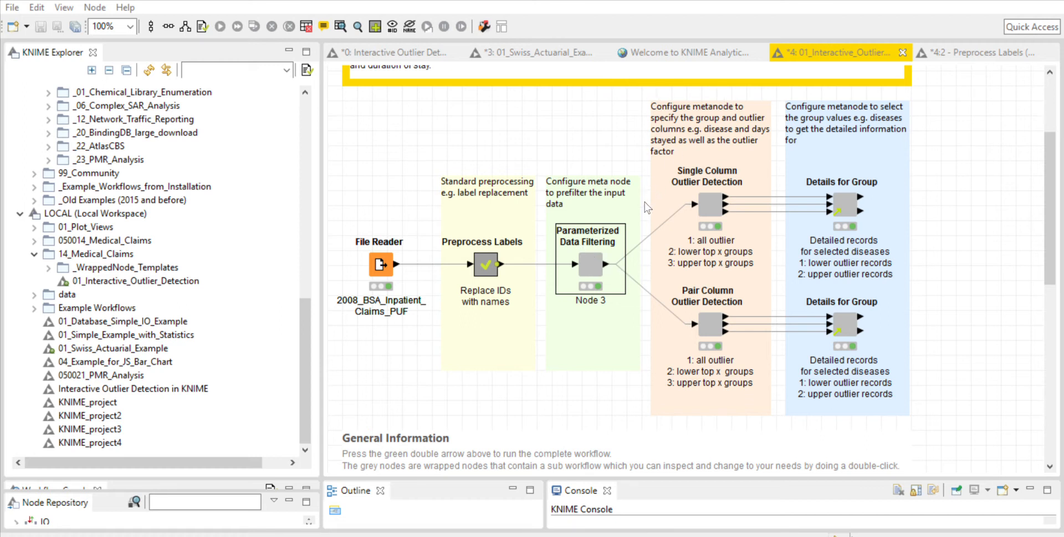
{"action": "mouse_move", "coordinate": [483, 164]}
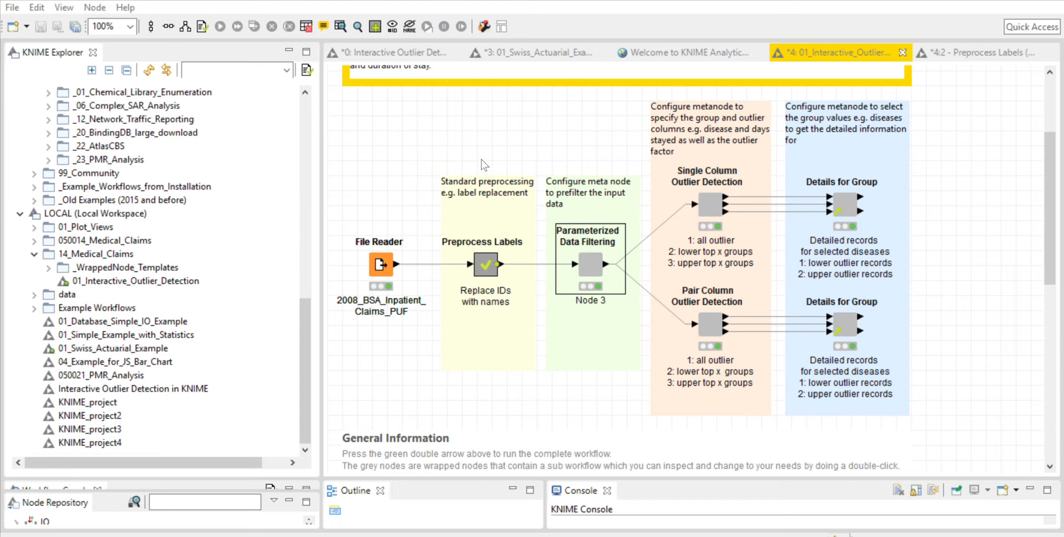
{"action": "mouse_move", "coordinate": [220, 200]}
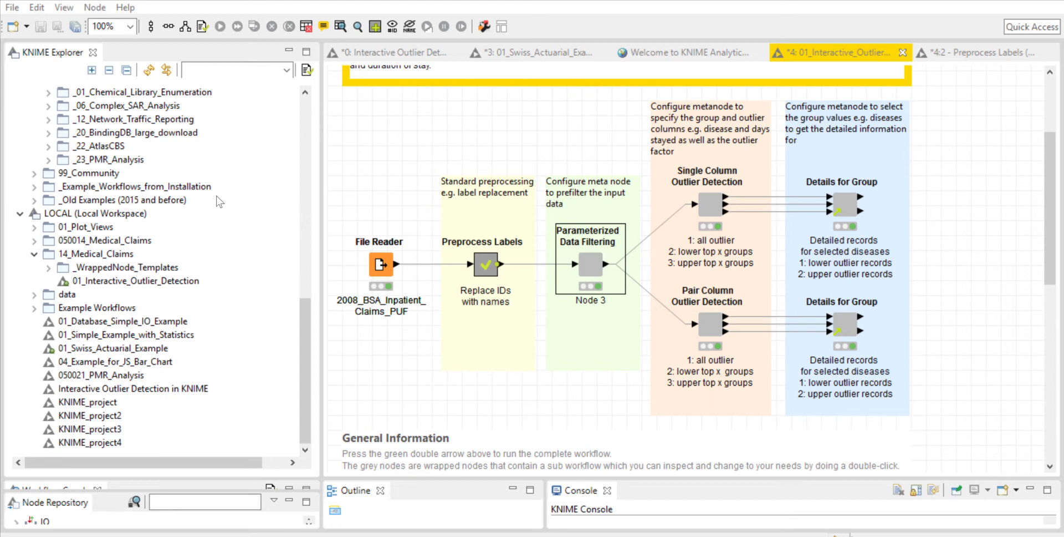
{"action": "mouse_move", "coordinate": [557, 115]}
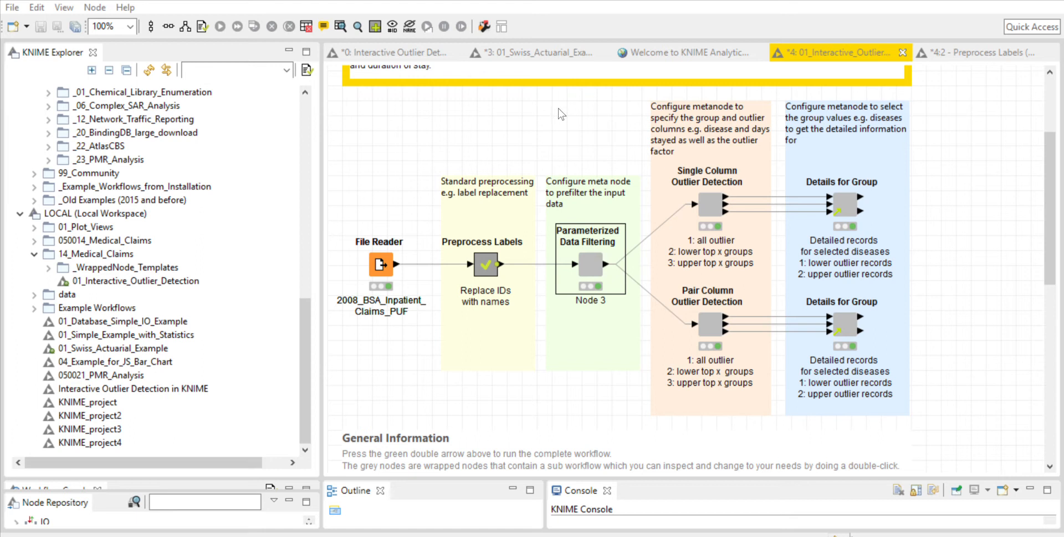
{"action": "mouse_move", "coordinate": [550, 116]}
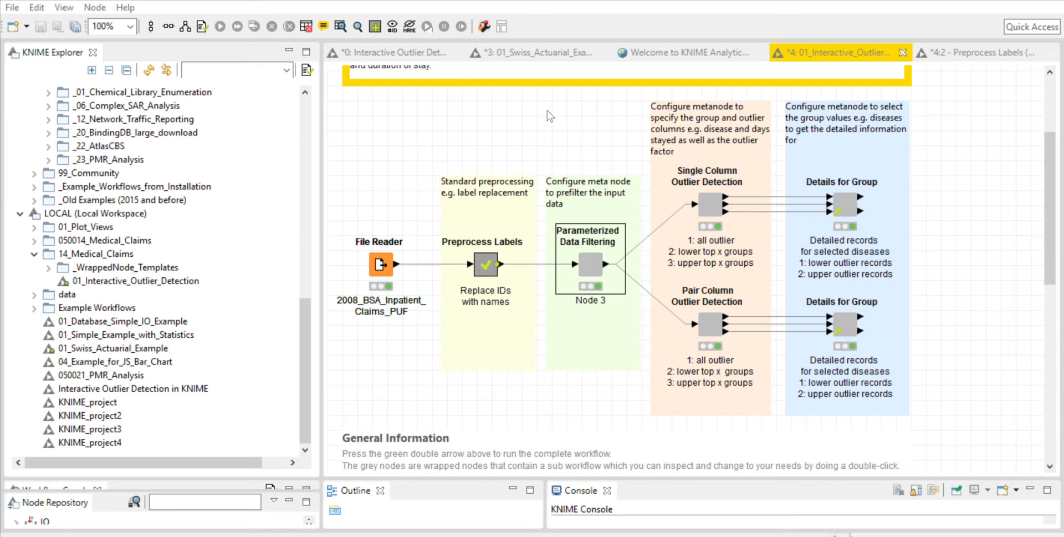
{"action": "mouse_move", "coordinate": [832, 210]}
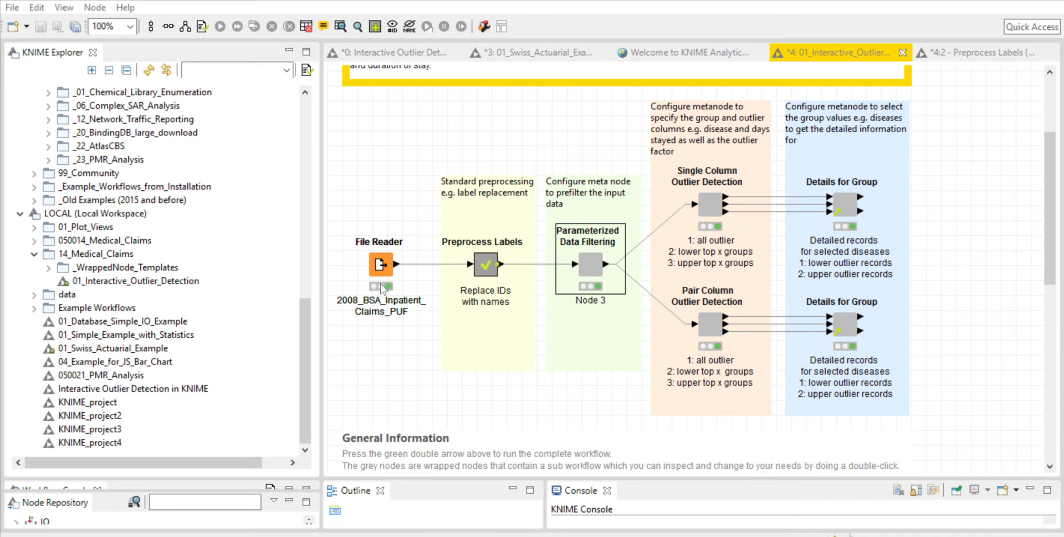
{"action": "mouse_move", "coordinate": [523, 280]}
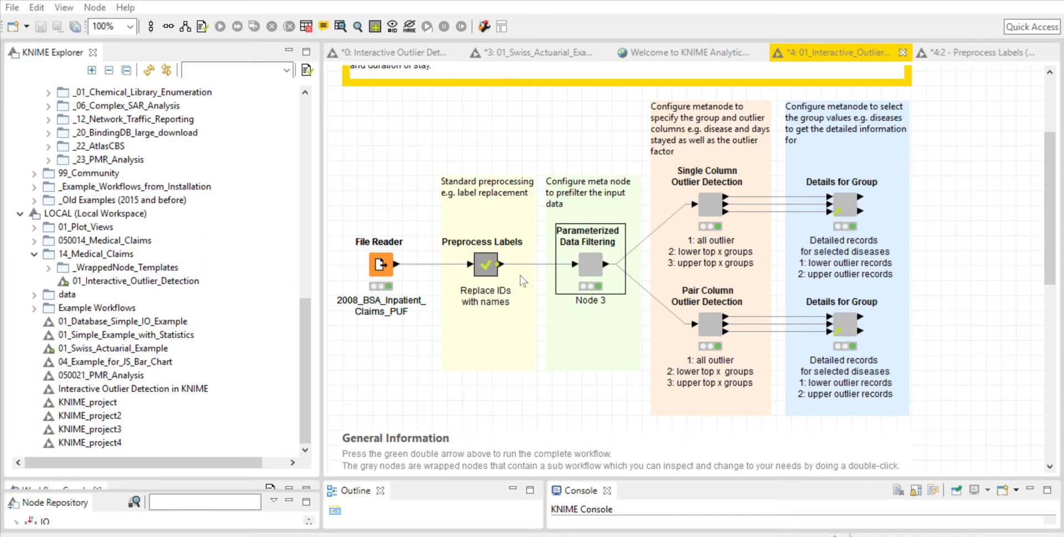
{"action": "mouse_move", "coordinate": [828, 272]}
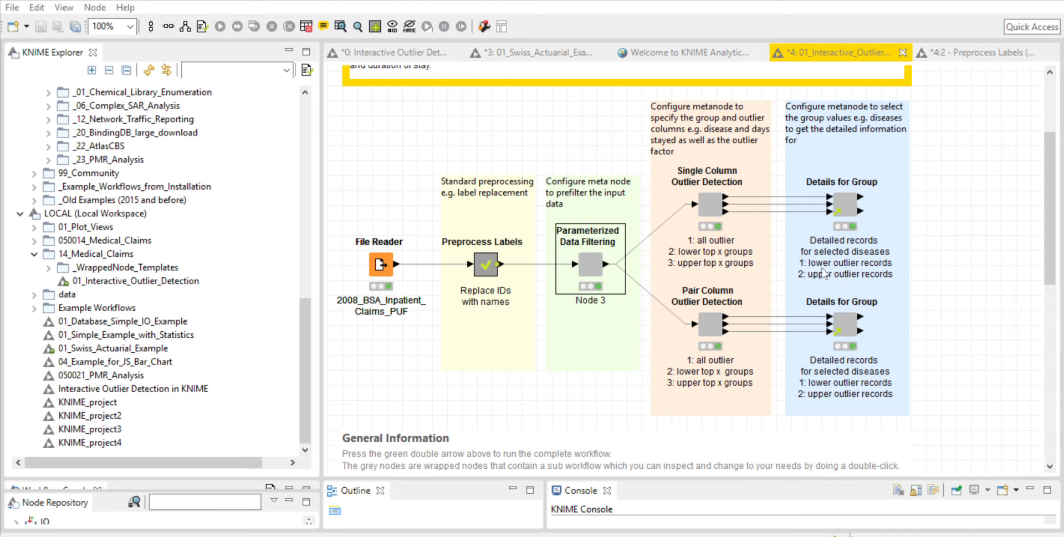
{"action": "mouse_move", "coordinate": [222, 318]}
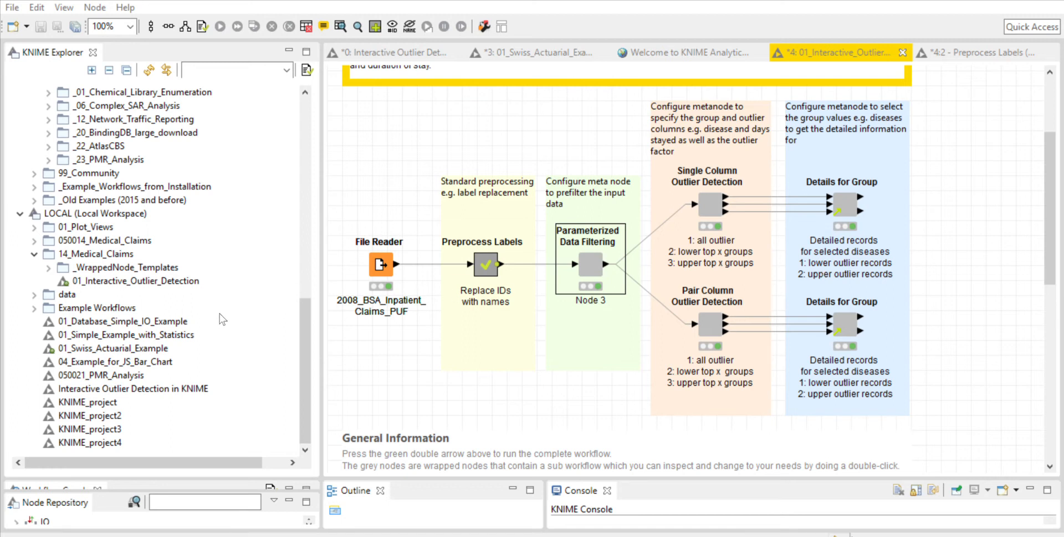
{"action": "mouse_move", "coordinate": [219, 313]}
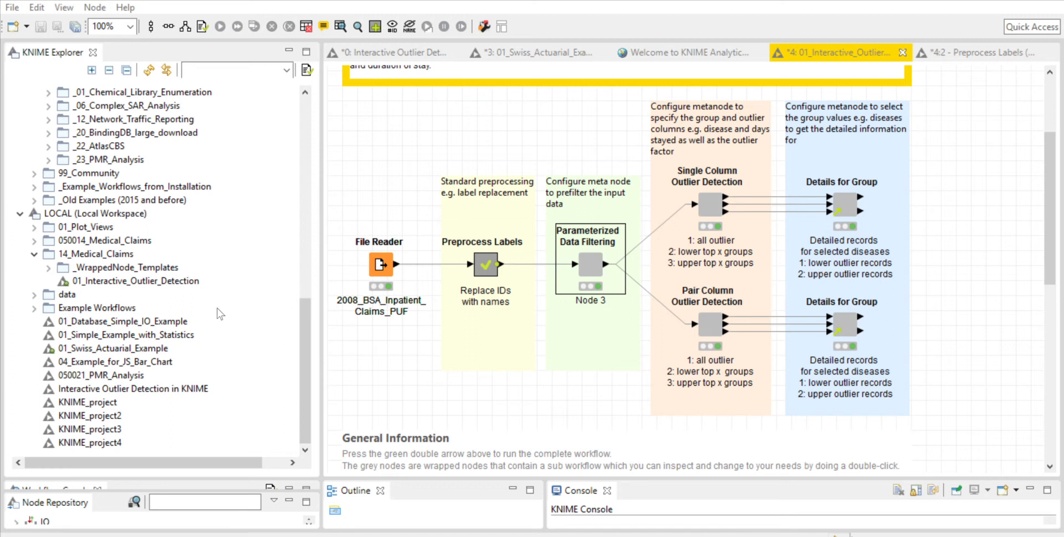
{"action": "mouse_move", "coordinate": [506, 333]}
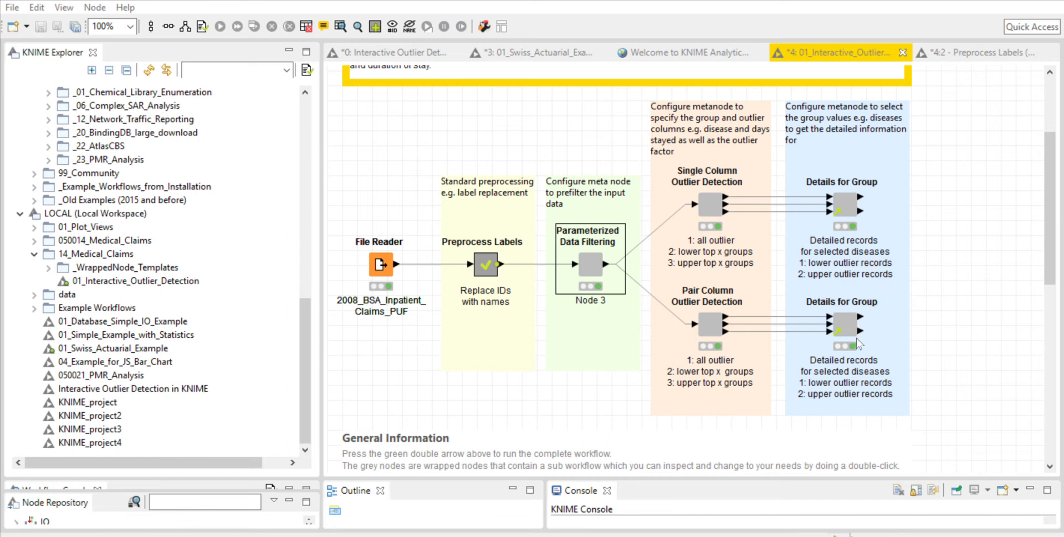
{"action": "mouse_move", "coordinate": [824, 369]}
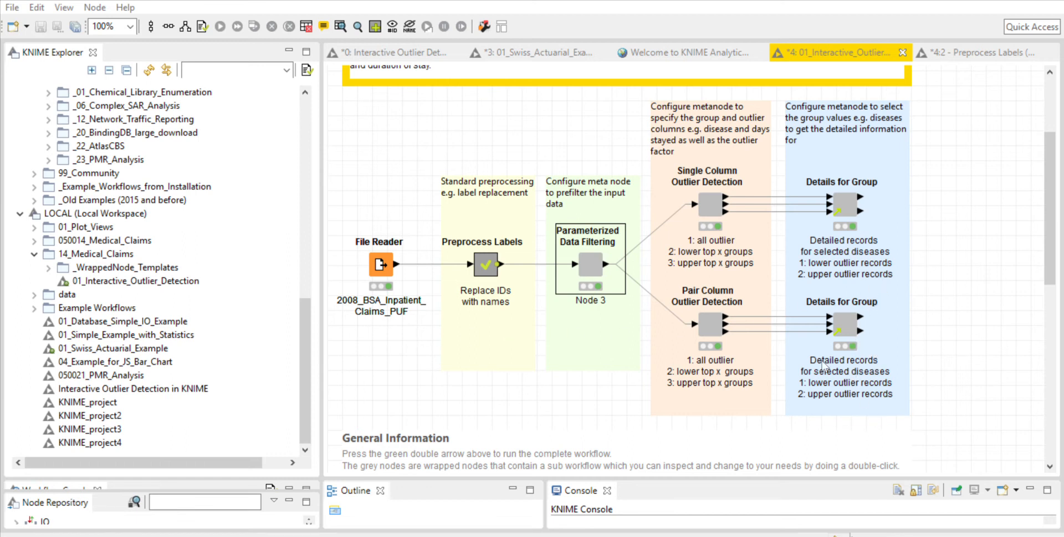
{"action": "mouse_move", "coordinate": [259, 369]}
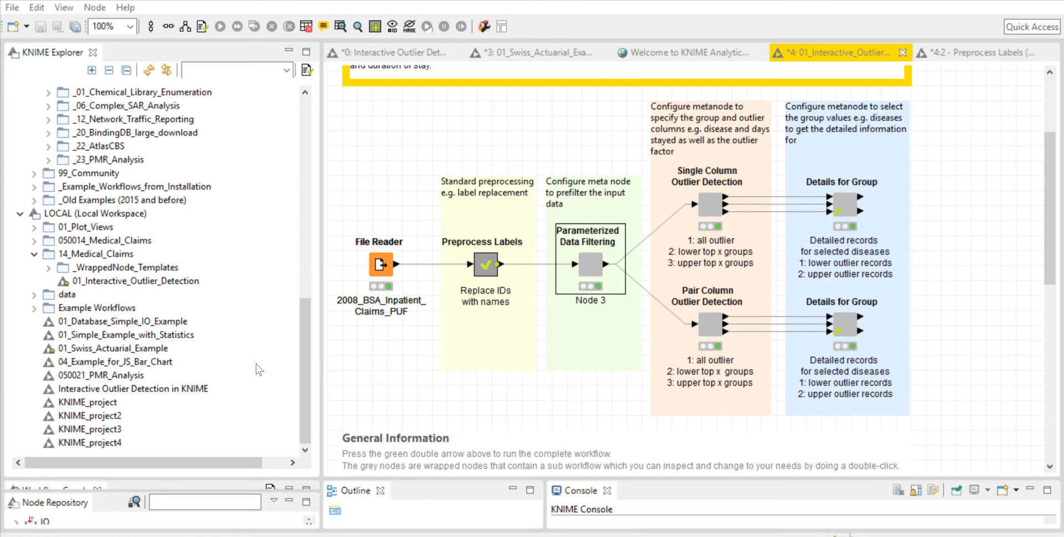
{"action": "mouse_move", "coordinate": [258, 380]}
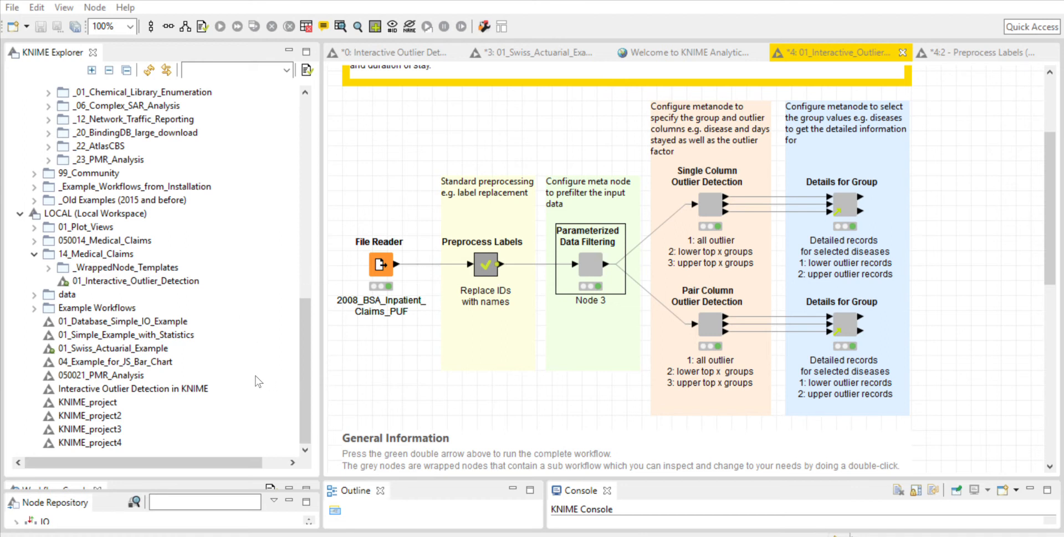
{"action": "mouse_move", "coordinate": [454, 345]}
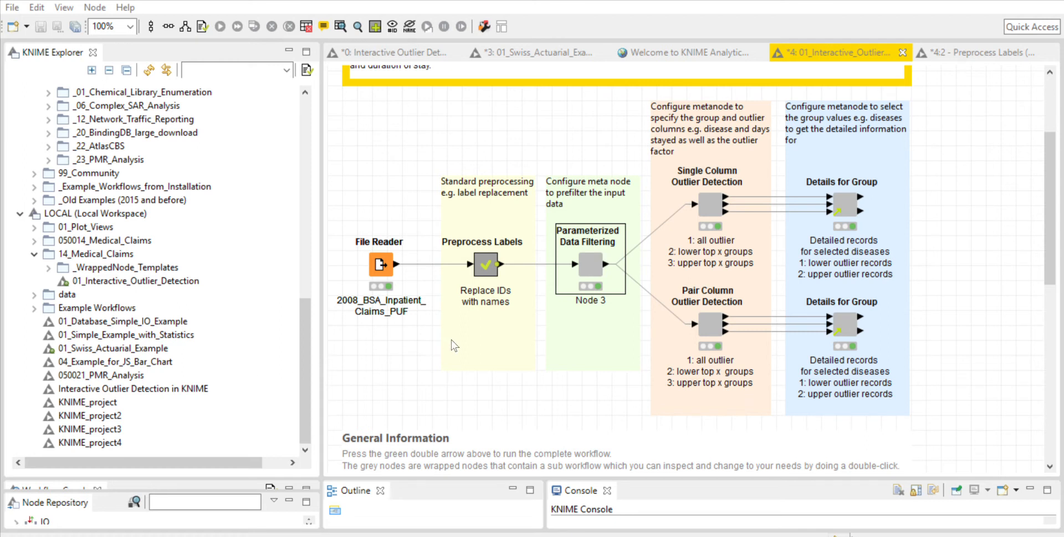
{"action": "mouse_move", "coordinate": [509, 399]}
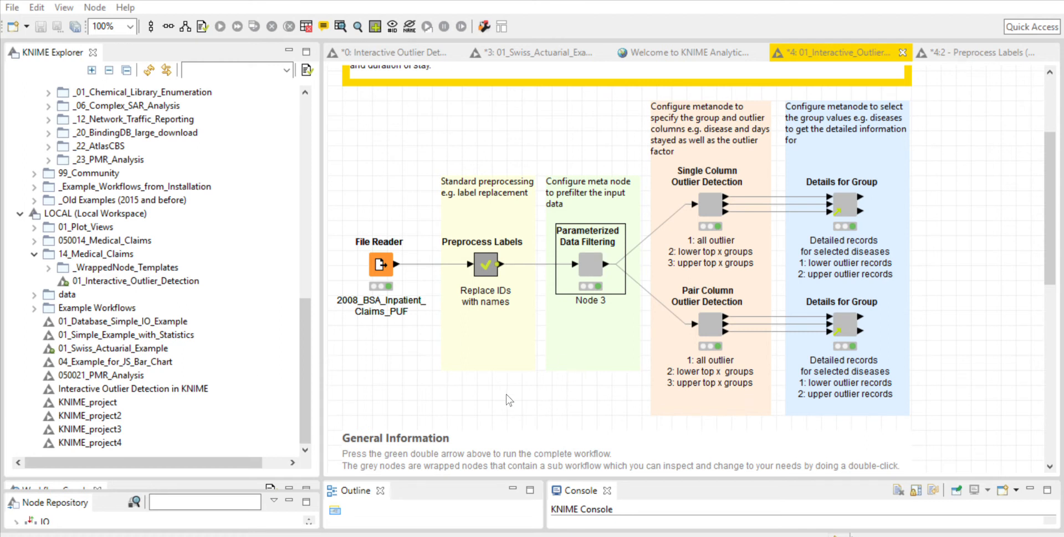
{"action": "mouse_move", "coordinate": [785, 512]}
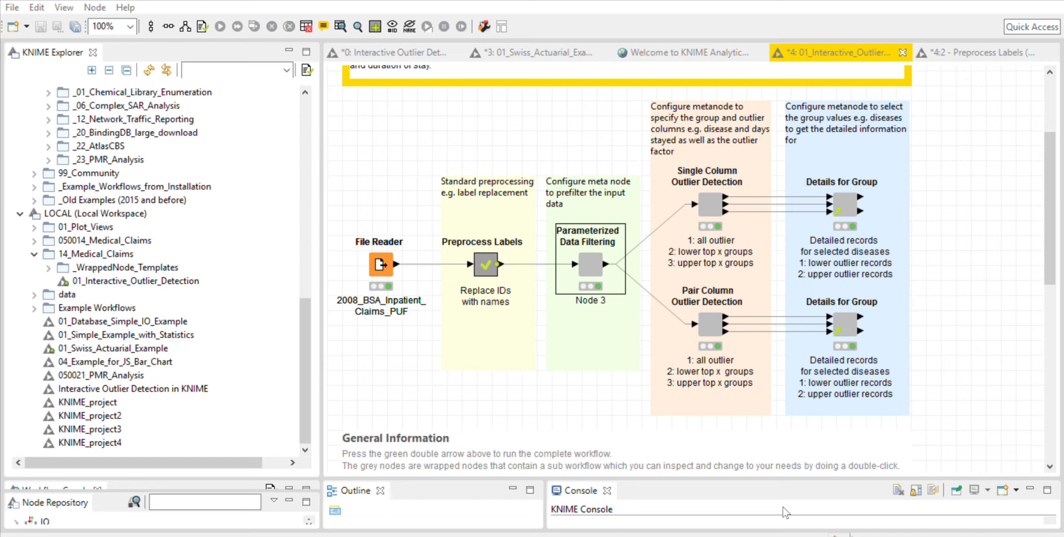
{"action": "mouse_move", "coordinate": [700, 458]}
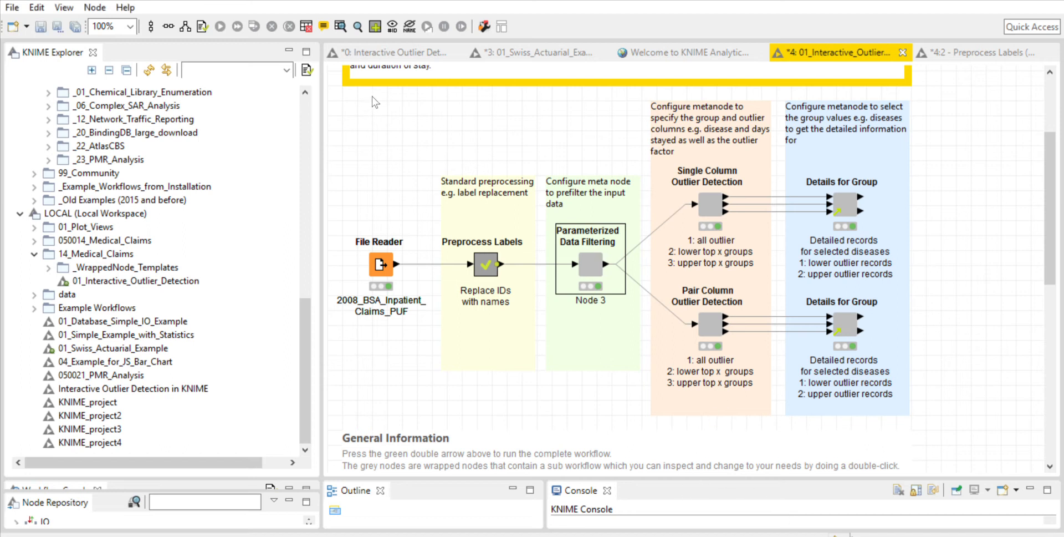
{"action": "mouse_move", "coordinate": [497, 187]}
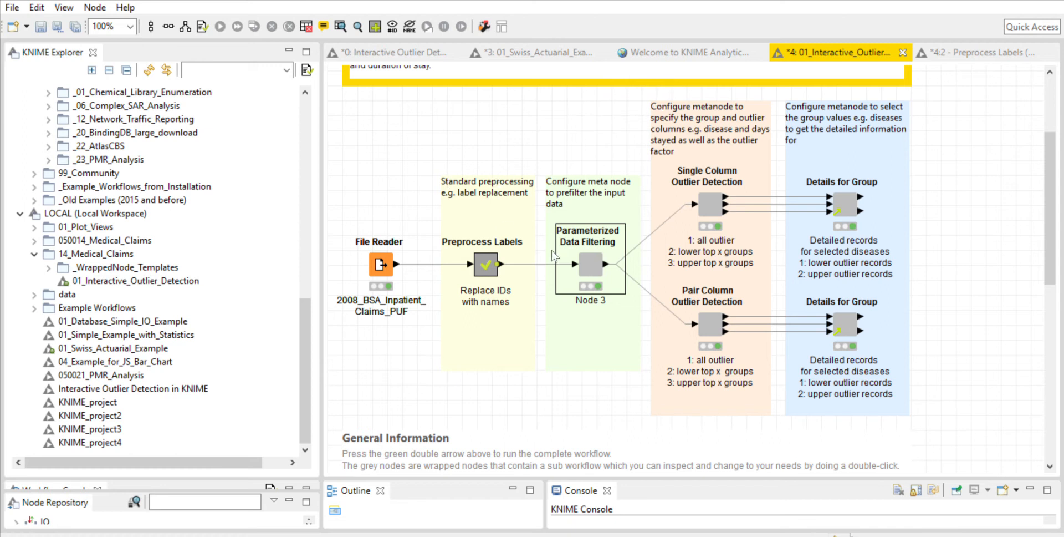
{"action": "mouse_move", "coordinate": [619, 247]}
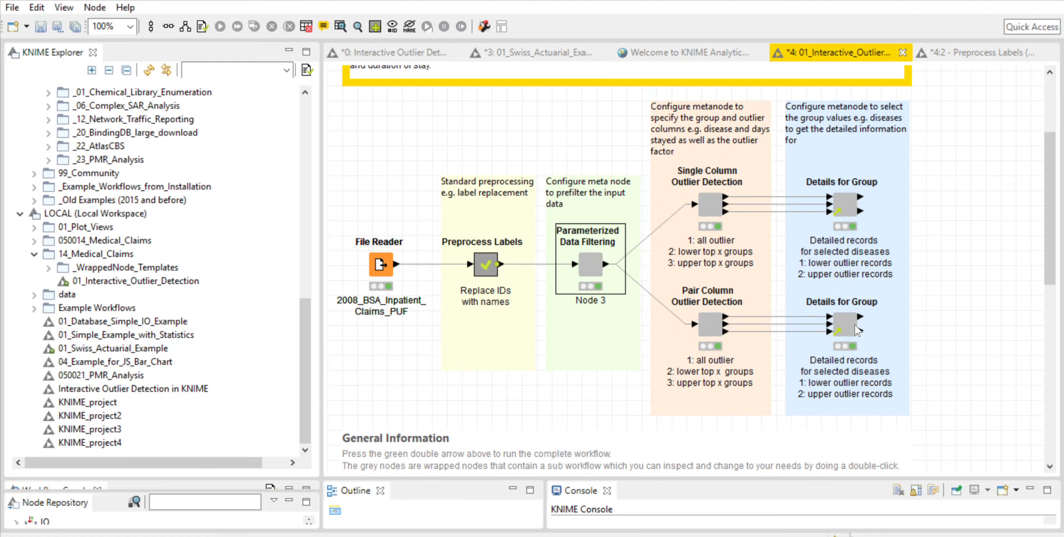
{"action": "mouse_move", "coordinate": [715, 187]}
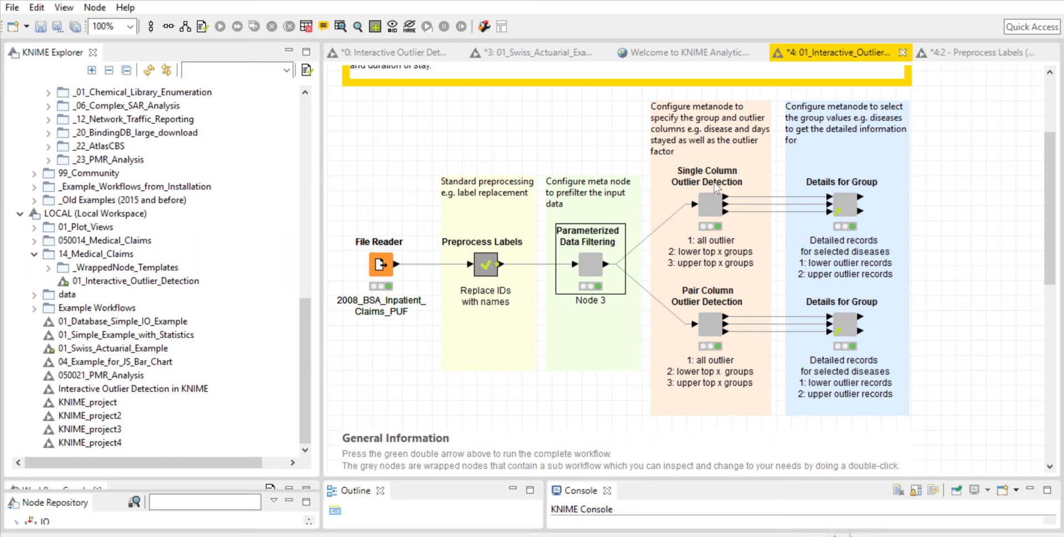
{"action": "mouse_move", "coordinate": [688, 178]}
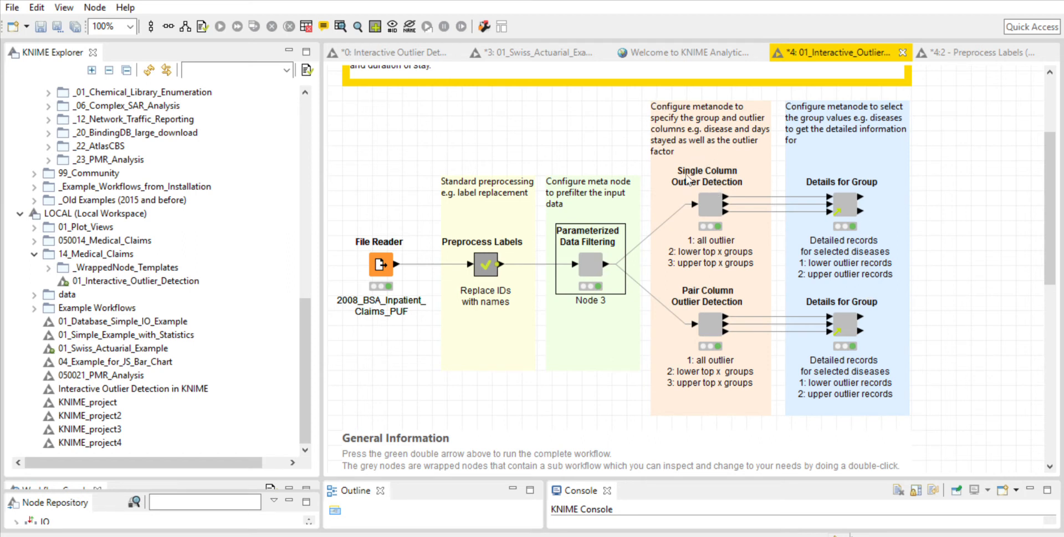
{"action": "mouse_move", "coordinate": [712, 187]}
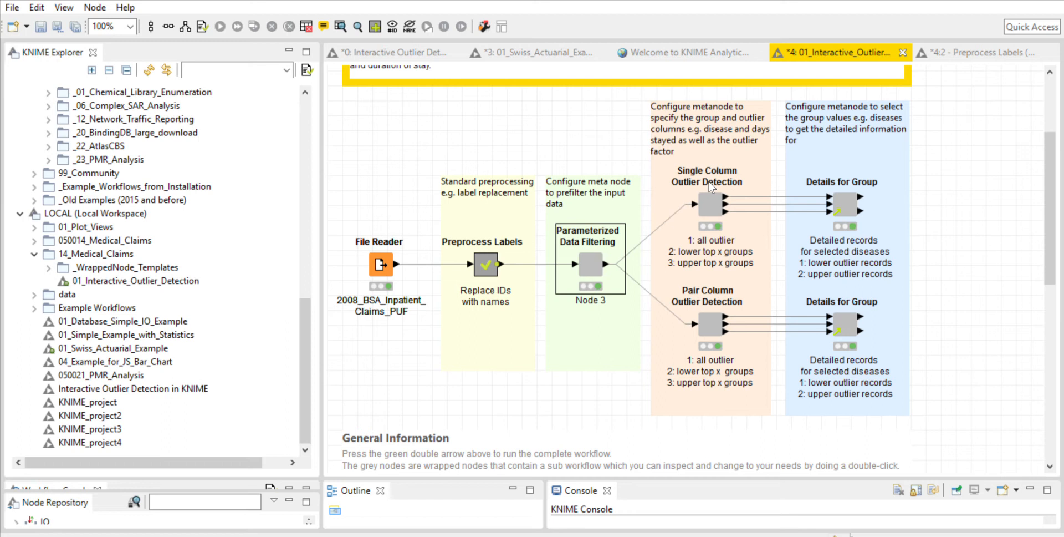
{"action": "mouse_move", "coordinate": [723, 281]}
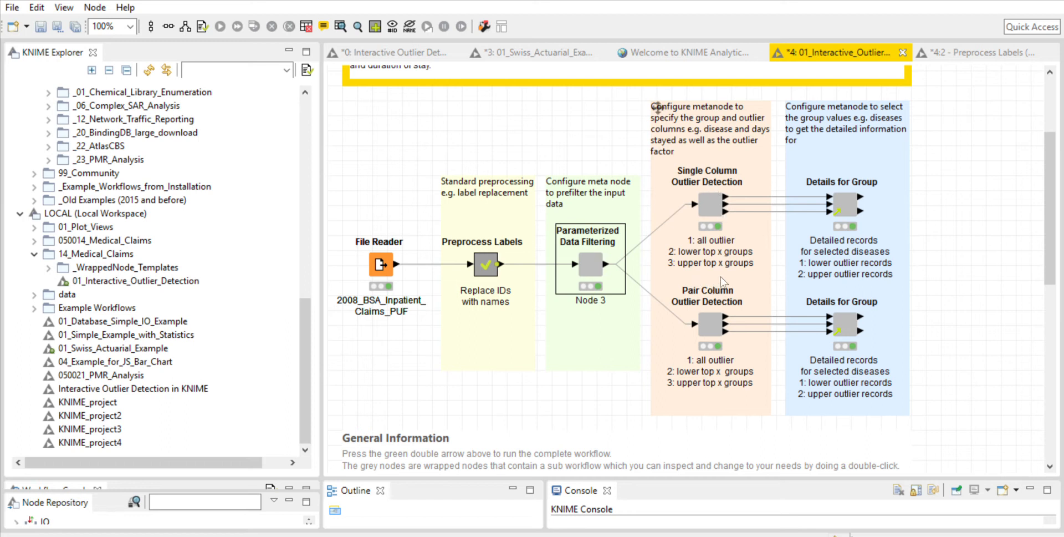
{"action": "mouse_move", "coordinate": [717, 349]}
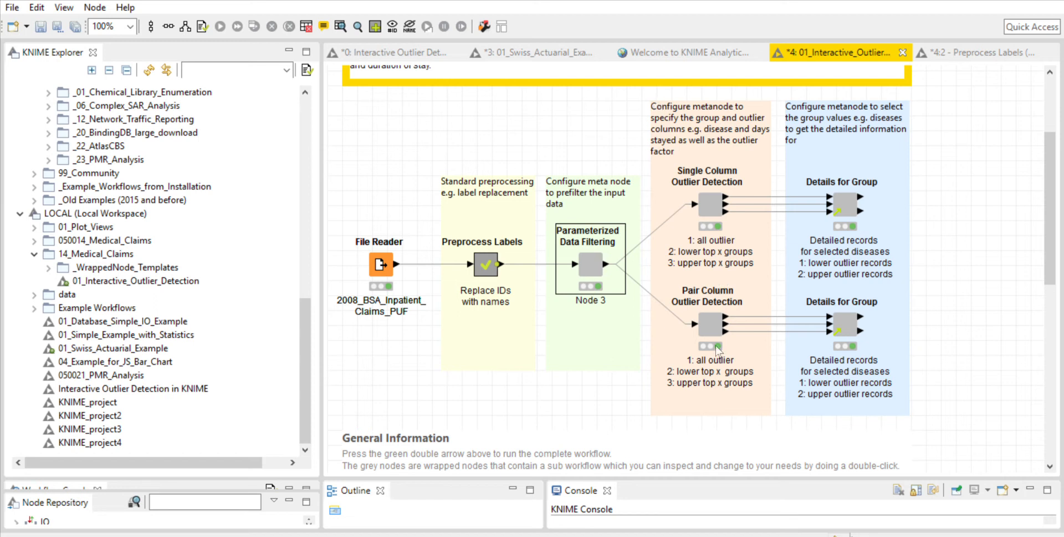
{"action": "mouse_move", "coordinate": [709, 321]}
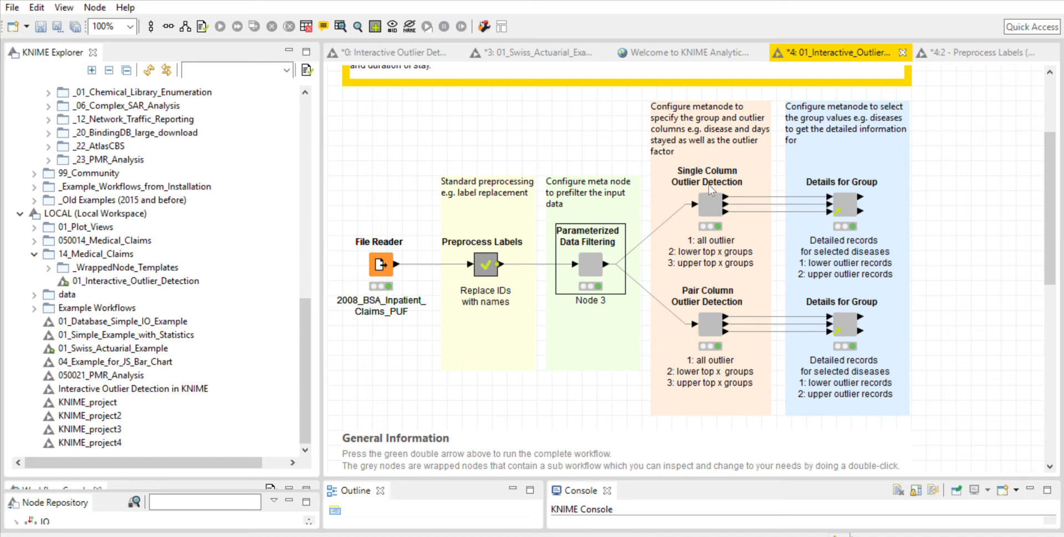
{"action": "mouse_move", "coordinate": [710, 194]}
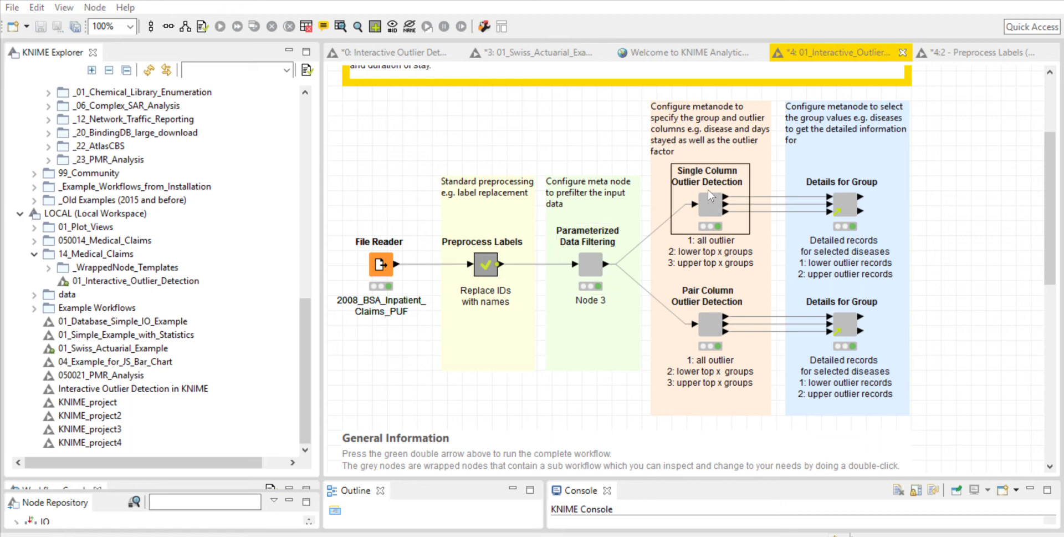
{"action": "mouse_move", "coordinate": [520, 231]}
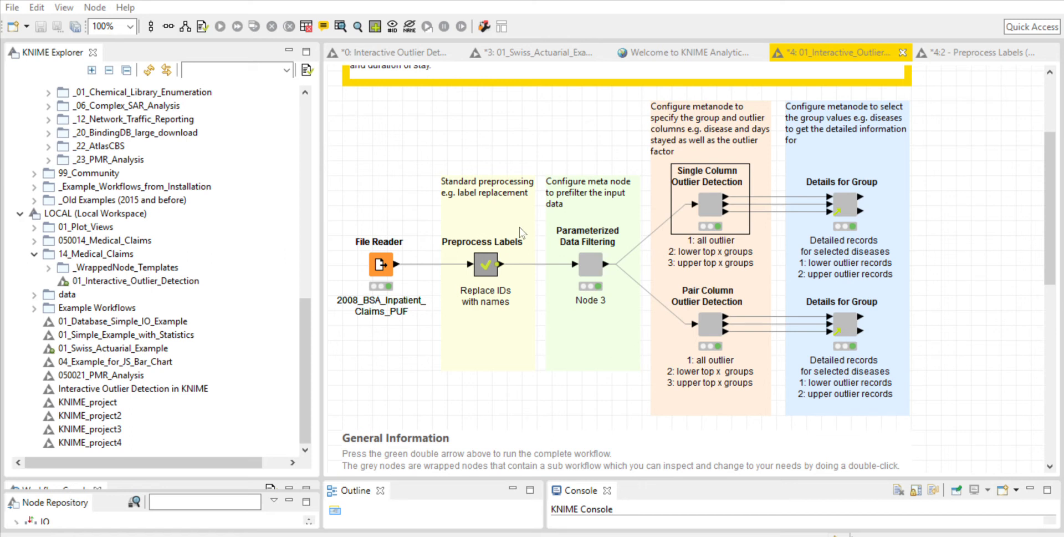
{"action": "mouse_move", "coordinate": [474, 255]}
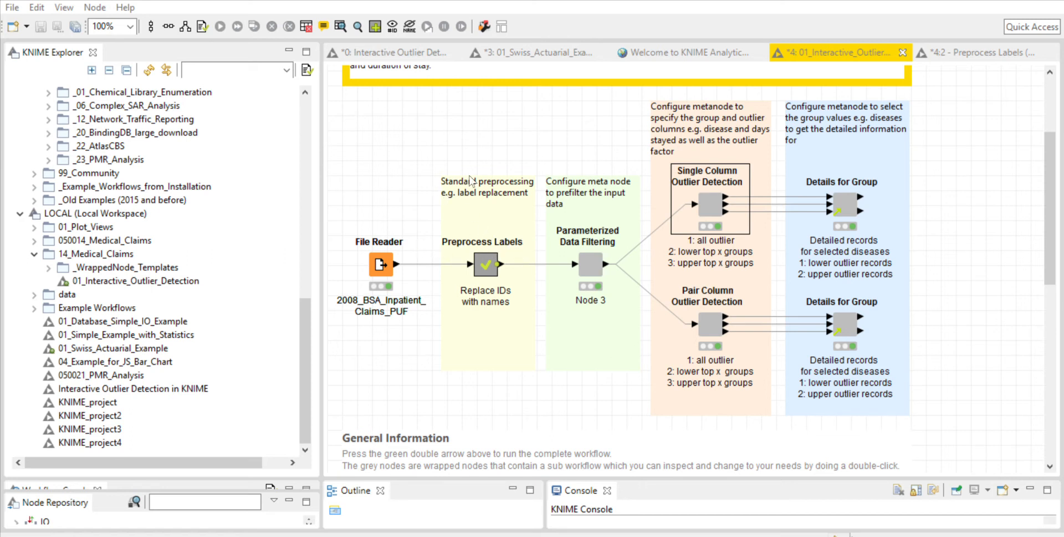
{"action": "mouse_move", "coordinate": [670, 105]}
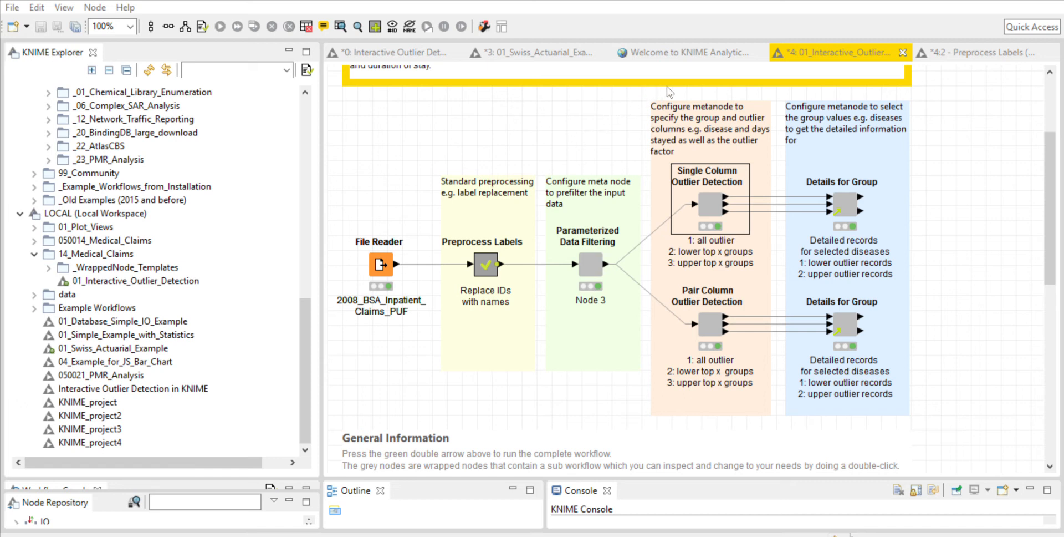
{"action": "mouse_move", "coordinate": [832, 197]}
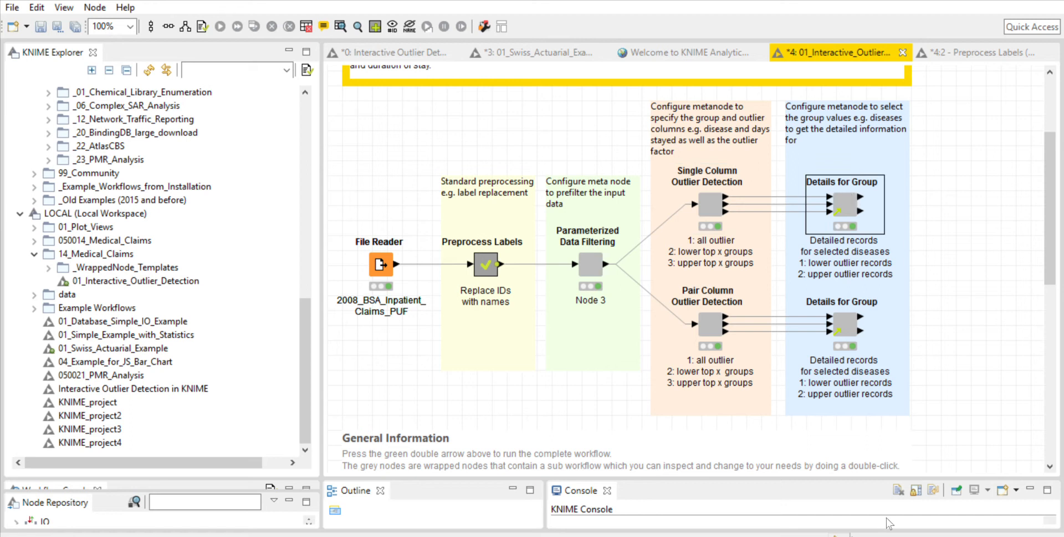
{"action": "mouse_move", "coordinate": [821, 443]}
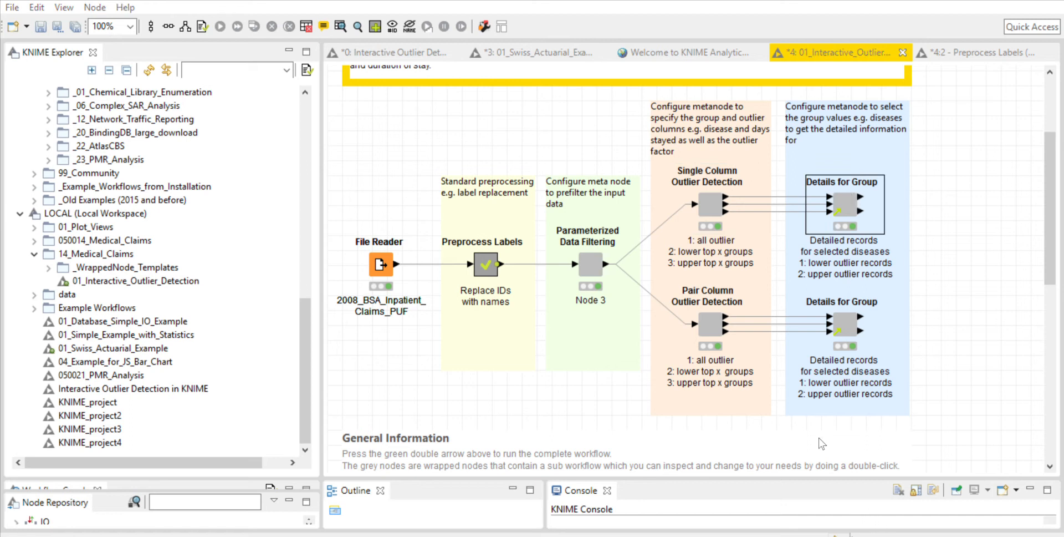
{"action": "mouse_move", "coordinate": [569, 514]}
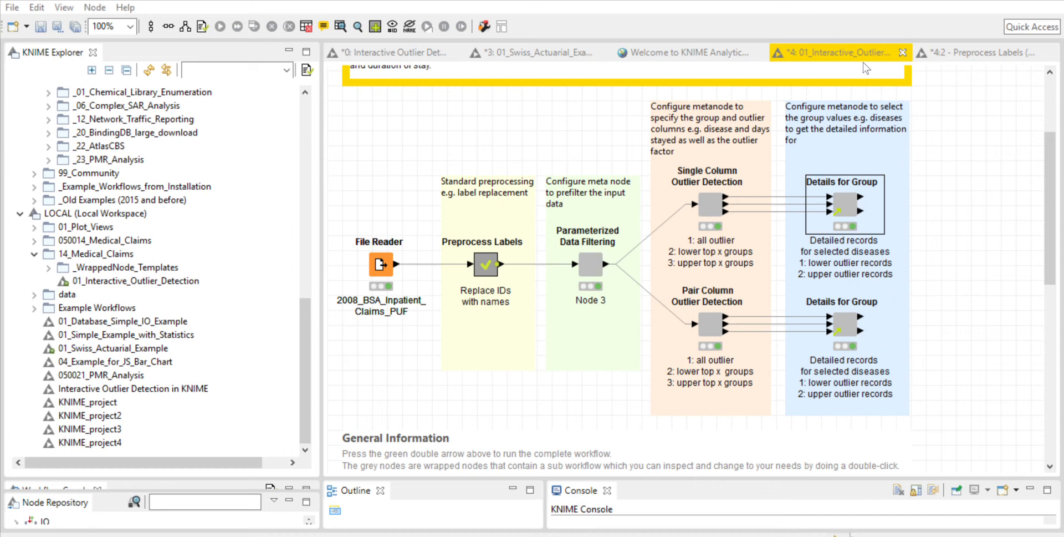
{"action": "mouse_move", "coordinate": [875, 96]}
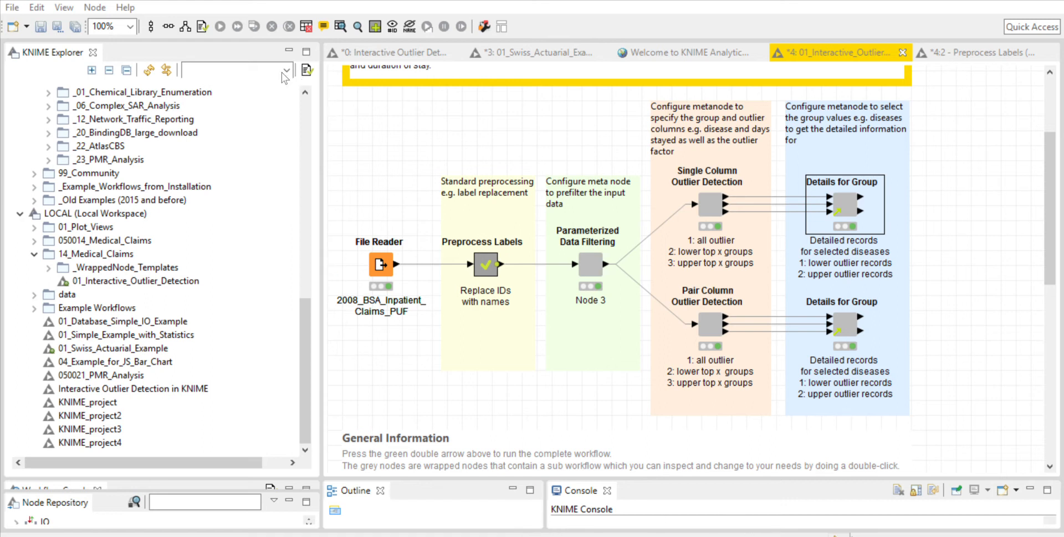
{"action": "mouse_move", "coordinate": [993, 475]}
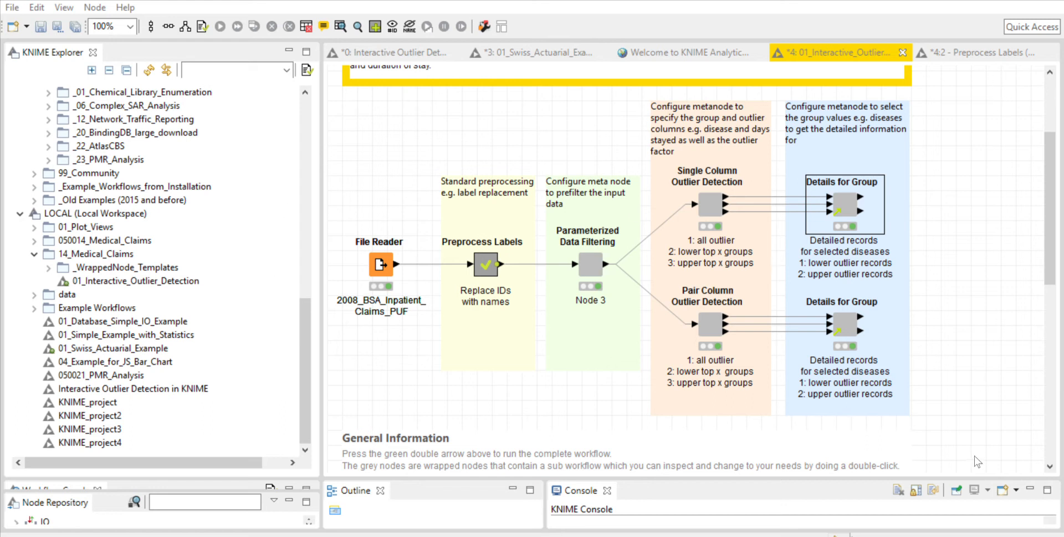
{"action": "mouse_move", "coordinate": [972, 49]}
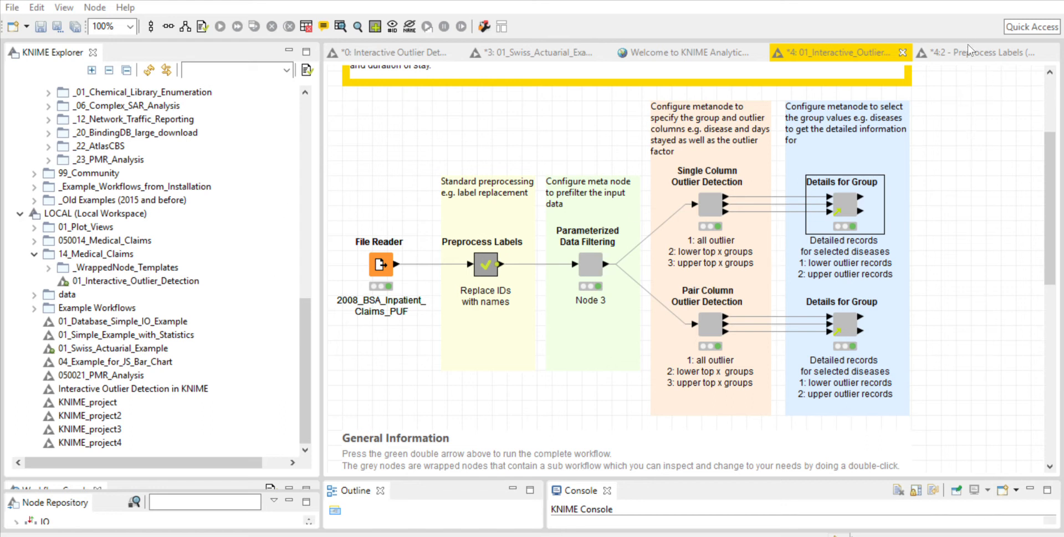
{"action": "mouse_move", "coordinate": [742, 73]}
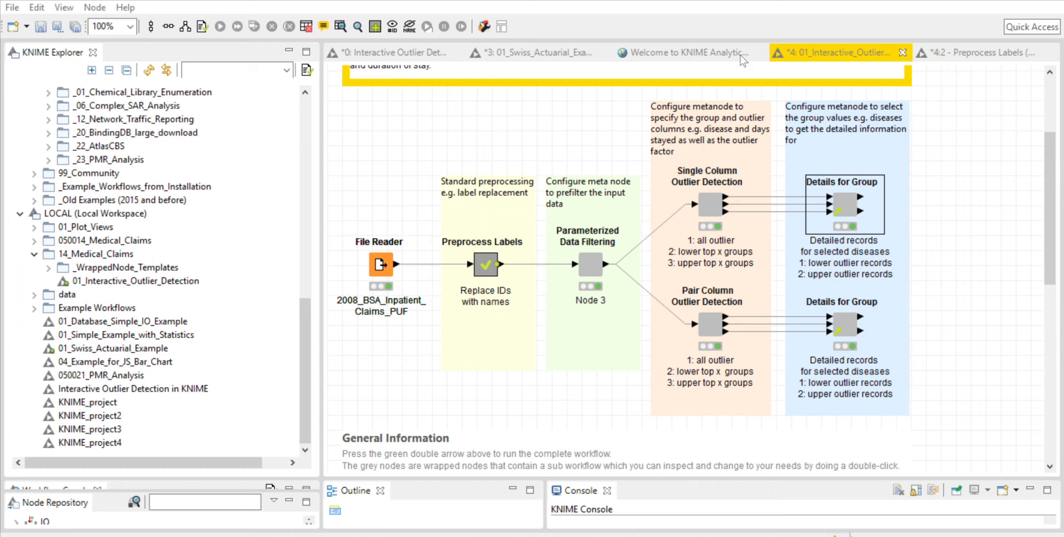
{"action": "mouse_move", "coordinate": [962, 82]}
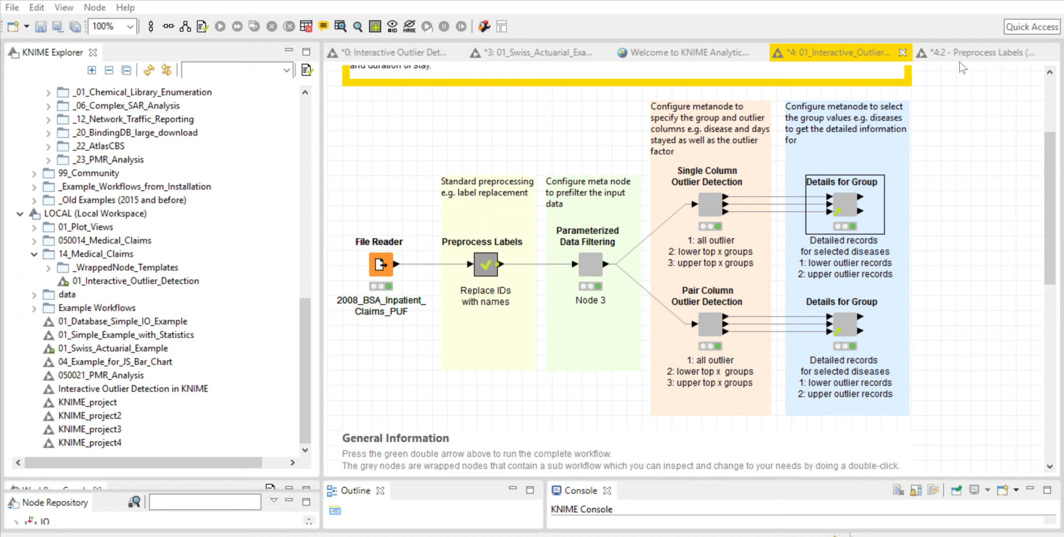
{"action": "mouse_move", "coordinate": [306, 105]}
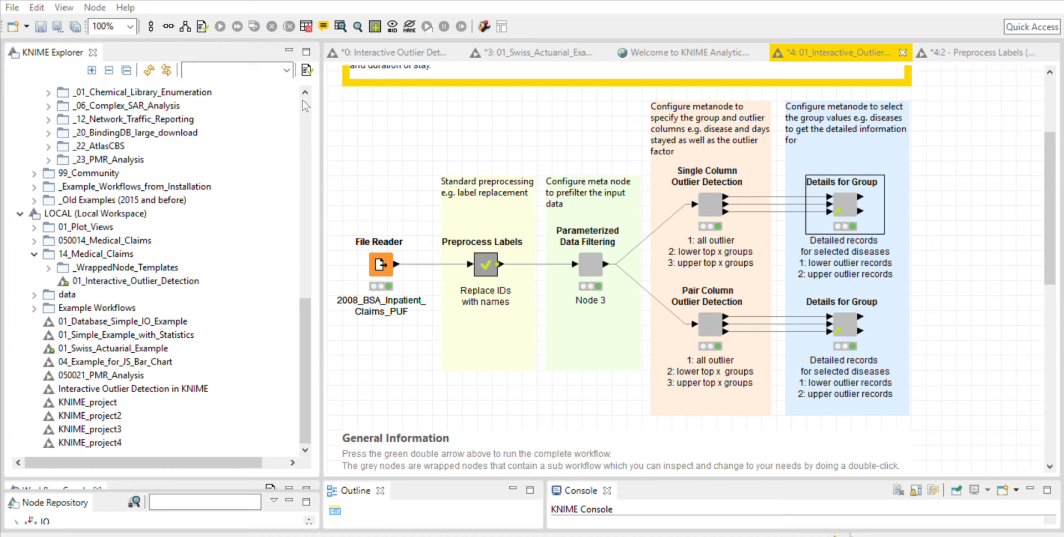
{"action": "mouse_move", "coordinate": [567, 54]}
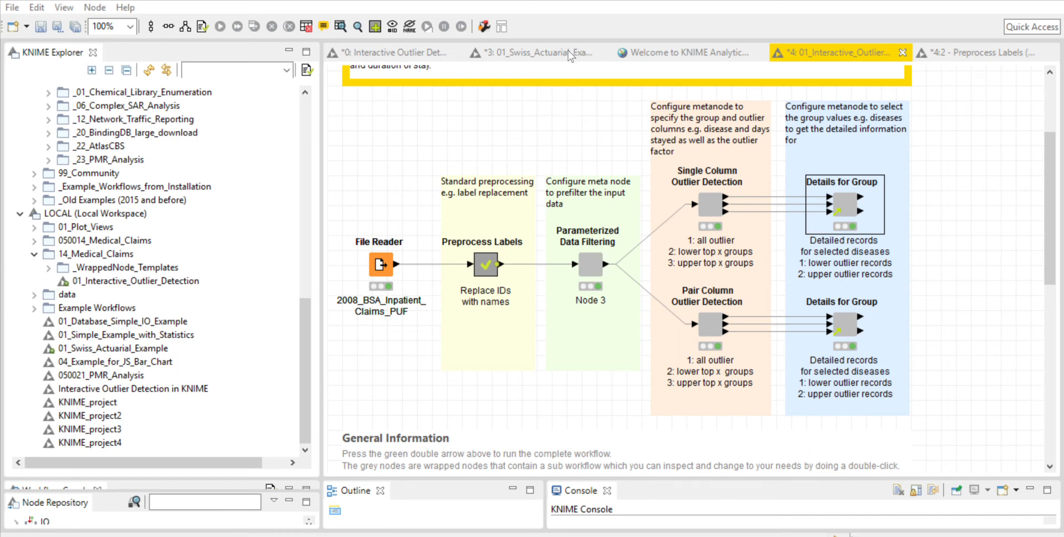
{"action": "mouse_move", "coordinate": [600, 78]}
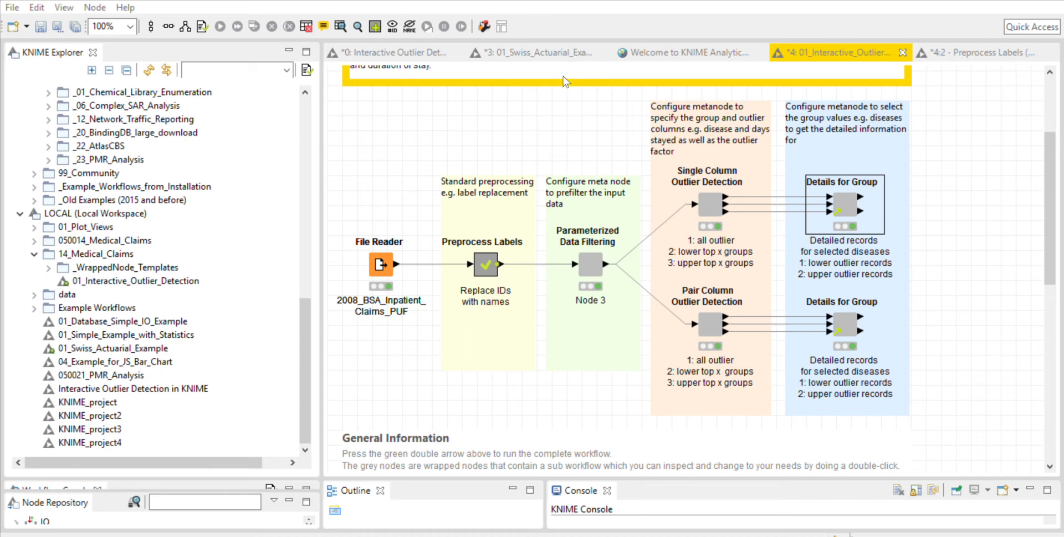
{"action": "mouse_move", "coordinate": [989, 87]}
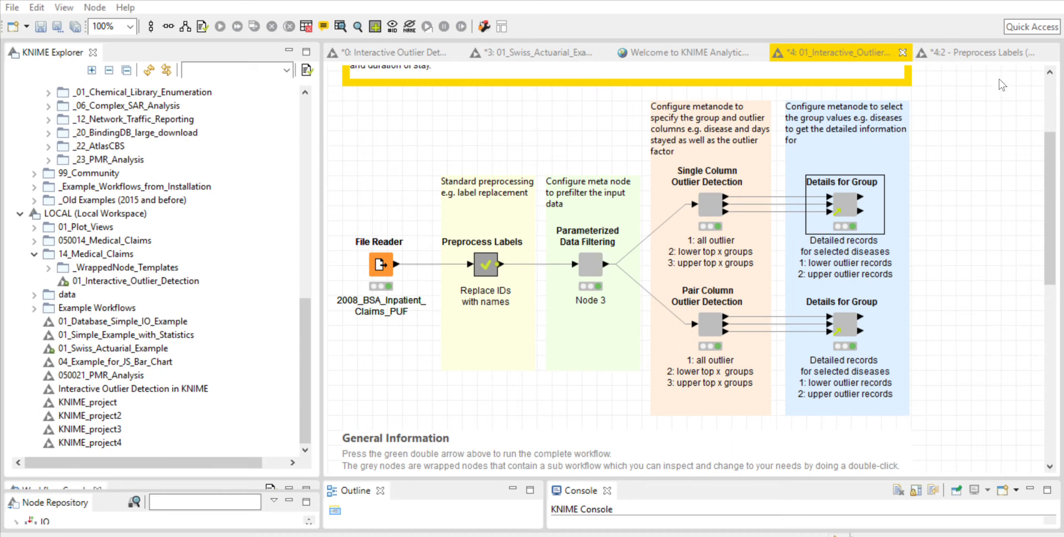
{"action": "mouse_move", "coordinate": [979, 534]}
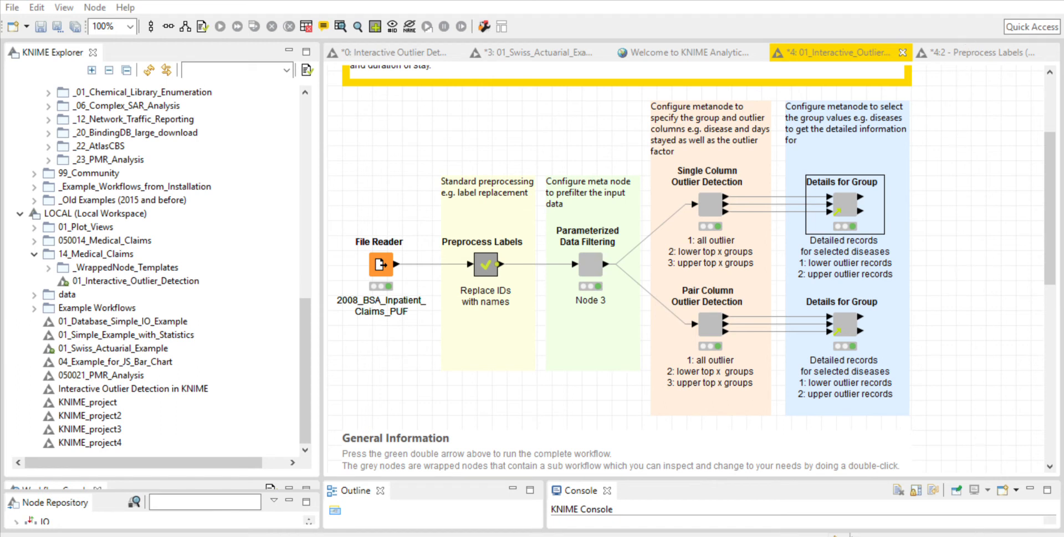
{"action": "mouse_move", "coordinate": [747, 300]}
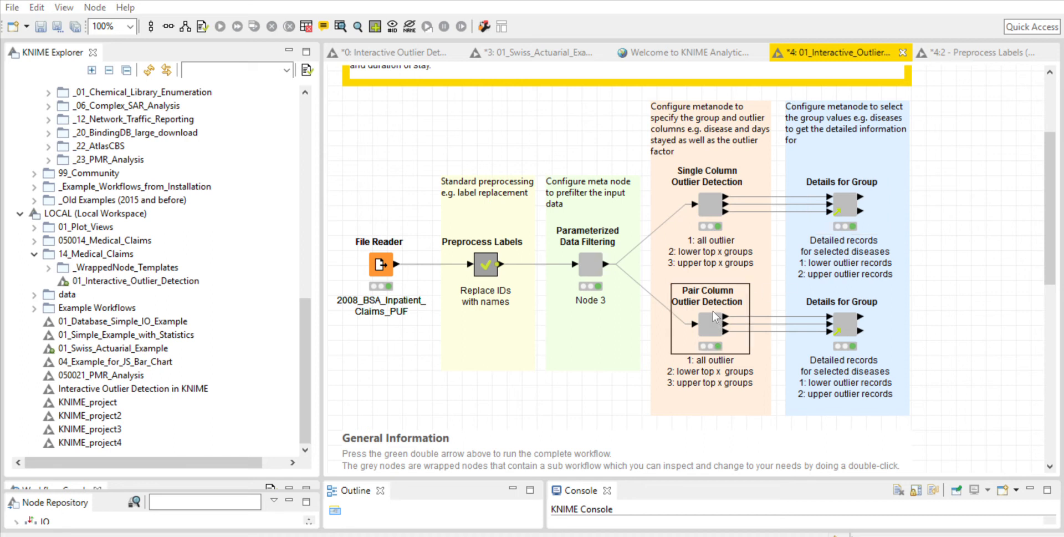
{"action": "mouse_move", "coordinate": [634, 308]}
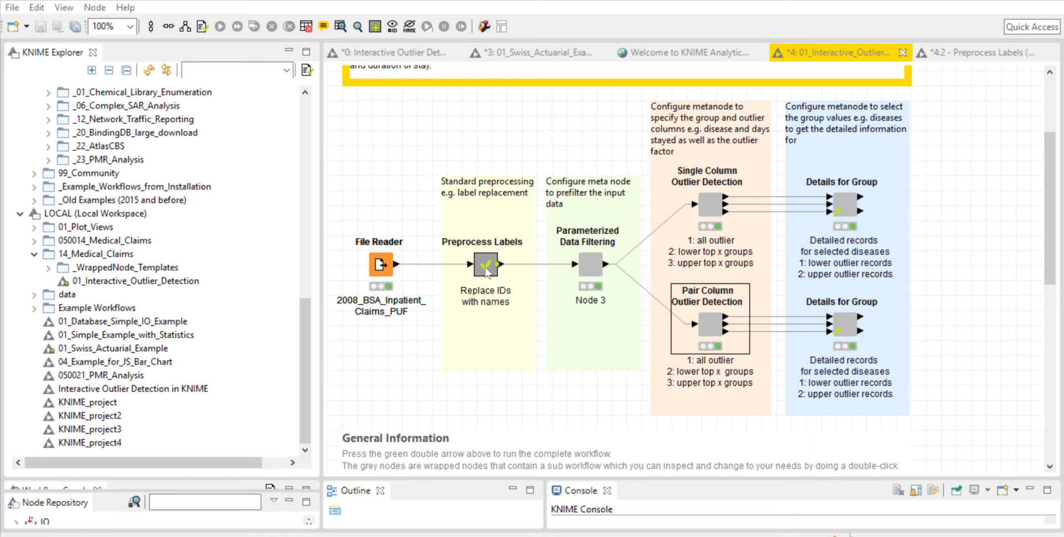
{"action": "mouse_move", "coordinate": [467, 282]}
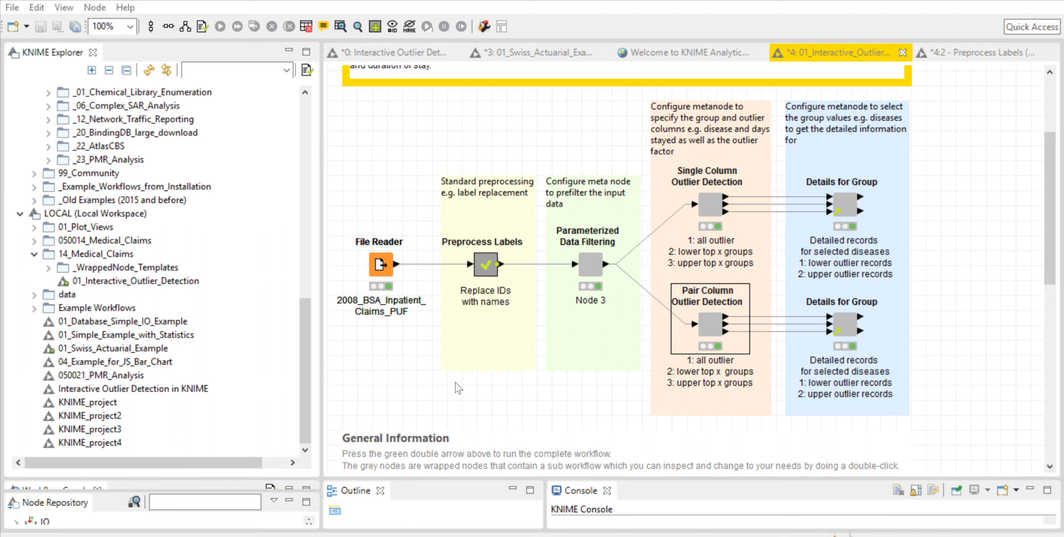
{"action": "mouse_move", "coordinate": [536, 399]}
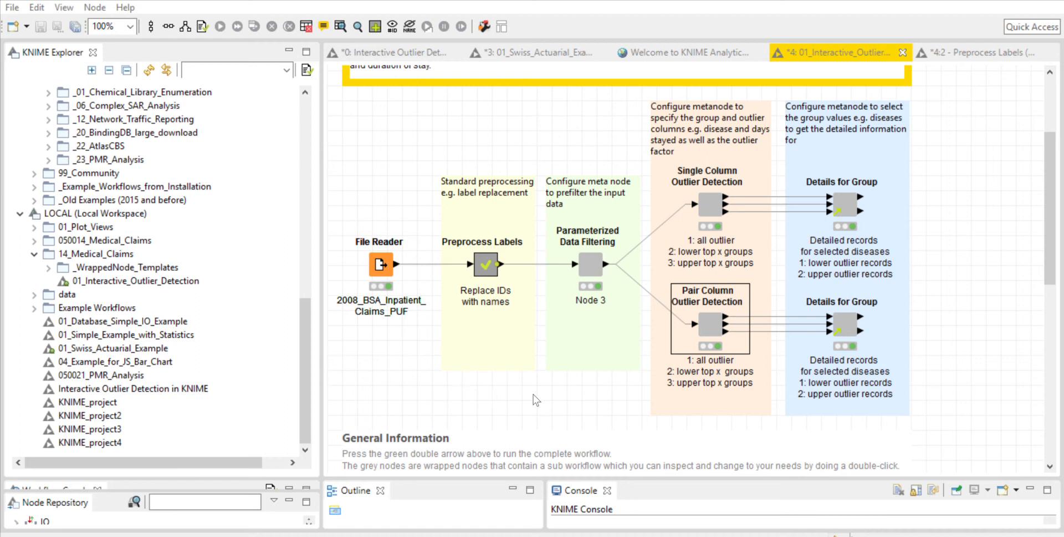
{"action": "mouse_move", "coordinate": [669, 58]}
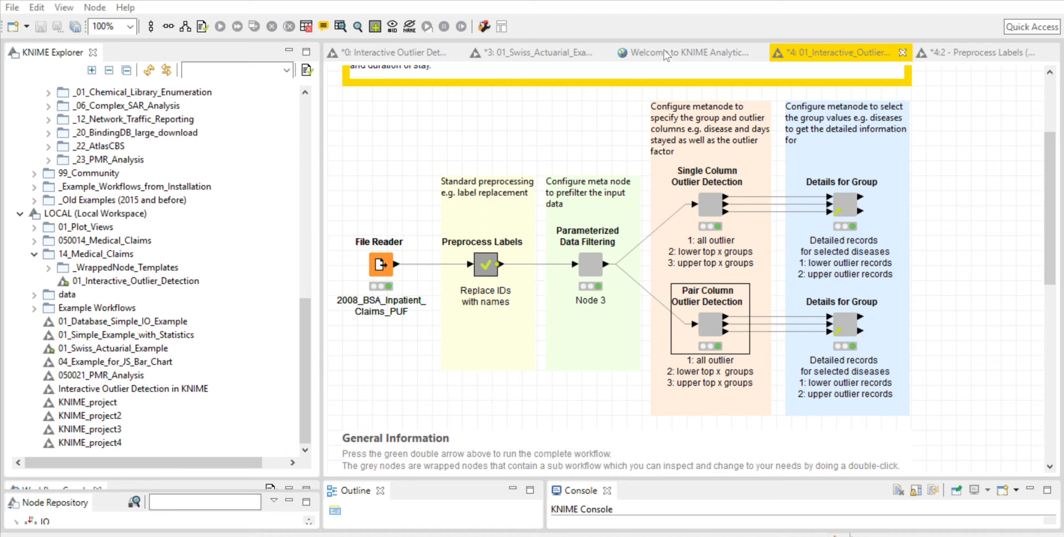
{"action": "mouse_move", "coordinate": [846, 311]}
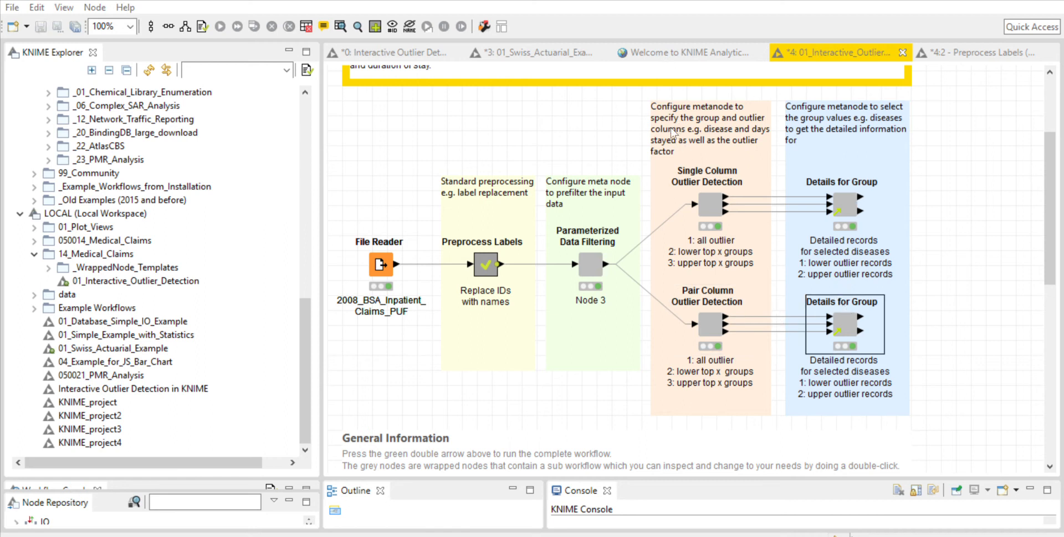
{"action": "mouse_move", "coordinate": [644, 236]}
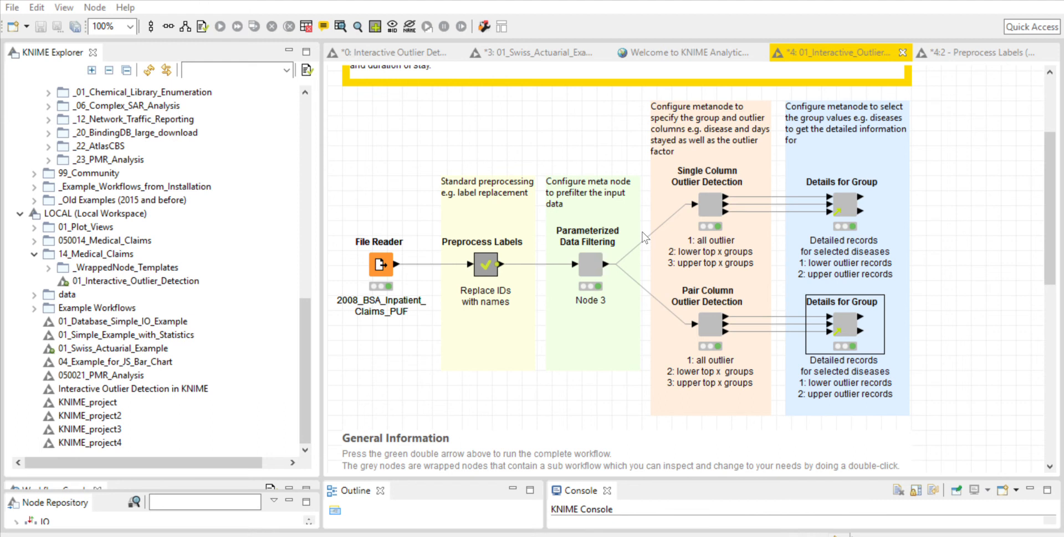
{"action": "mouse_move", "coordinate": [455, 235]}
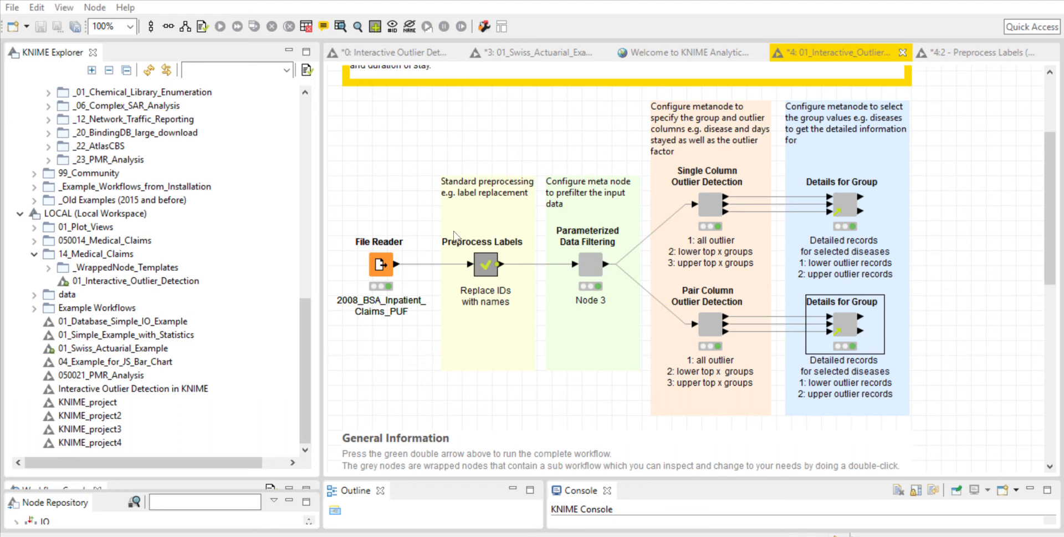
{"action": "mouse_move", "coordinate": [674, 131]}
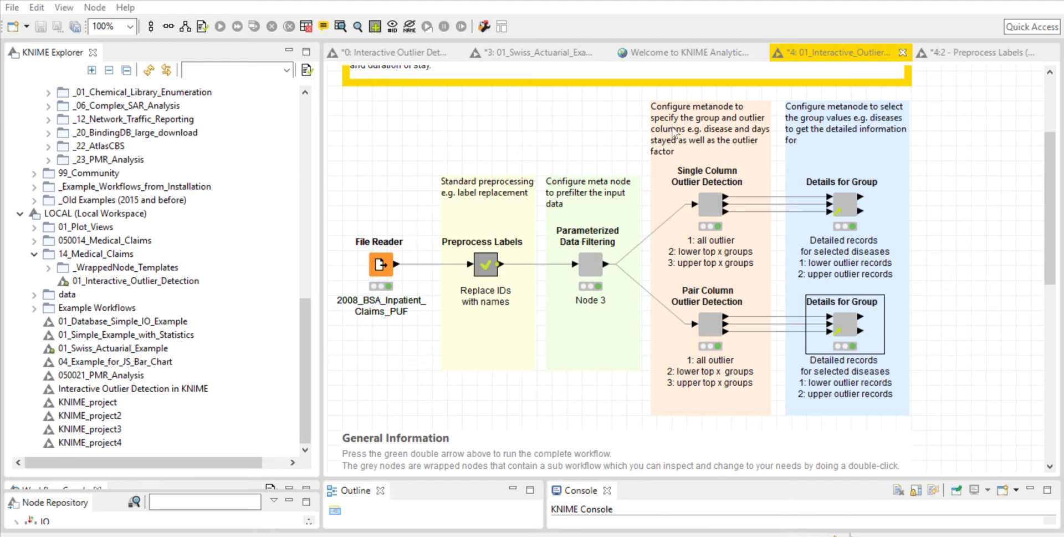
{"action": "mouse_move", "coordinate": [903, 418]}
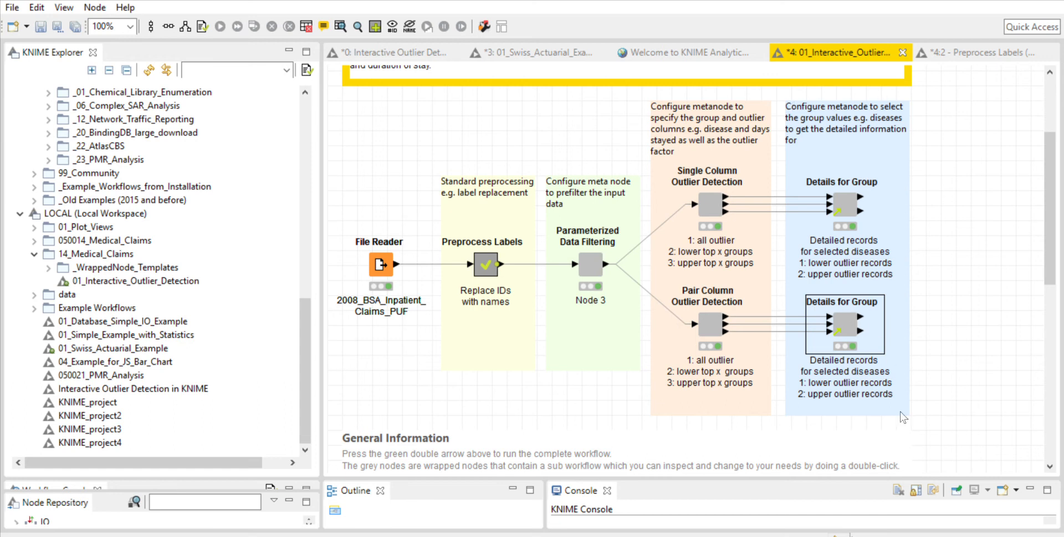
{"action": "mouse_move", "coordinate": [807, 513]}
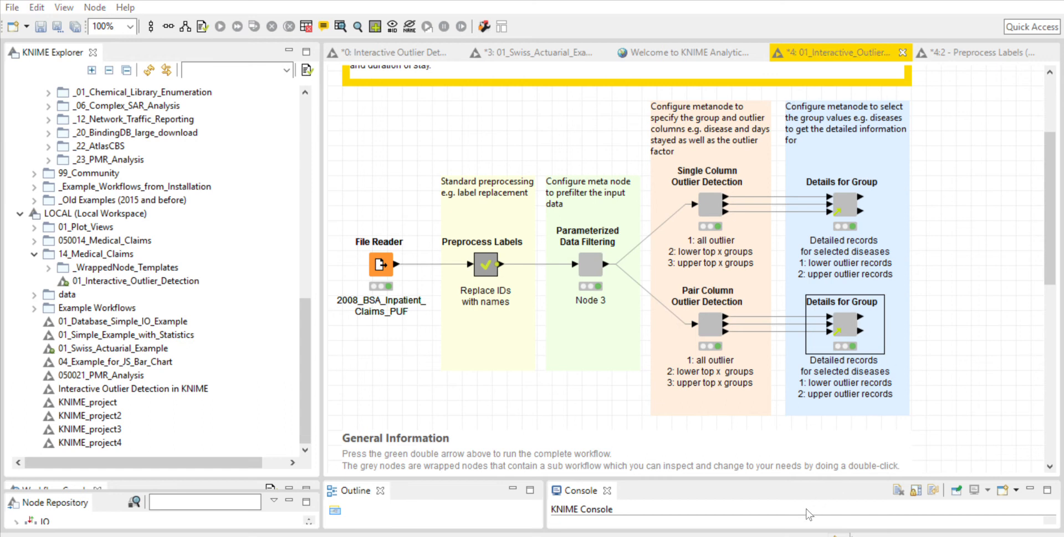
{"action": "mouse_move", "coordinate": [514, 514]}
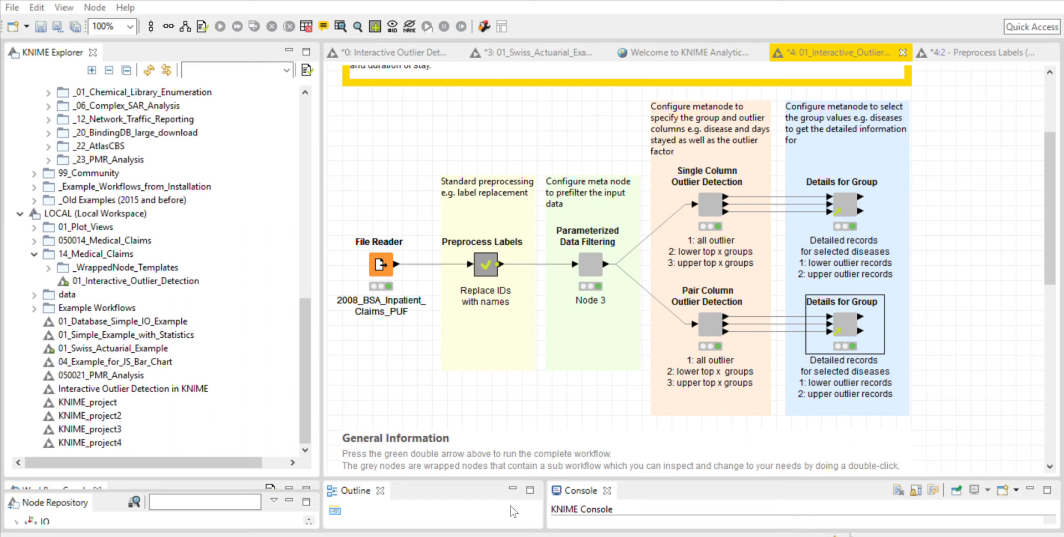
{"action": "mouse_move", "coordinate": [280, 212]}
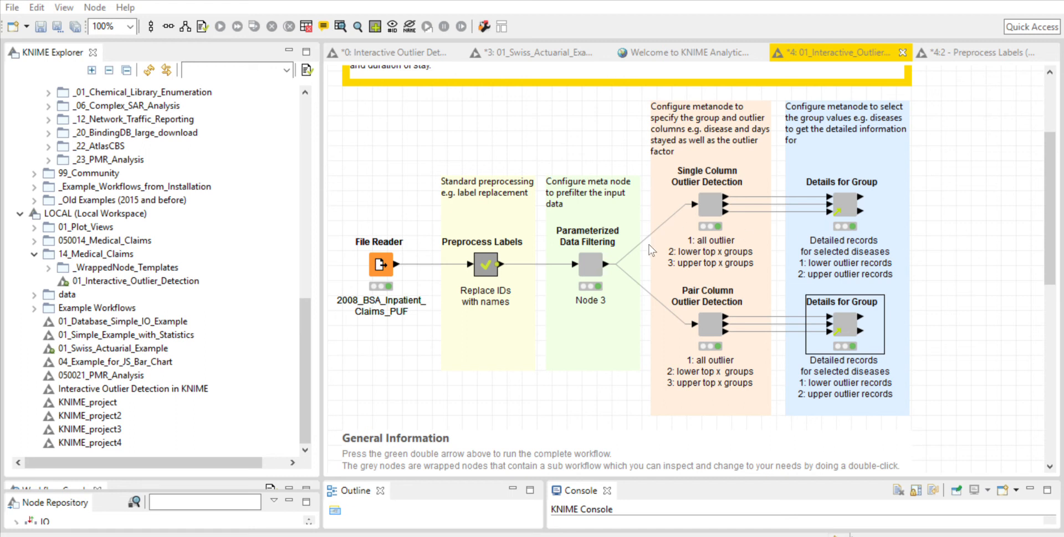
{"action": "mouse_move", "coordinate": [569, 174]}
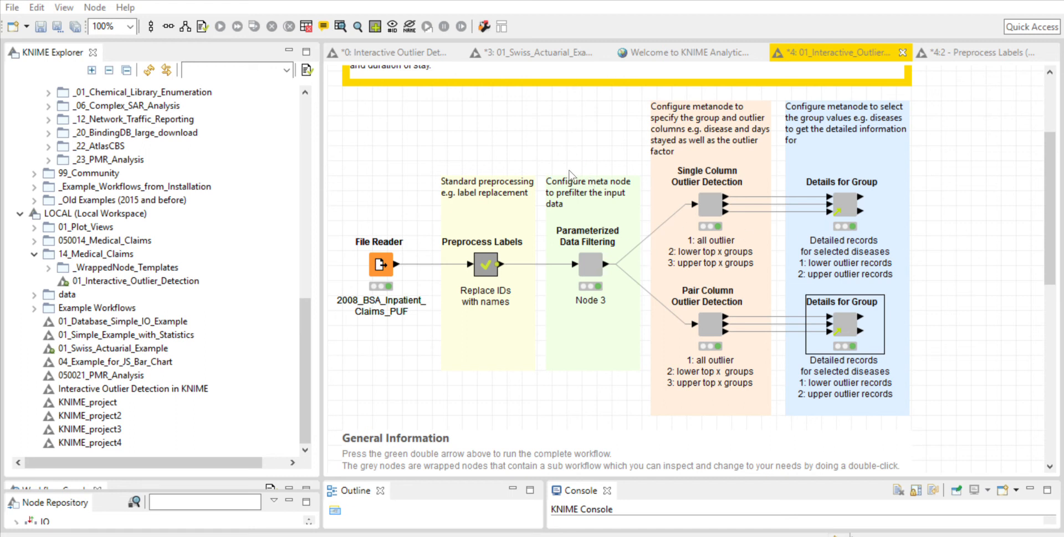
{"action": "mouse_move", "coordinate": [557, 113]}
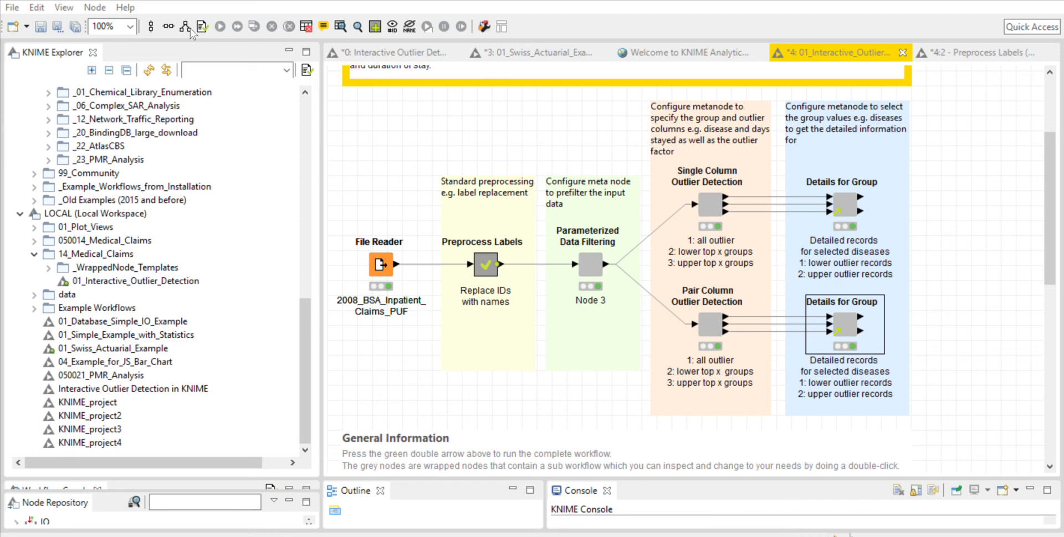
{"action": "mouse_move", "coordinate": [208, 29]}
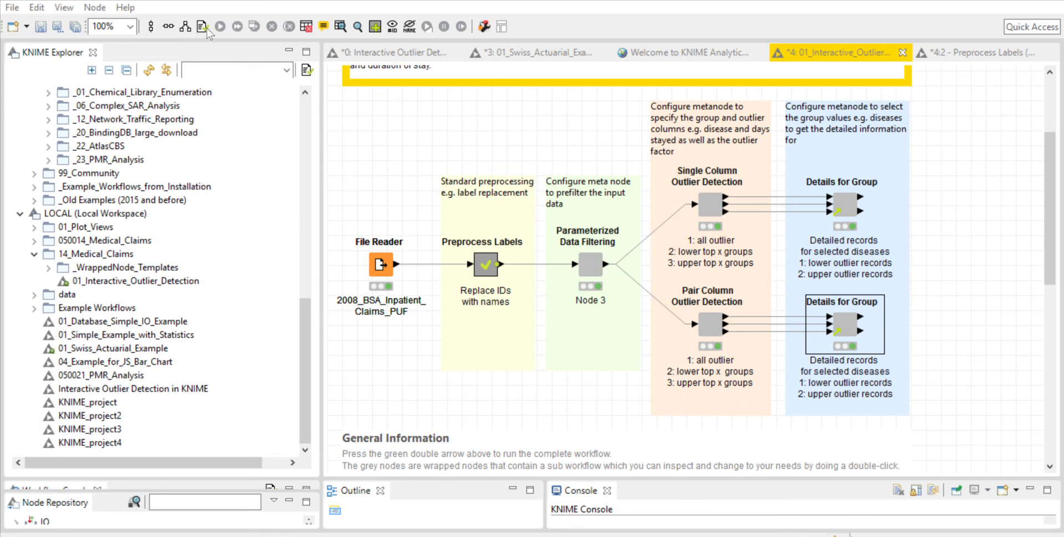
{"action": "mouse_move", "coordinate": [128, 188]}
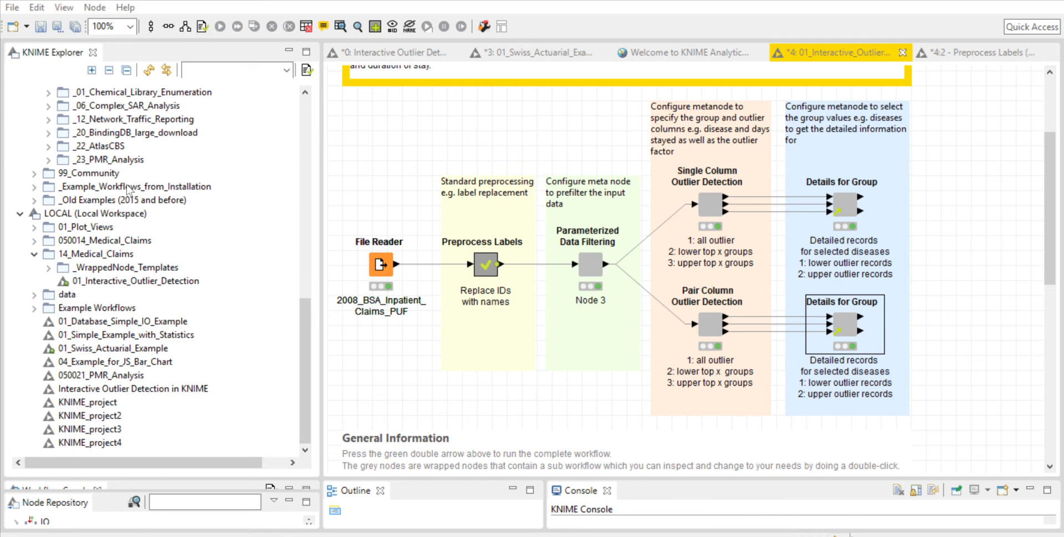
{"action": "mouse_move", "coordinate": [562, 171]}
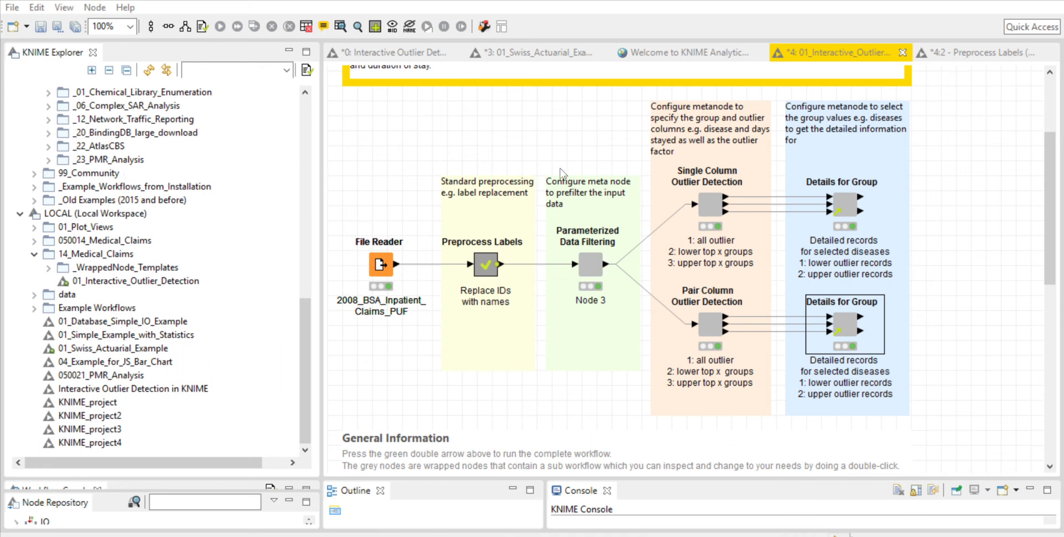
{"action": "mouse_move", "coordinate": [559, 203]}
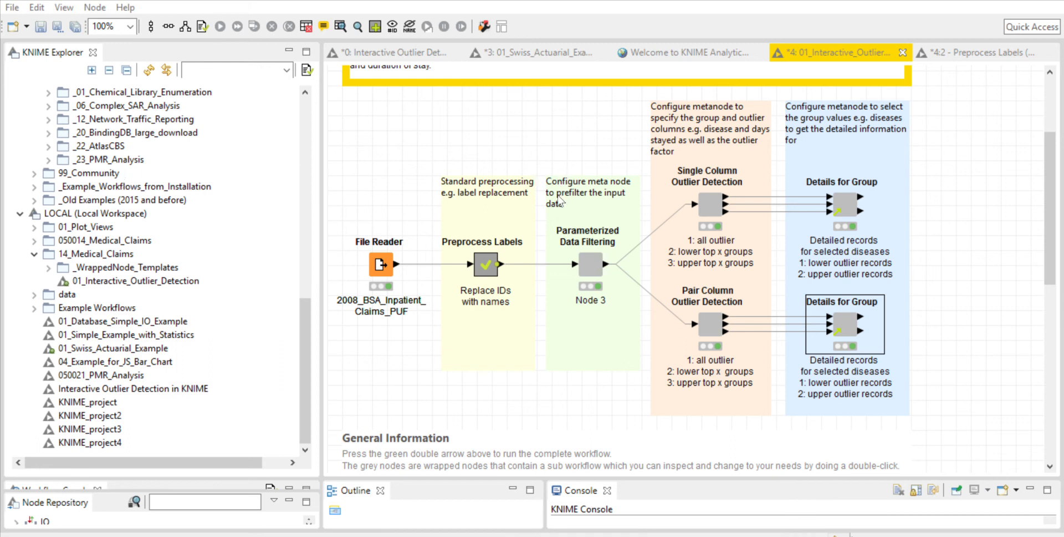
{"action": "mouse_move", "coordinate": [633, 195]}
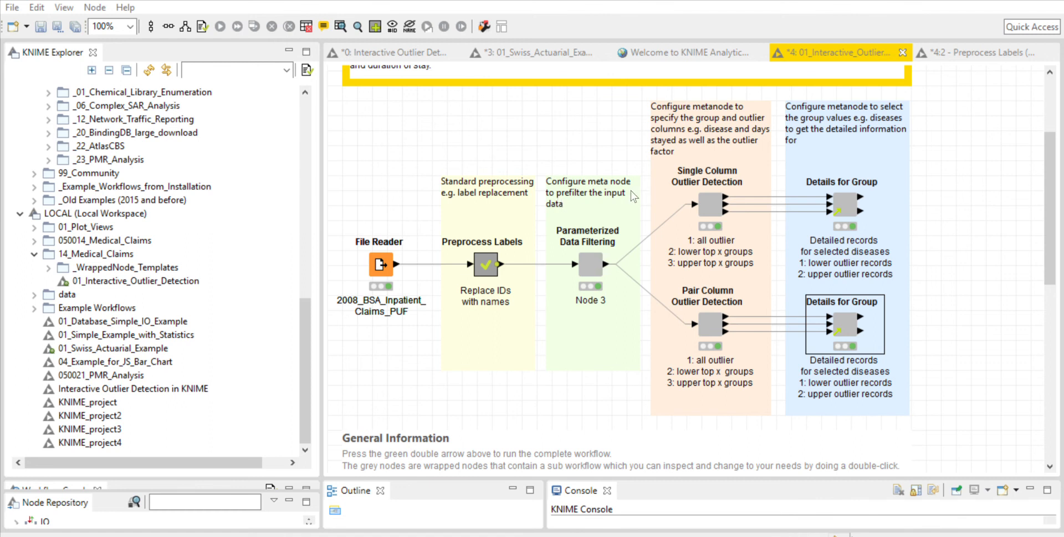
{"action": "mouse_move", "coordinate": [633, 195]}
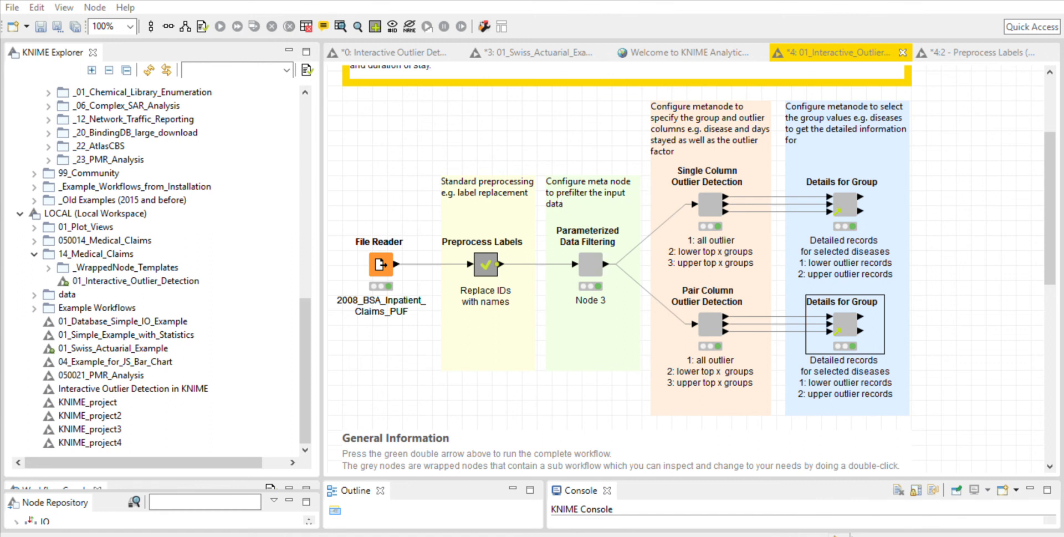
{"action": "mouse_move", "coordinate": [338, 455]}
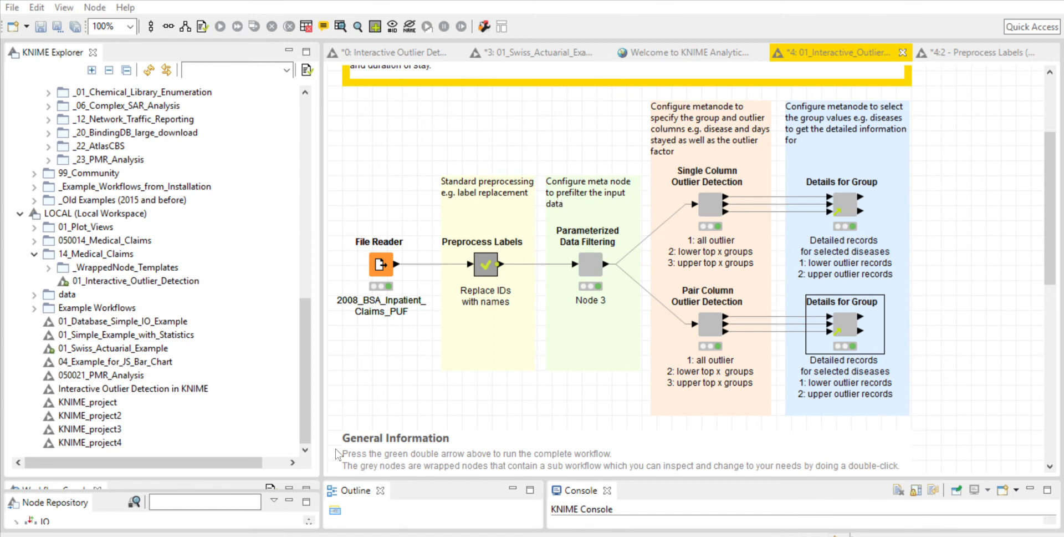
{"action": "mouse_move", "coordinate": [847, 310]}
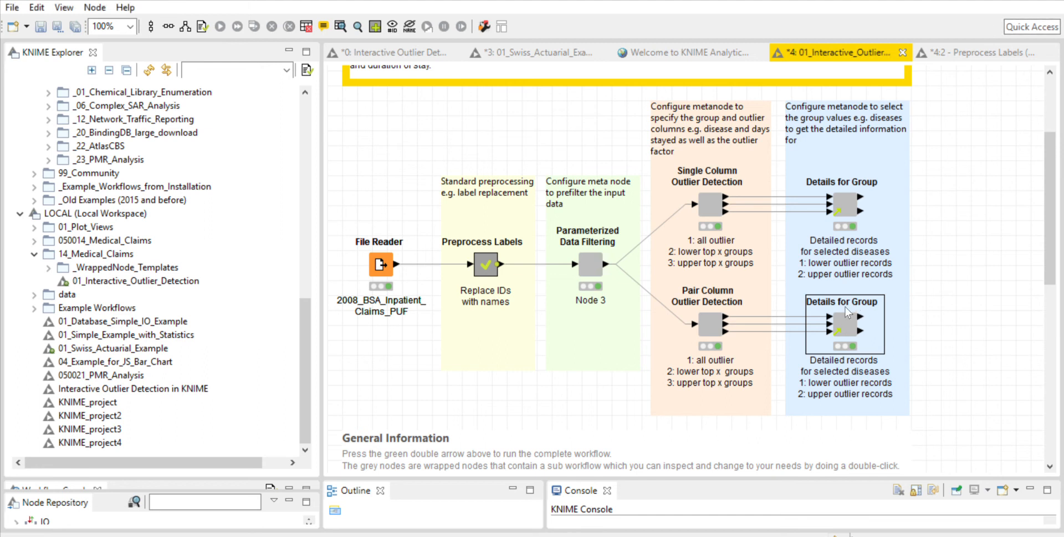
{"action": "mouse_move", "coordinate": [487, 345]}
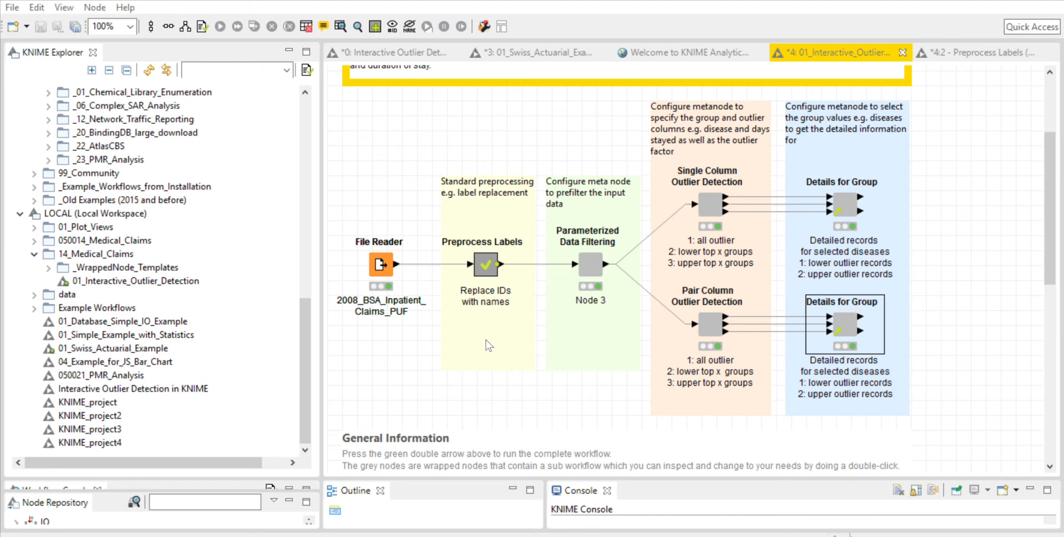
{"action": "mouse_move", "coordinate": [544, 262]}
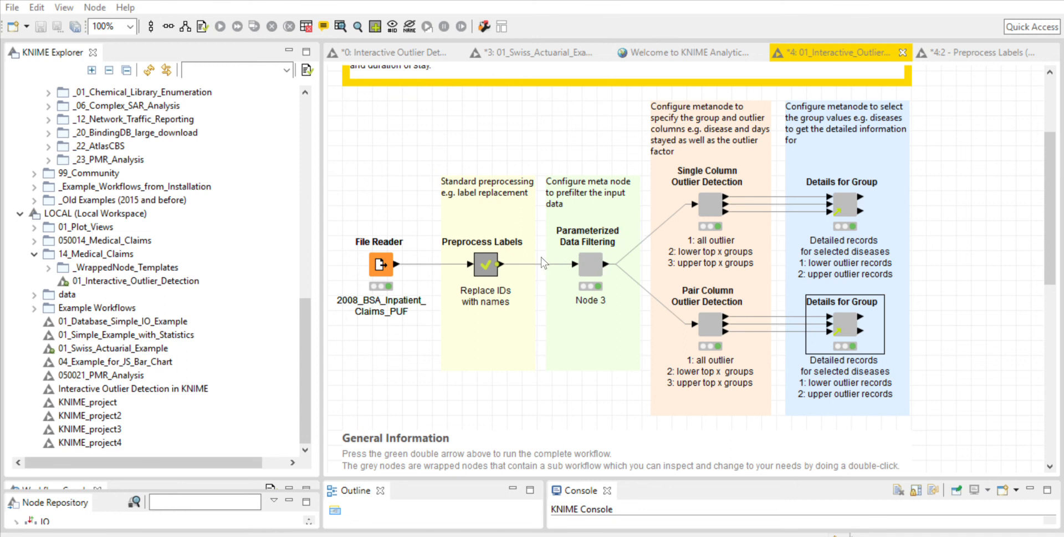
{"action": "mouse_move", "coordinate": [528, 268]}
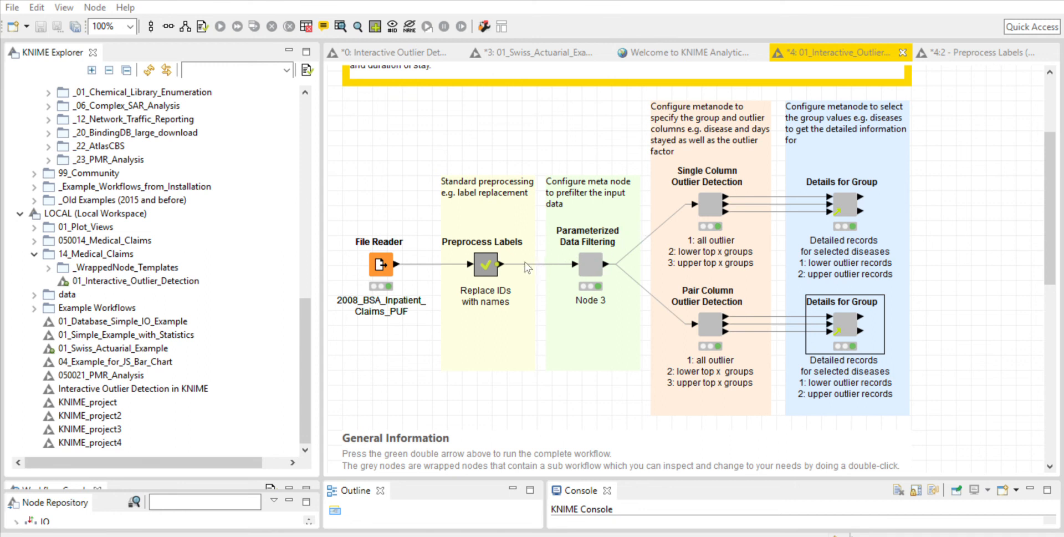
{"action": "mouse_move", "coordinate": [523, 293]}
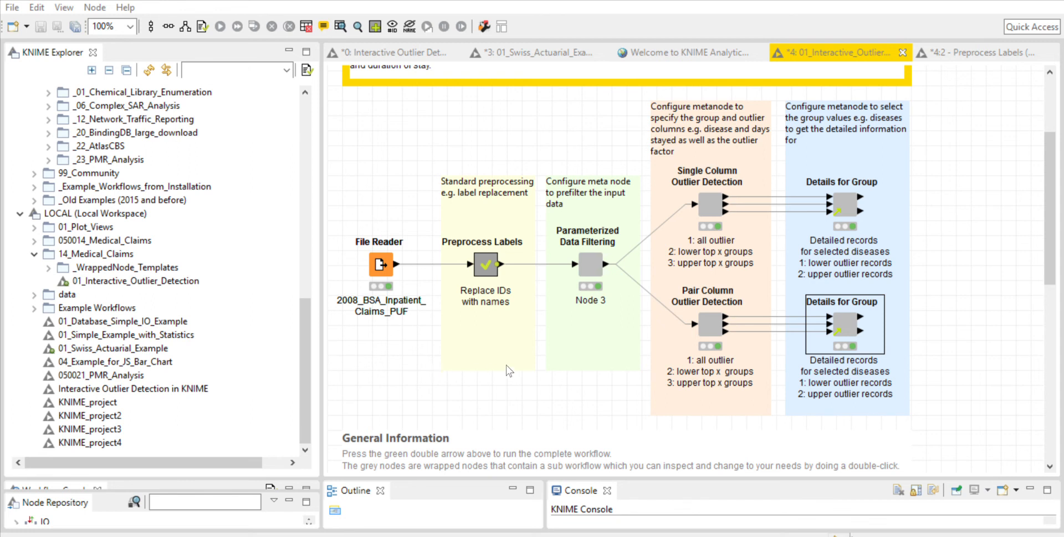
{"action": "mouse_move", "coordinate": [517, 337]}
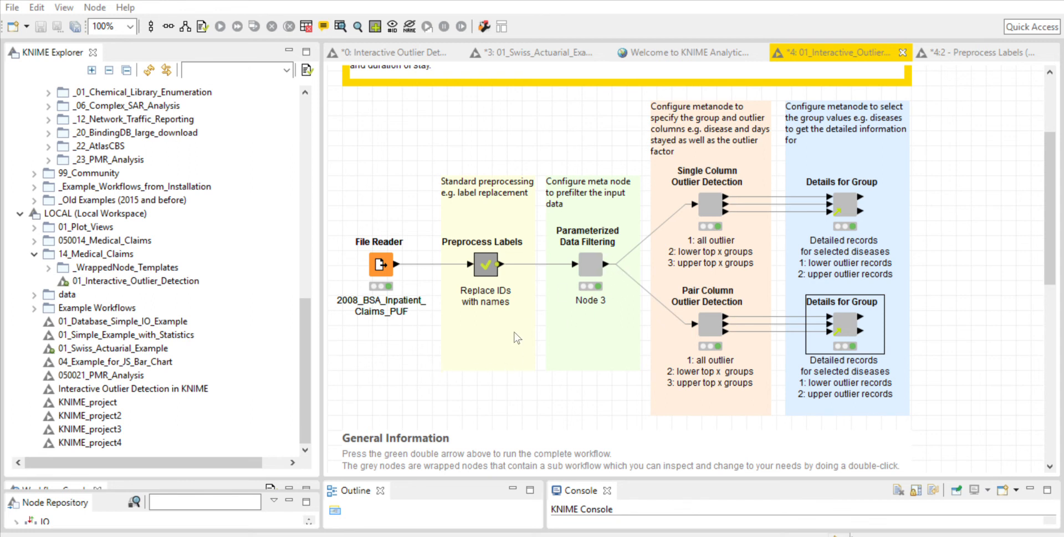
{"action": "mouse_move", "coordinate": [423, 367]}
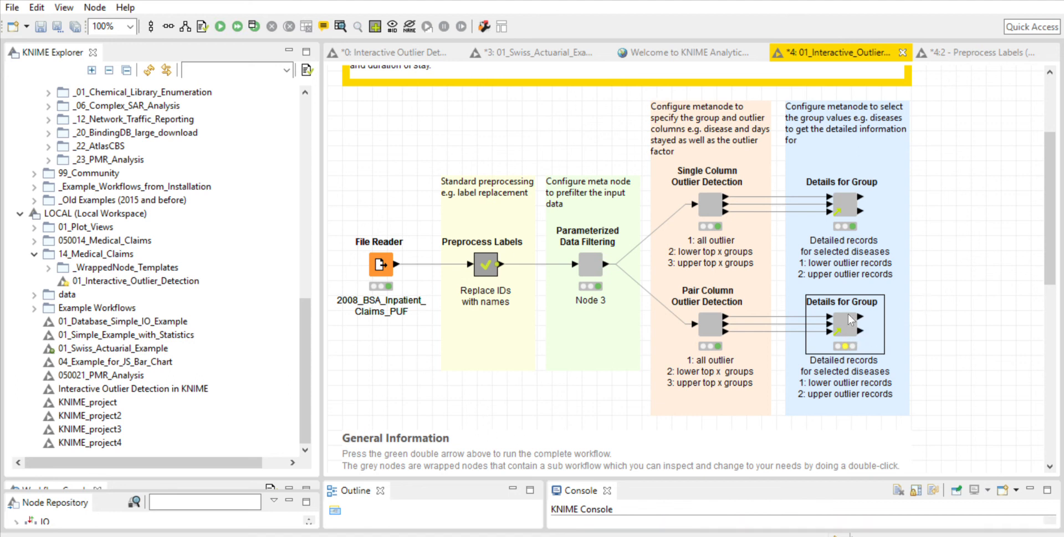
{"action": "mouse_move", "coordinate": [319, 102]}
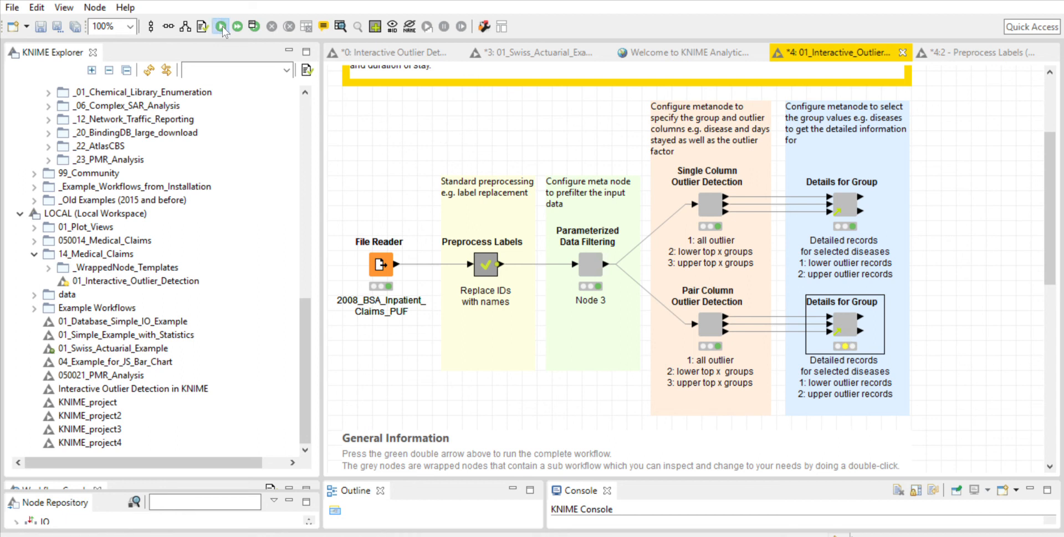
Step: Execute the selected lower Details for Group node from the toolbar
{"action": "left_click", "coordinate": [219, 26]}
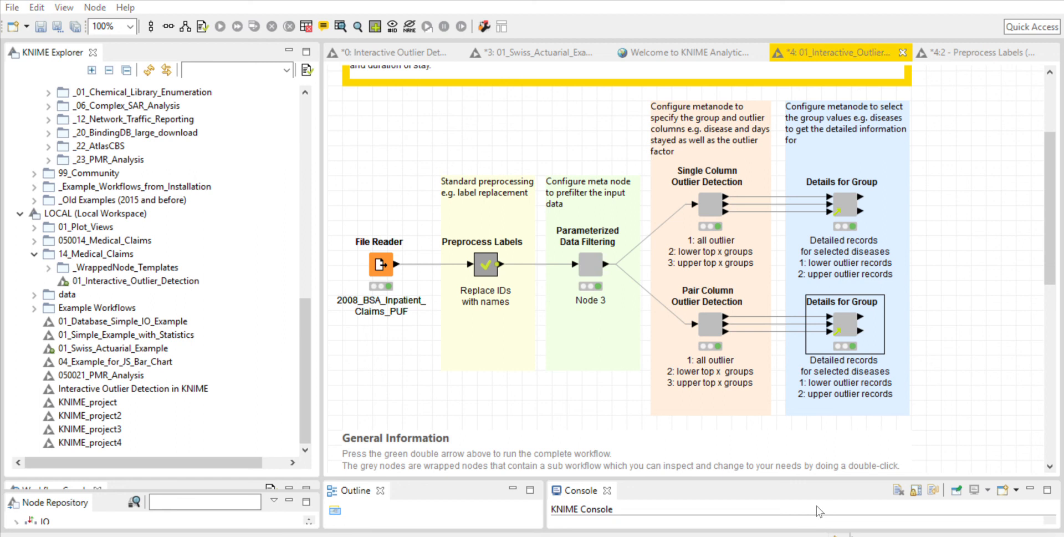
{"action": "mouse_move", "coordinate": [351, 84]}
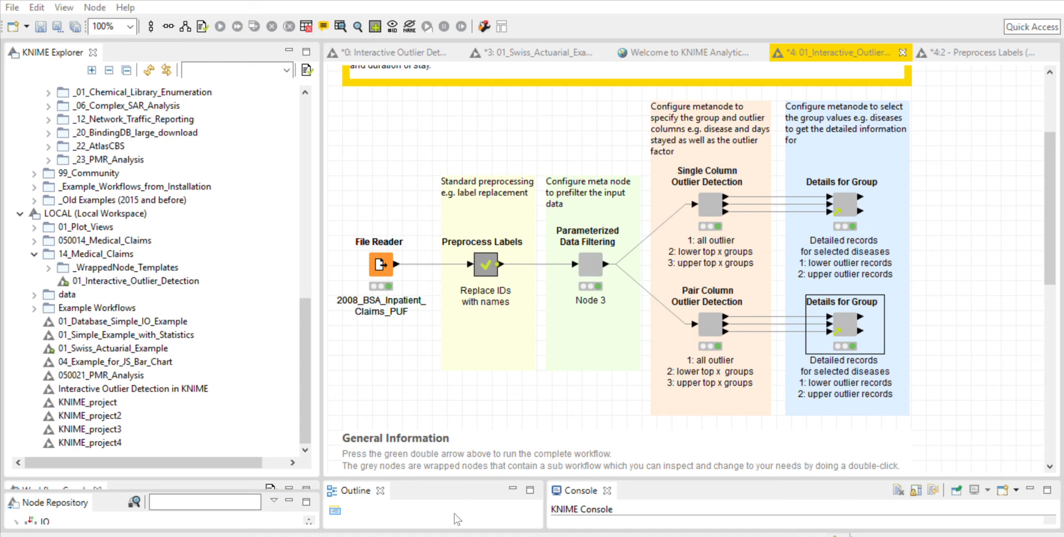
{"action": "mouse_move", "coordinate": [651, 519]}
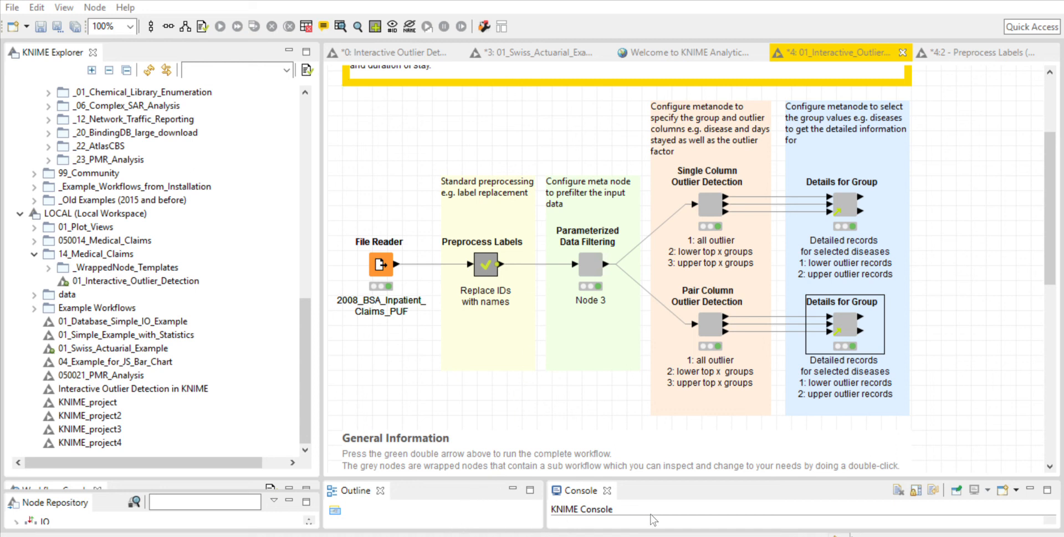
{"action": "mouse_move", "coordinate": [771, 98]}
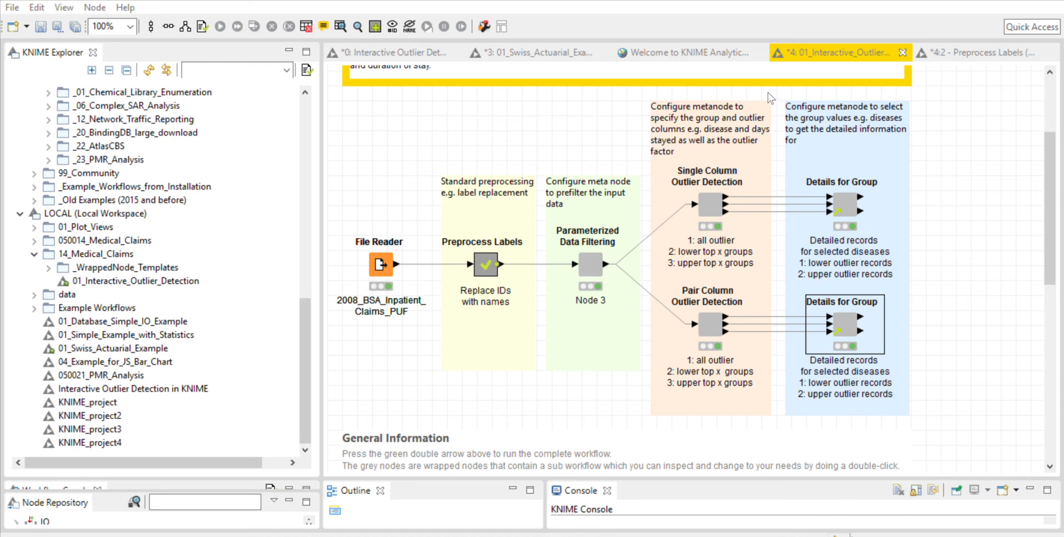
{"action": "mouse_move", "coordinate": [669, 532]}
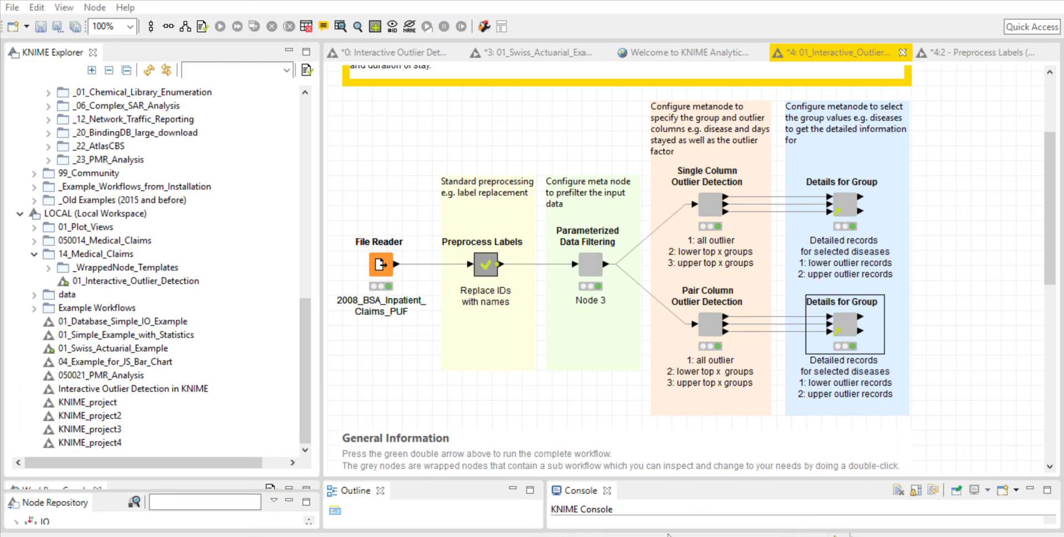
{"action": "mouse_move", "coordinate": [369, 103]}
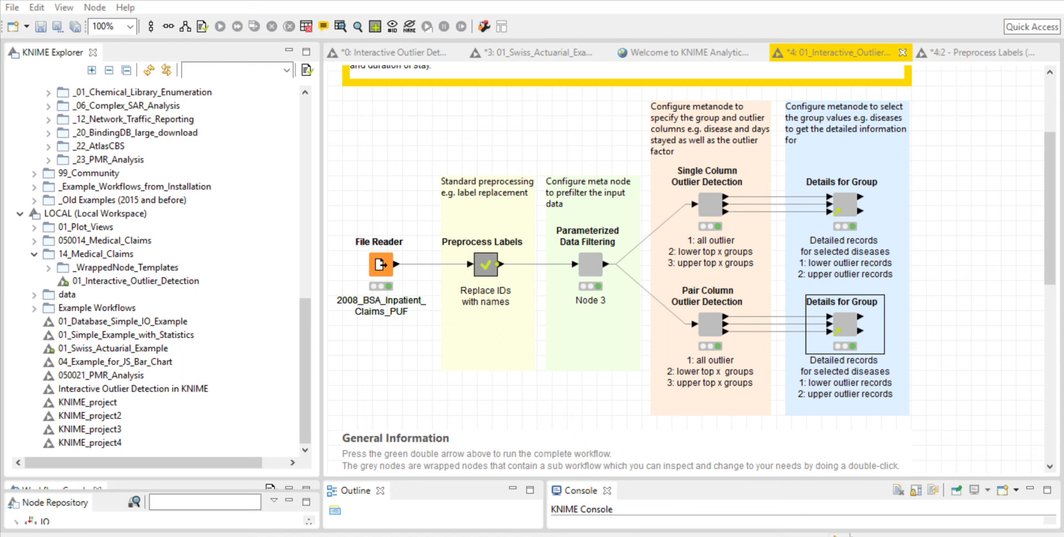
{"action": "mouse_move", "coordinate": [526, 182]}
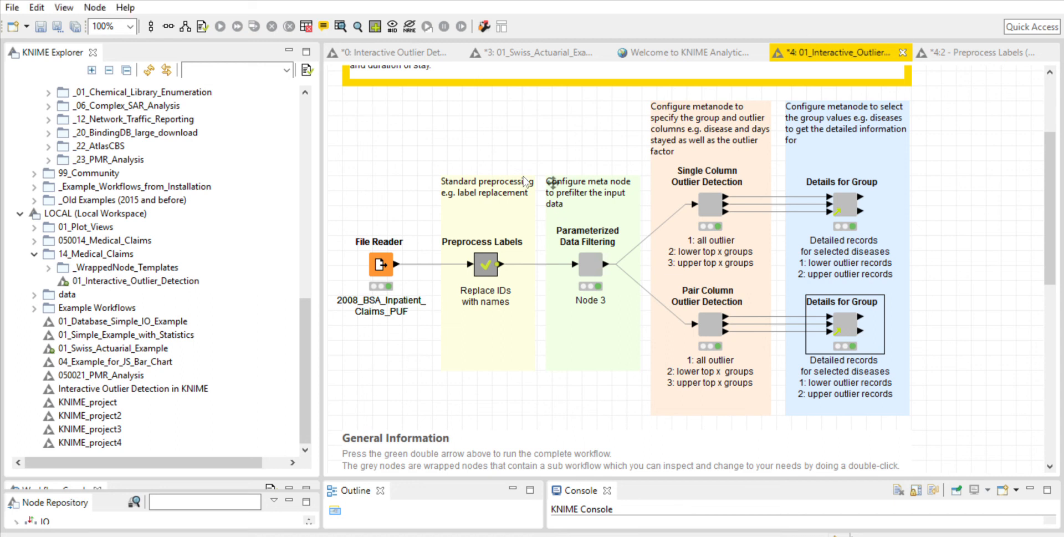